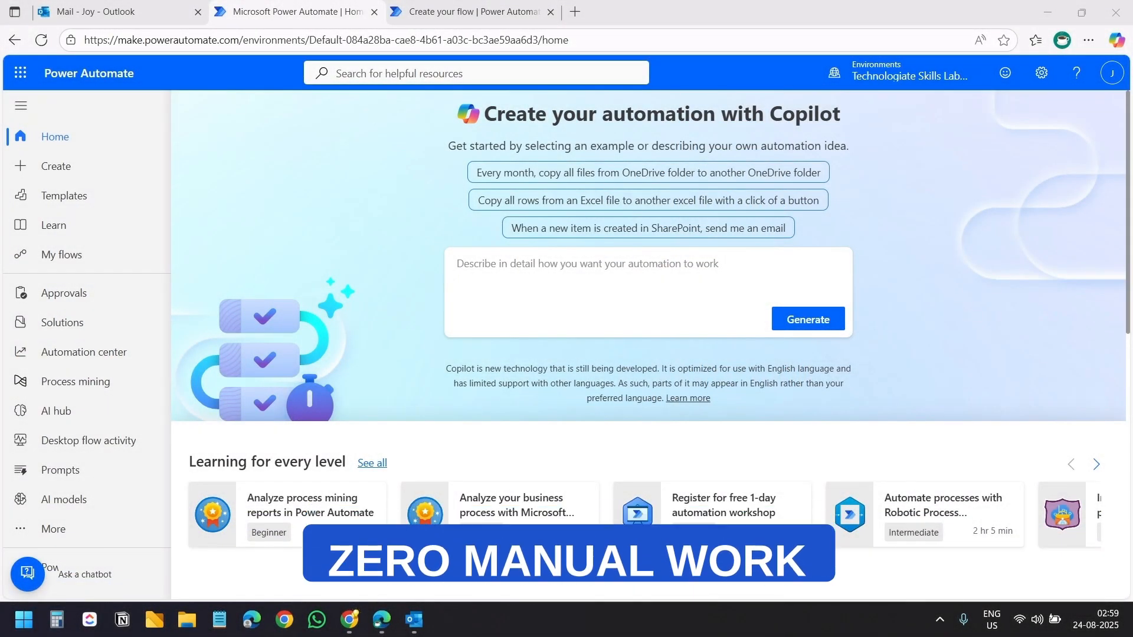
# Check the category tags on the Order Delay, IT Maintenance, contract amendment and Office Rent emails
pyautogui.click(115, 11)
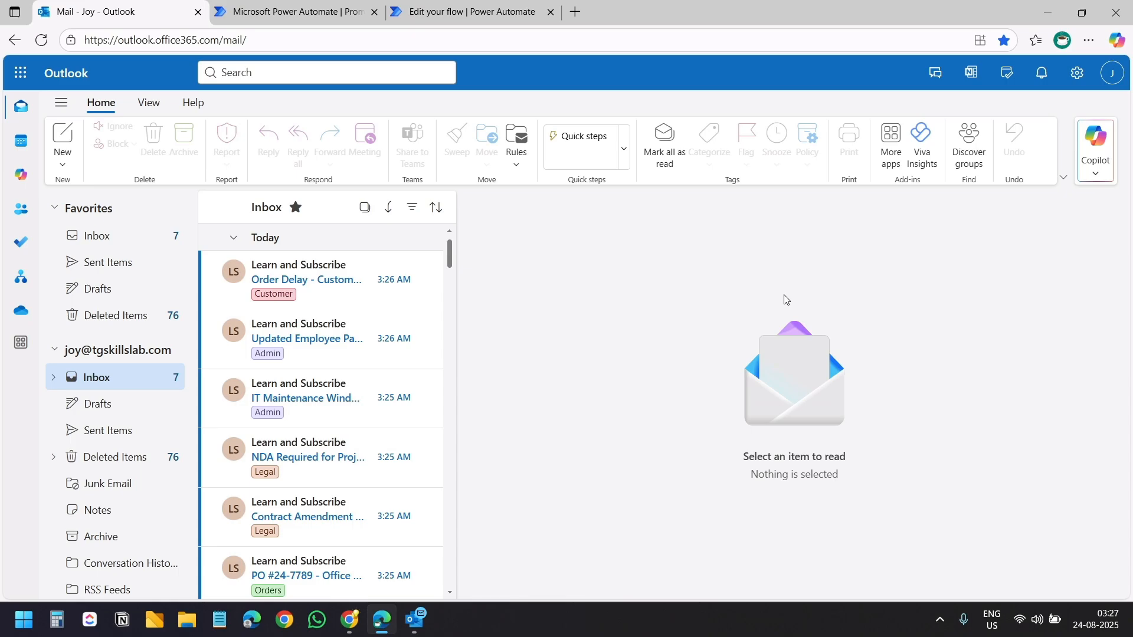
pyautogui.moveTo(350, 249)
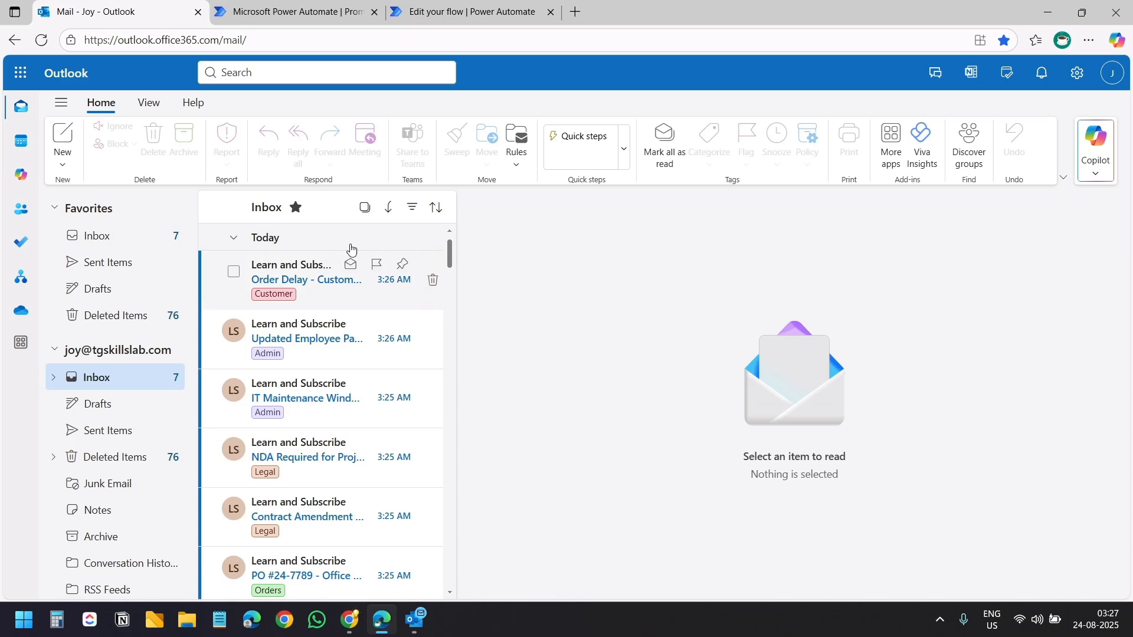
pyautogui.click(306, 279)
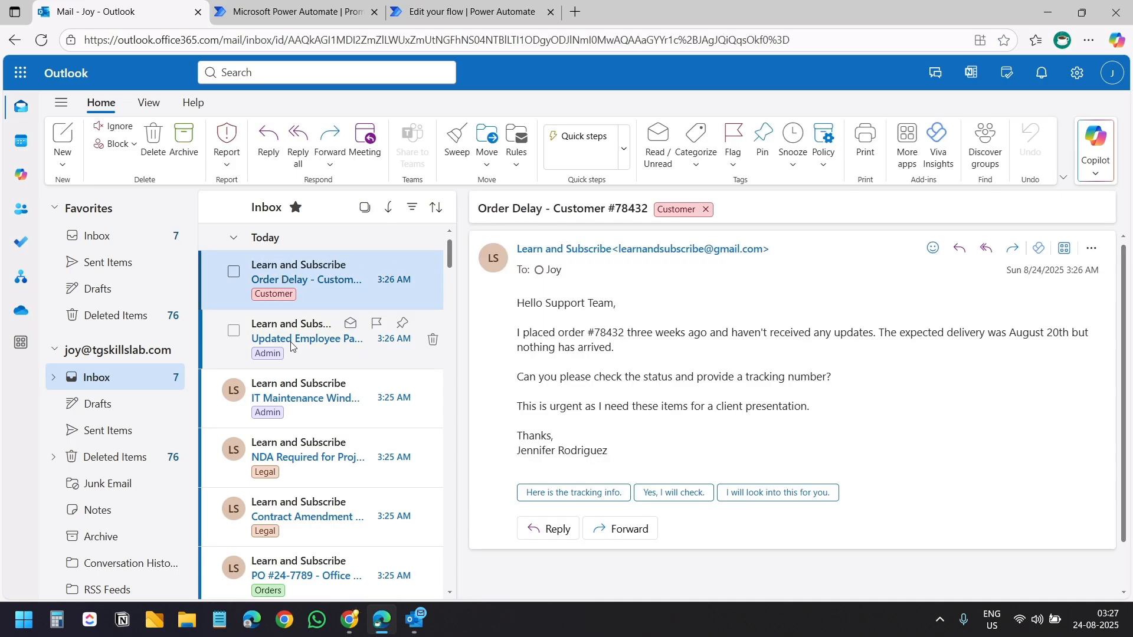
pyautogui.click(306, 399)
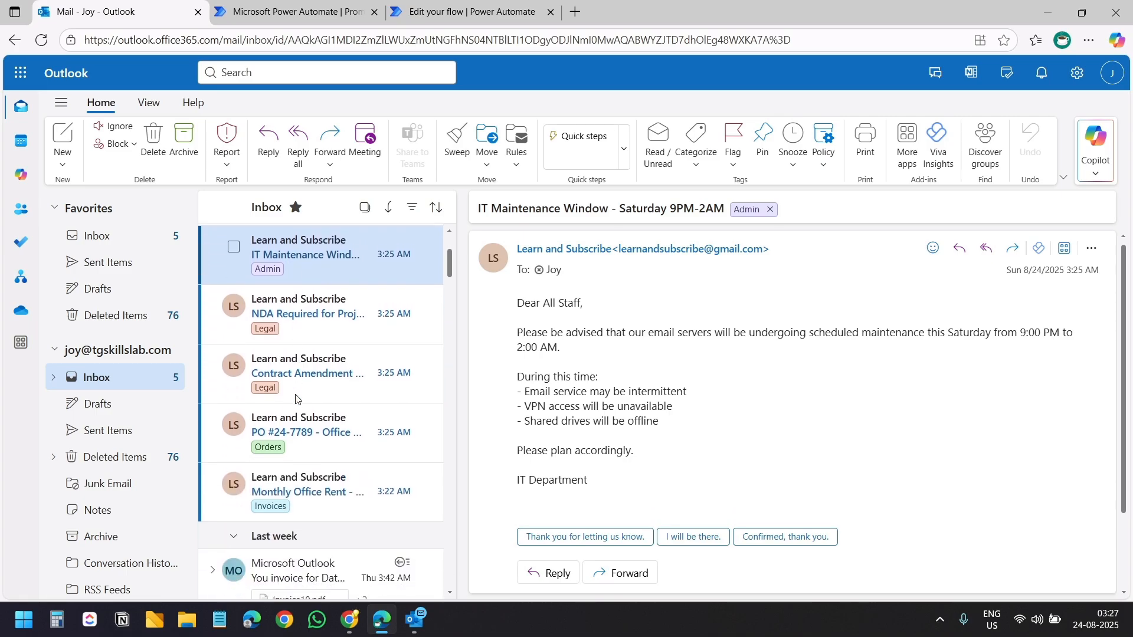
pyautogui.click(307, 368)
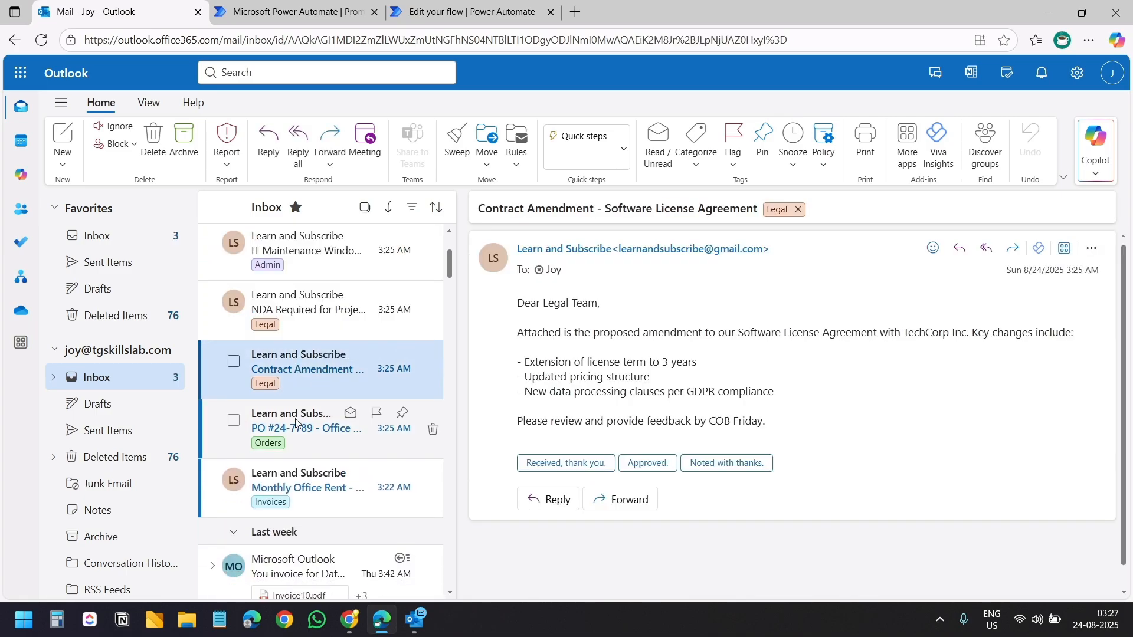
pyautogui.click(306, 487)
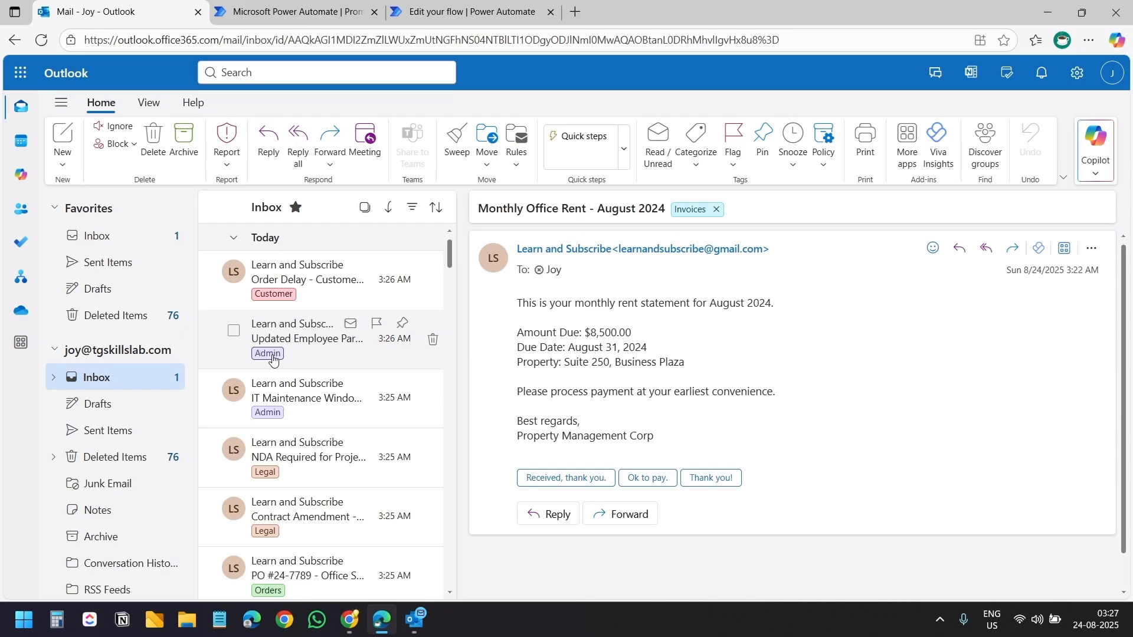
# Search the mailbox for 'customer', pick the Customer category, and return to Power Automate
pyautogui.click(325, 71)
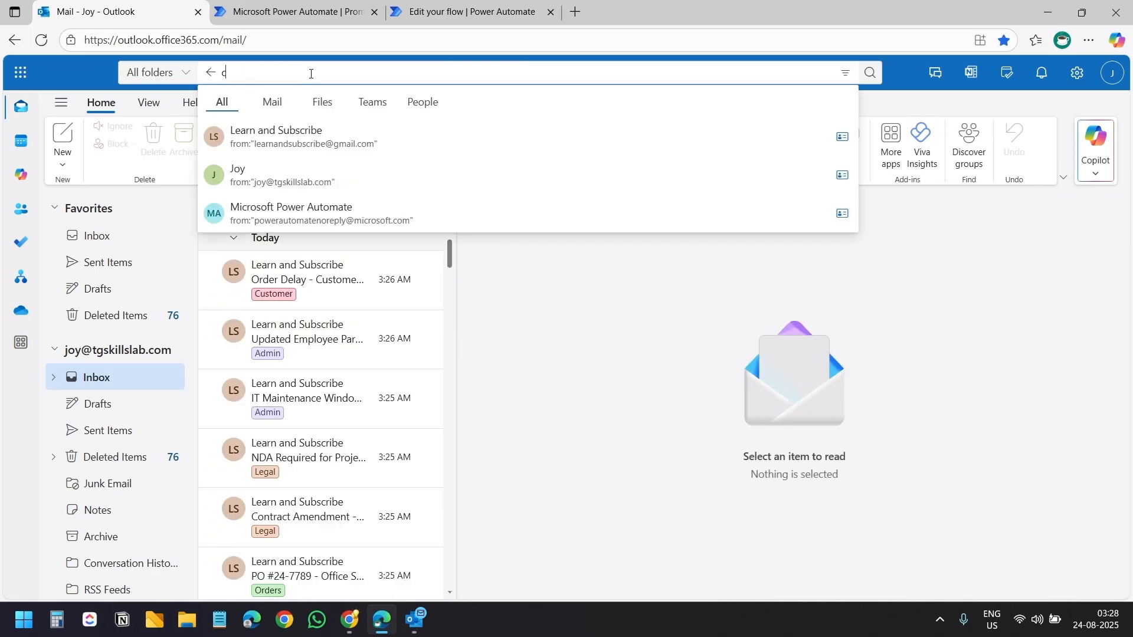
pyautogui.write('ustomer')
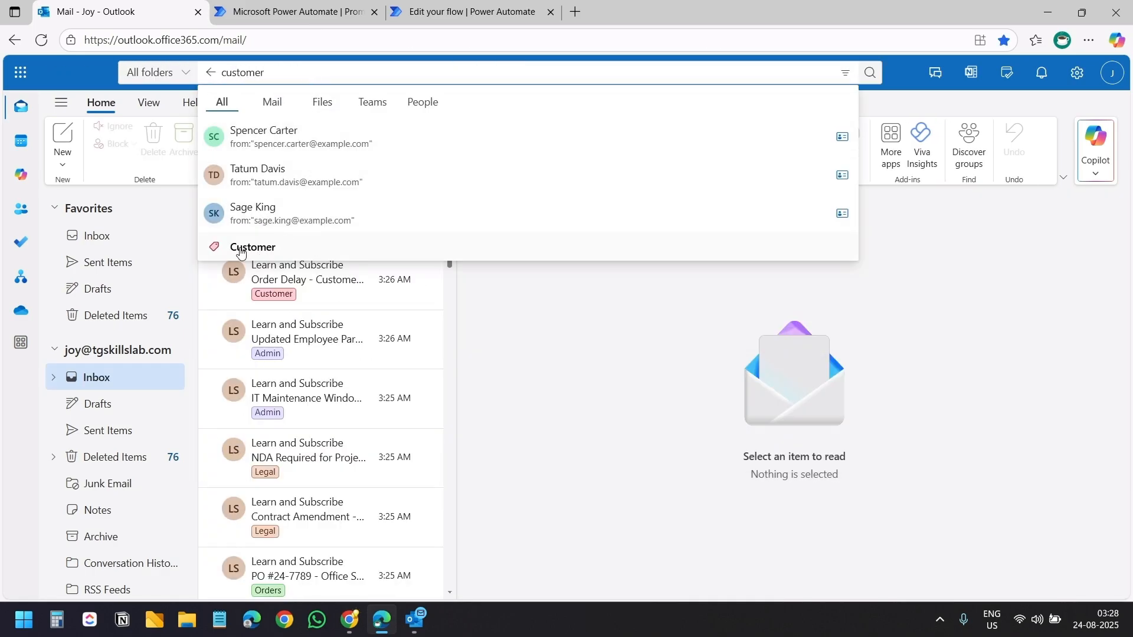
pyautogui.click(470, 11)
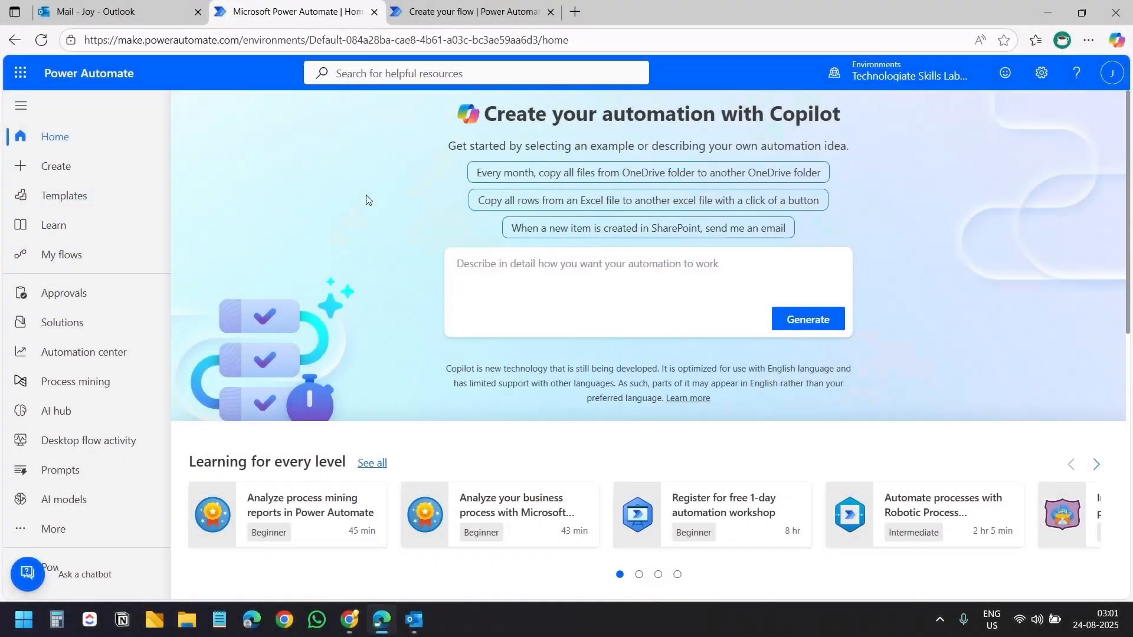
# Go to AI hub in the left navigation and scroll down to the Prompts templates
pyautogui.click(54, 411)
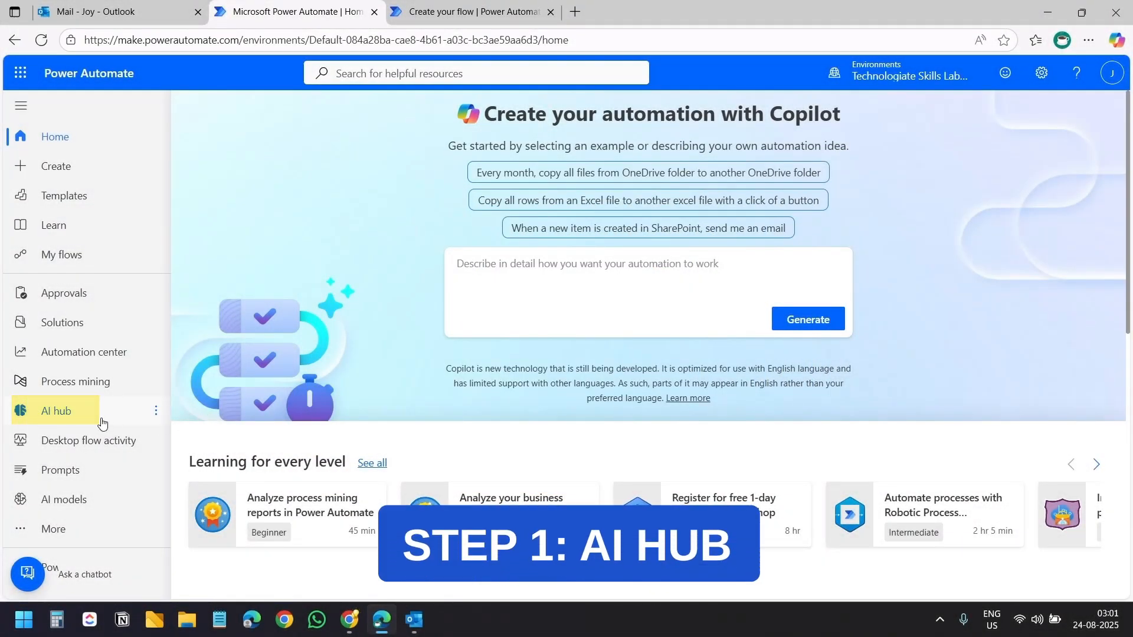
pyautogui.click(56, 412)
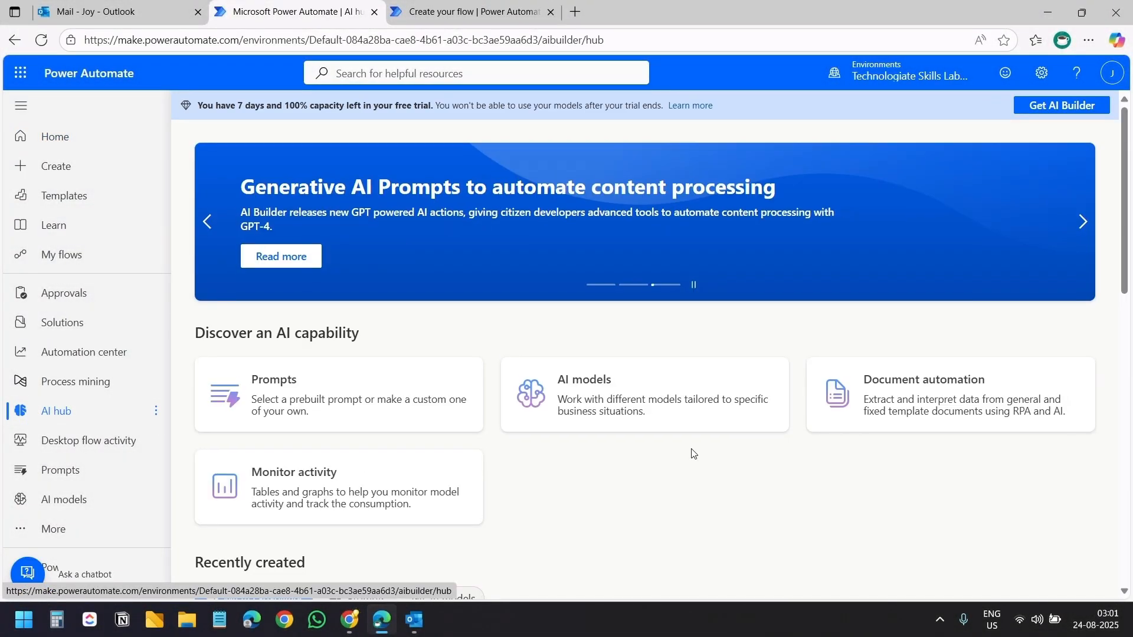
pyautogui.scroll(-3)
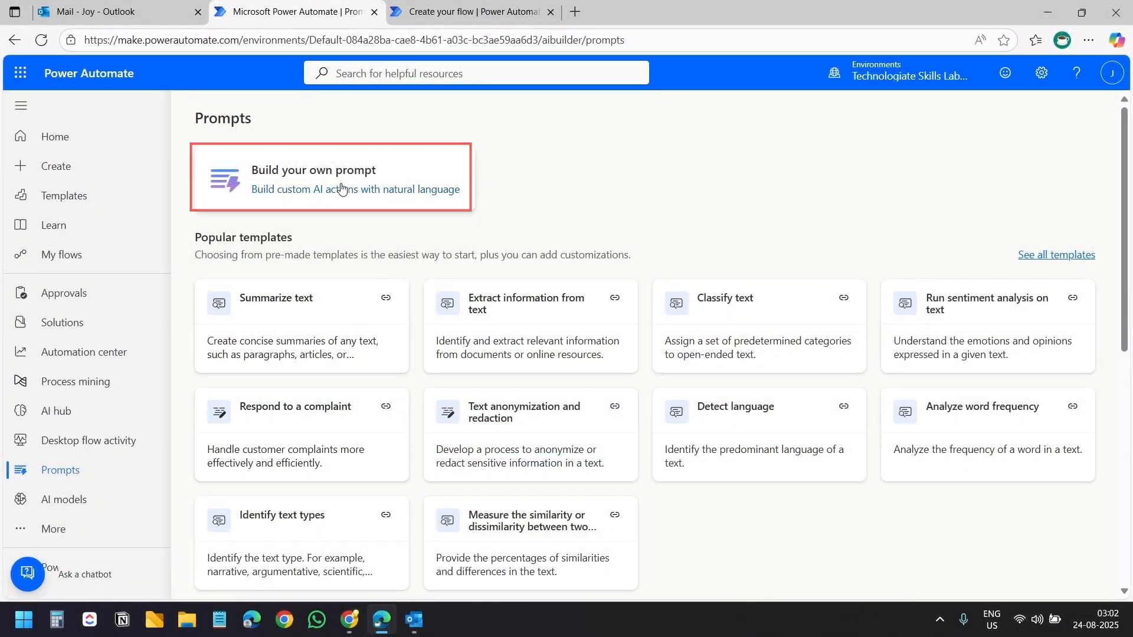
# Build your own prompt, paste the email classification instructions, and scroll through to review them
pyautogui.click(328, 177)
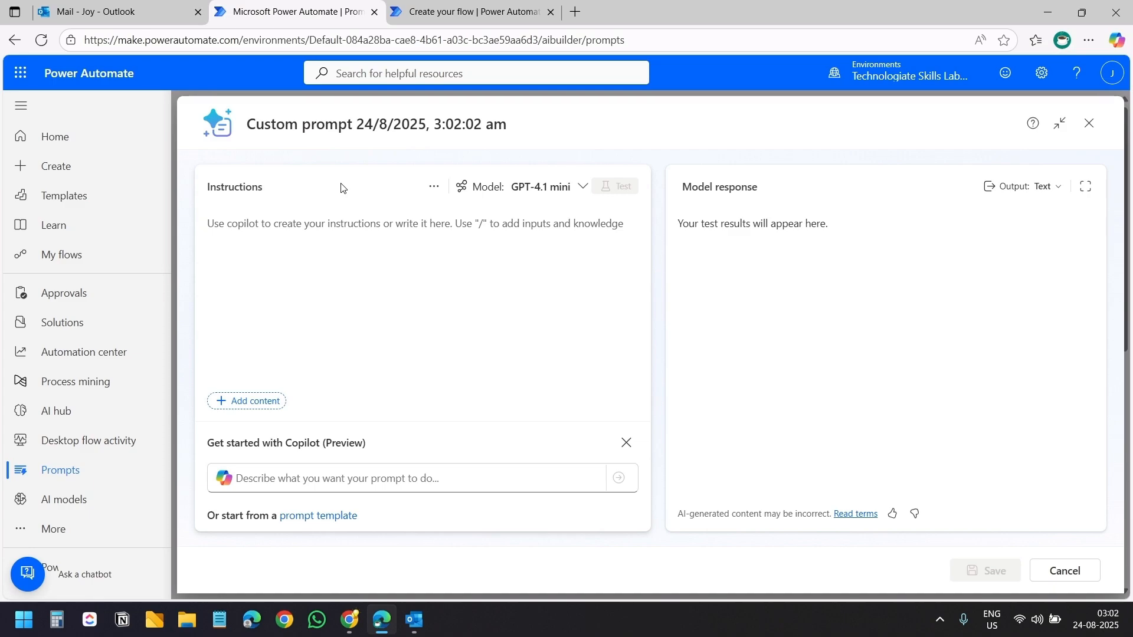
pyautogui.moveTo(573, 274)
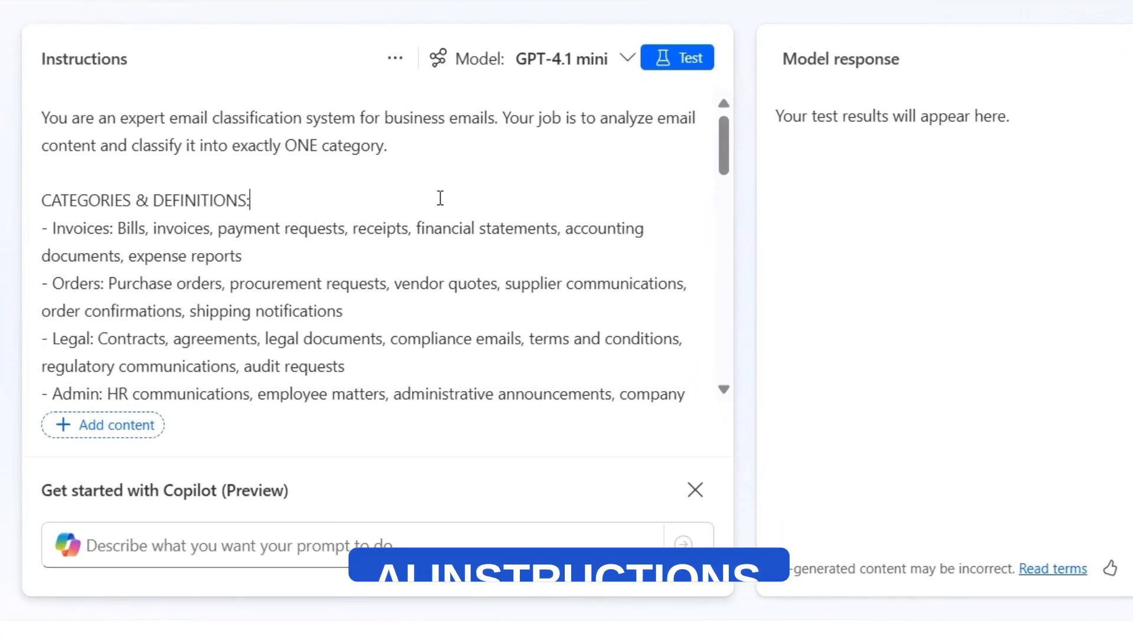
pyautogui.moveTo(41, 118); pyautogui.dragTo(387, 145)
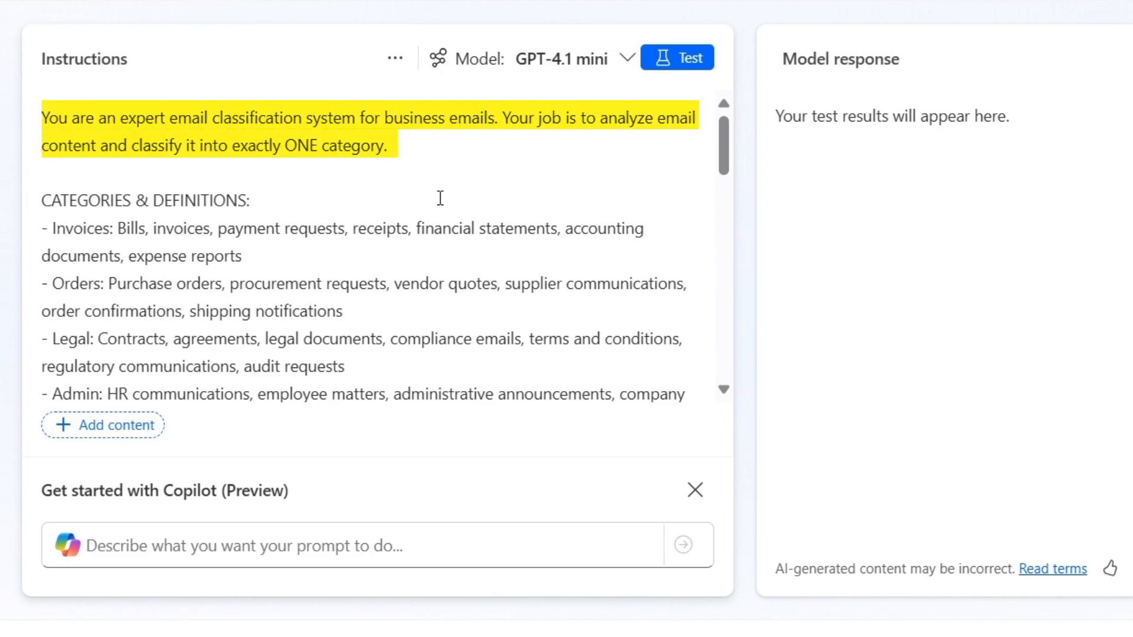
pyautogui.click(249, 200)
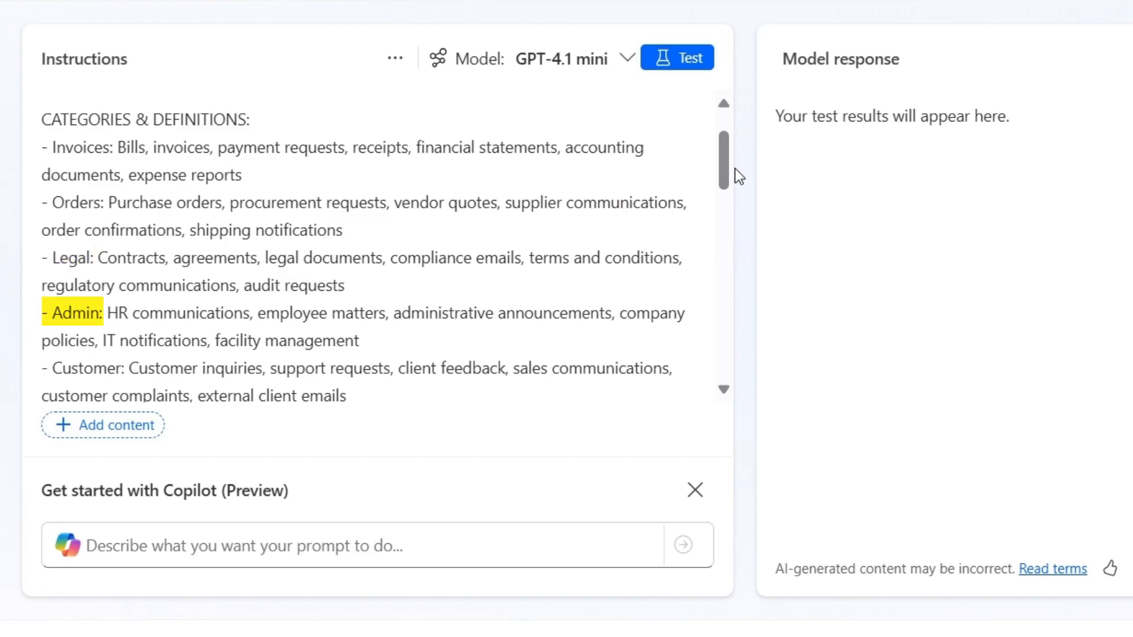
pyautogui.scroll(-3)
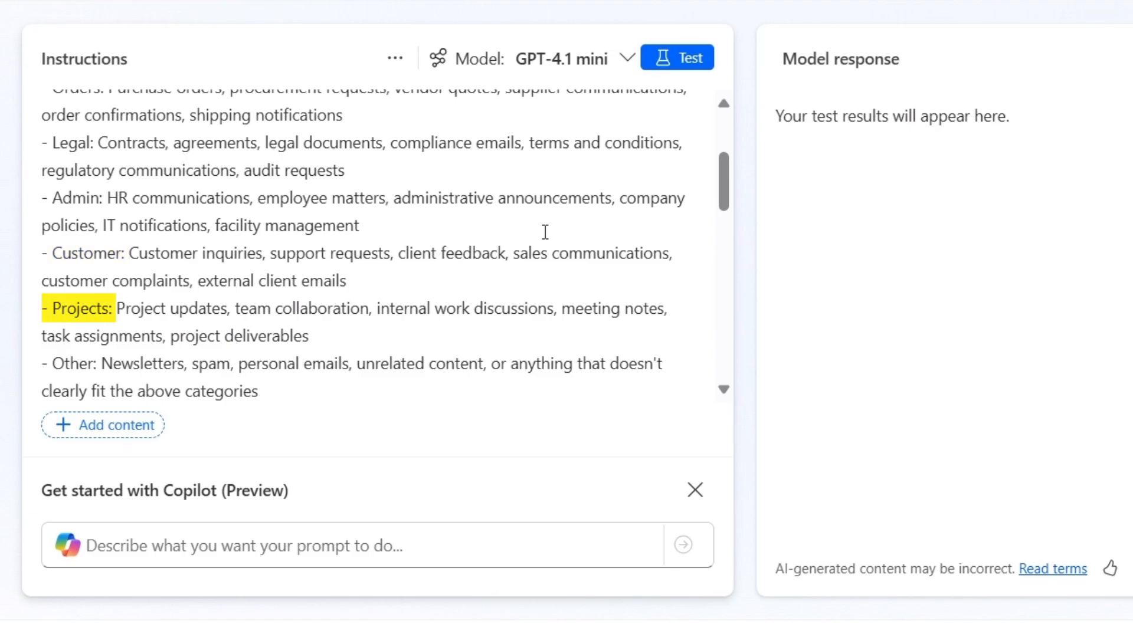
pyautogui.scroll(-3)
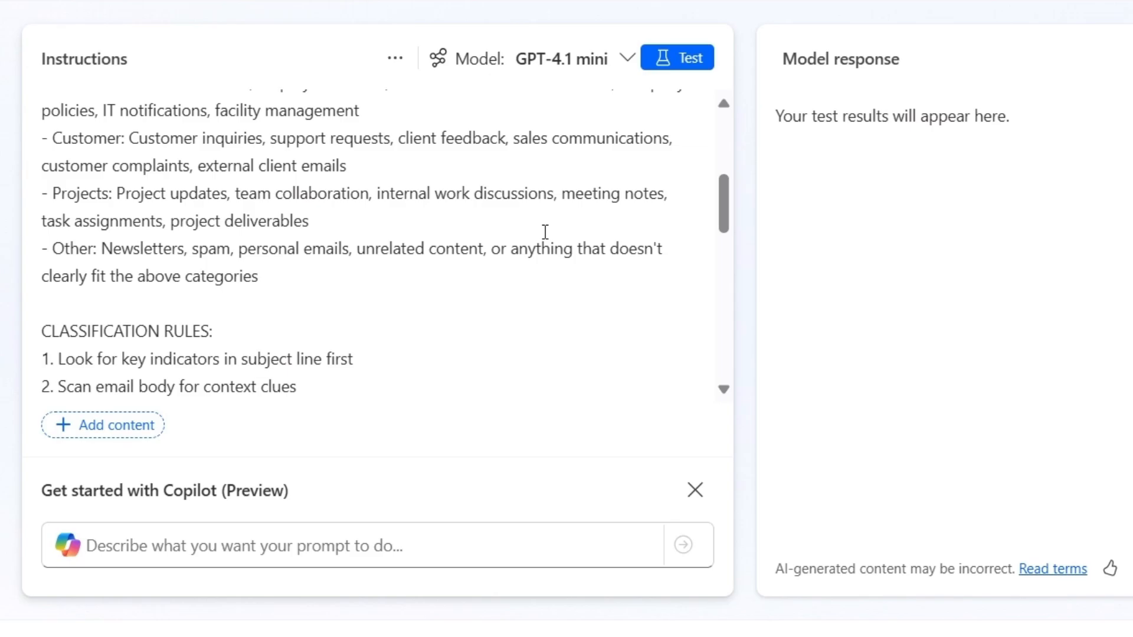
pyautogui.scroll(-3)
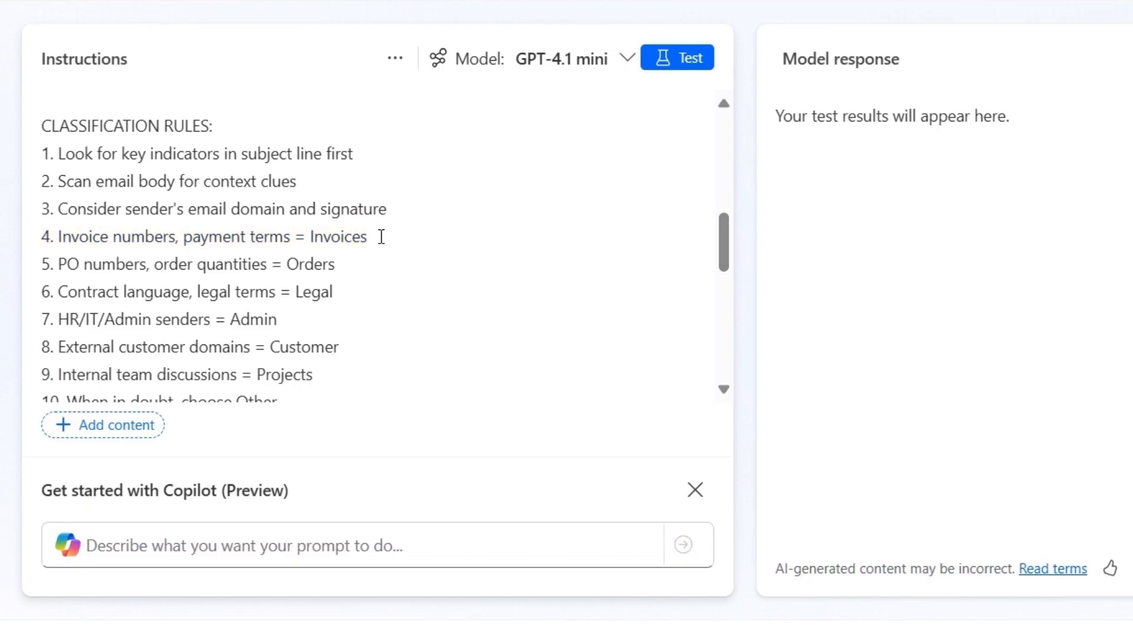
pyautogui.scroll(-3)
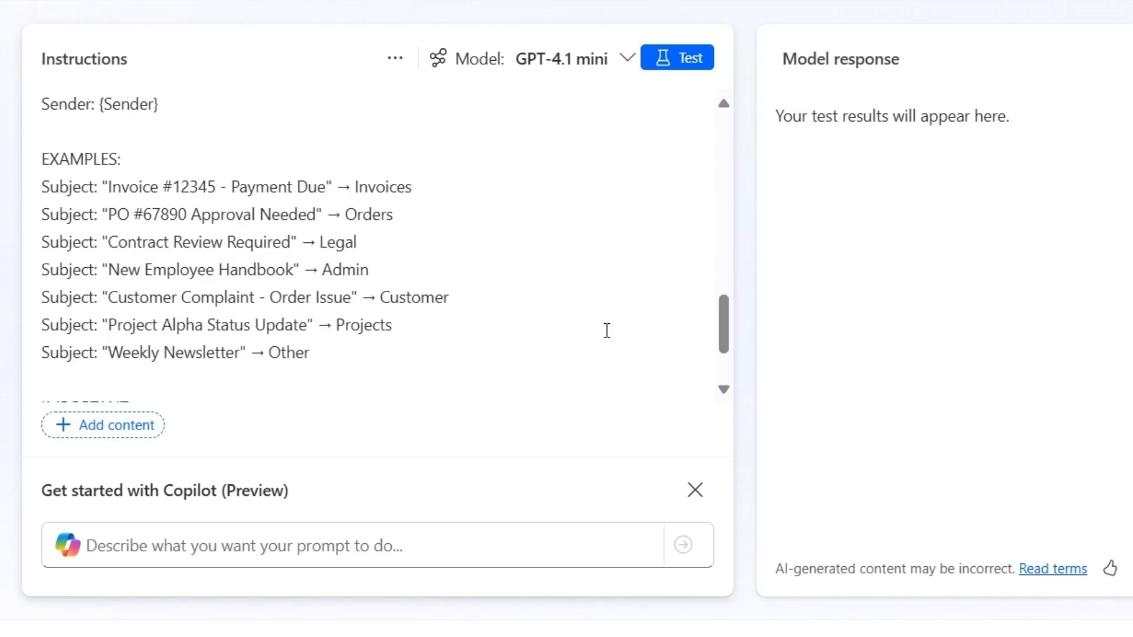
pyautogui.tripleClick(226, 186)
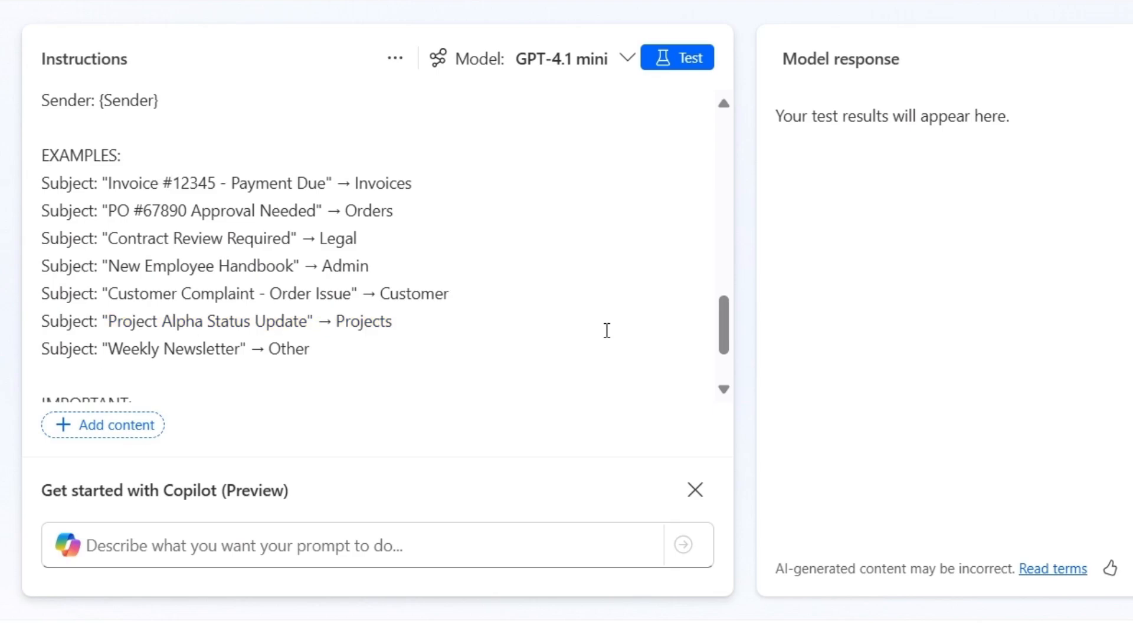
pyautogui.scroll(-3)
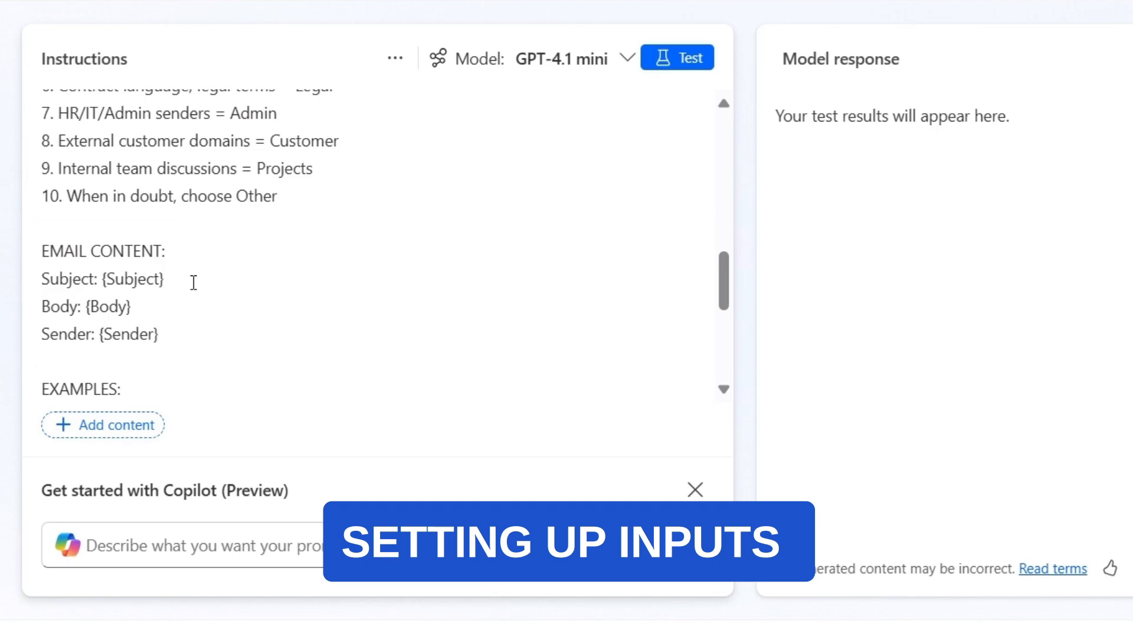
# Turn the {Subject} and {Body} placeholders into text inputs named Subject and Body
pyautogui.doubleClick(134, 279)
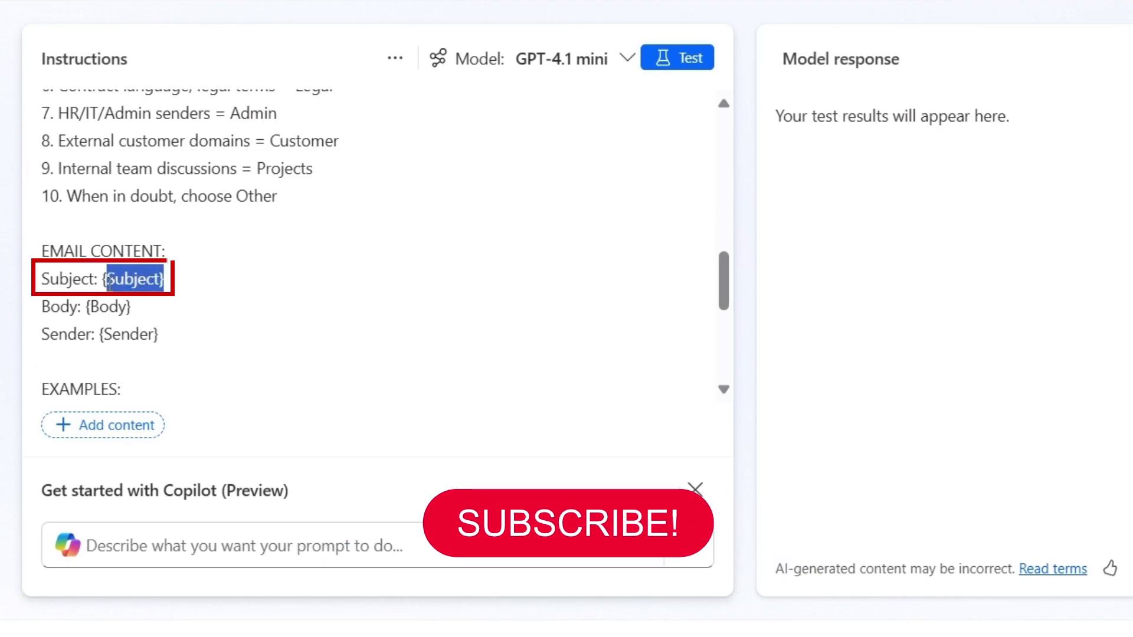
pyautogui.press('Delete')
pyautogui.write('/')
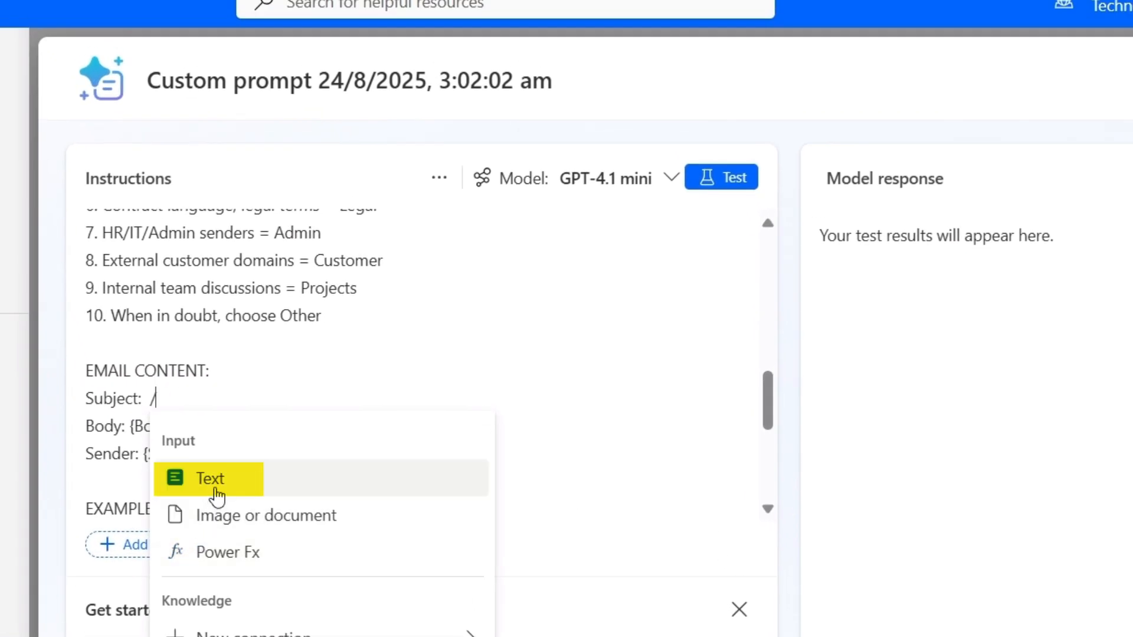
pyautogui.click(210, 479)
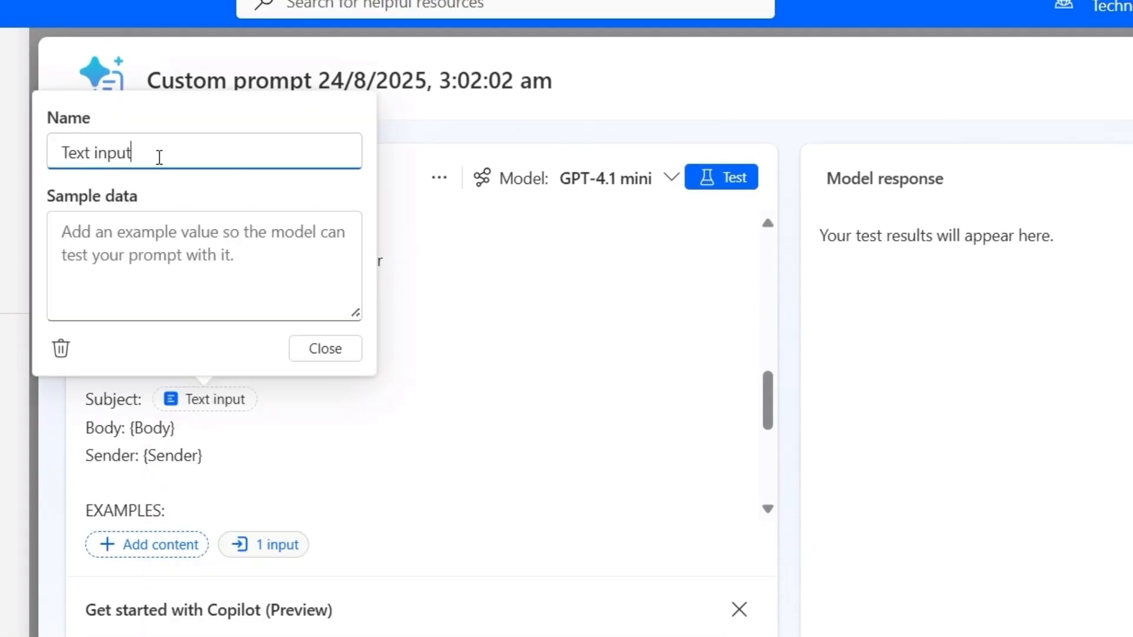
pyautogui.write('Su')
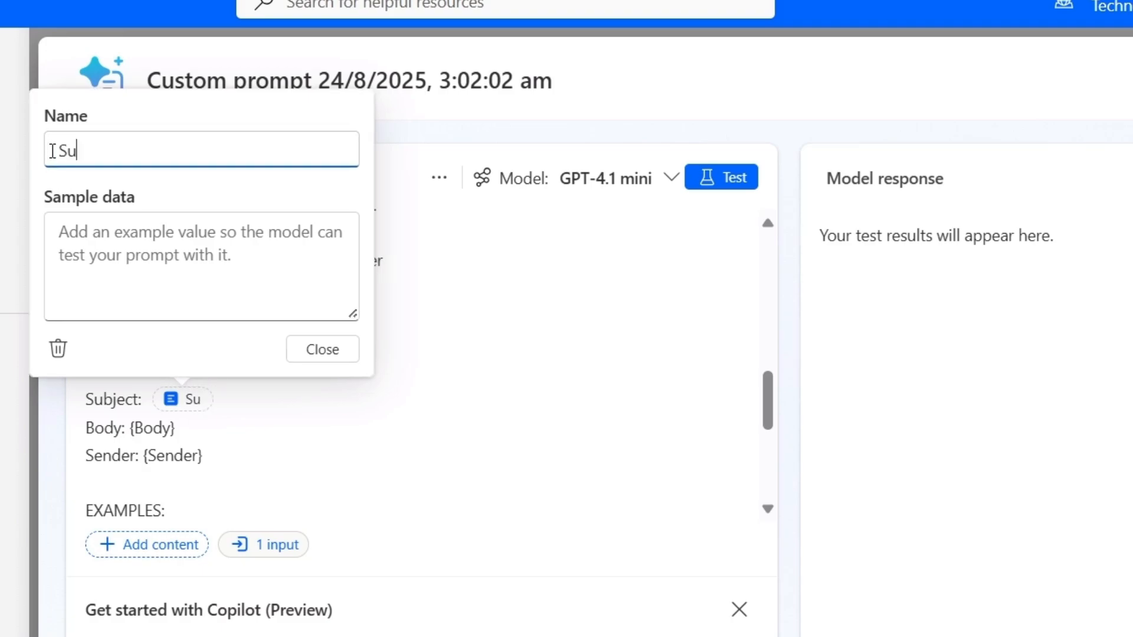
pyautogui.write('bject')
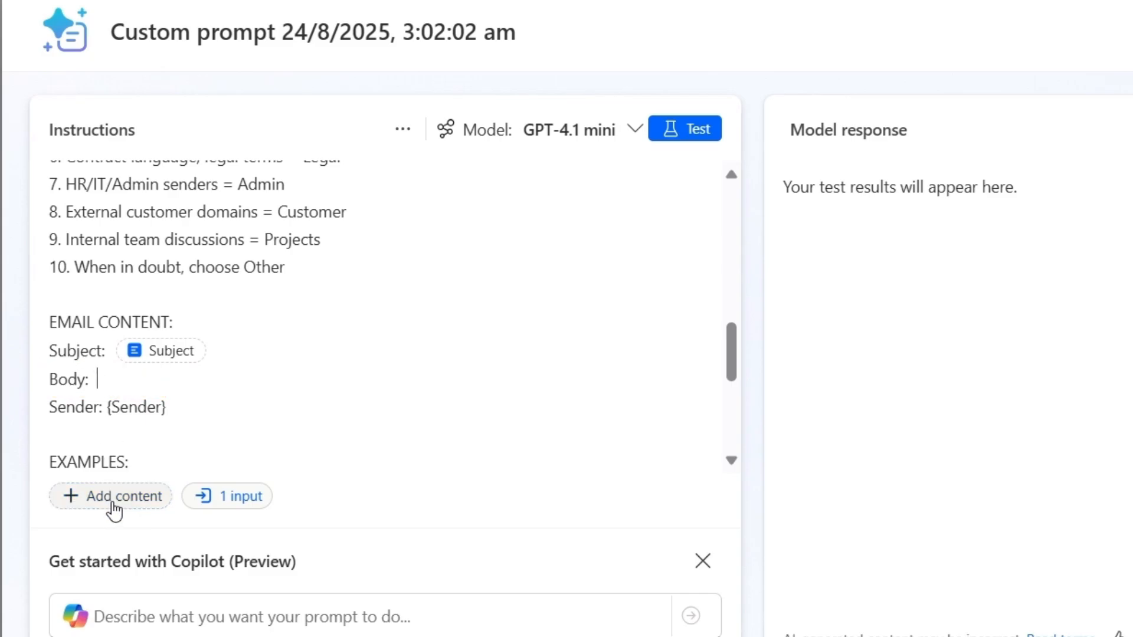
pyautogui.click(110, 496)
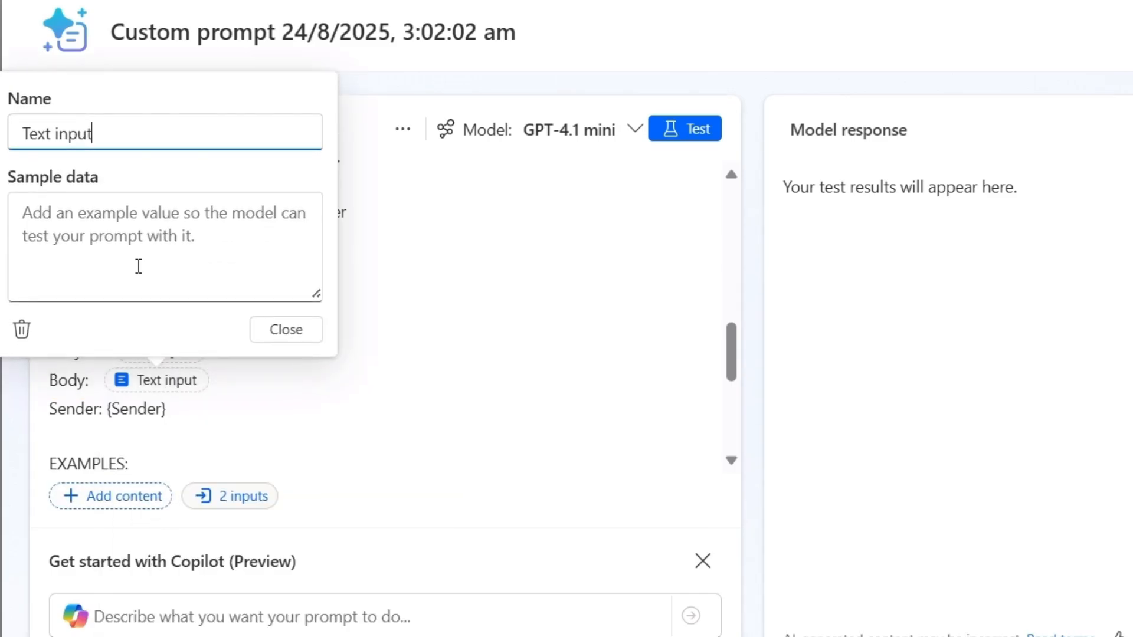
pyautogui.write('Body')
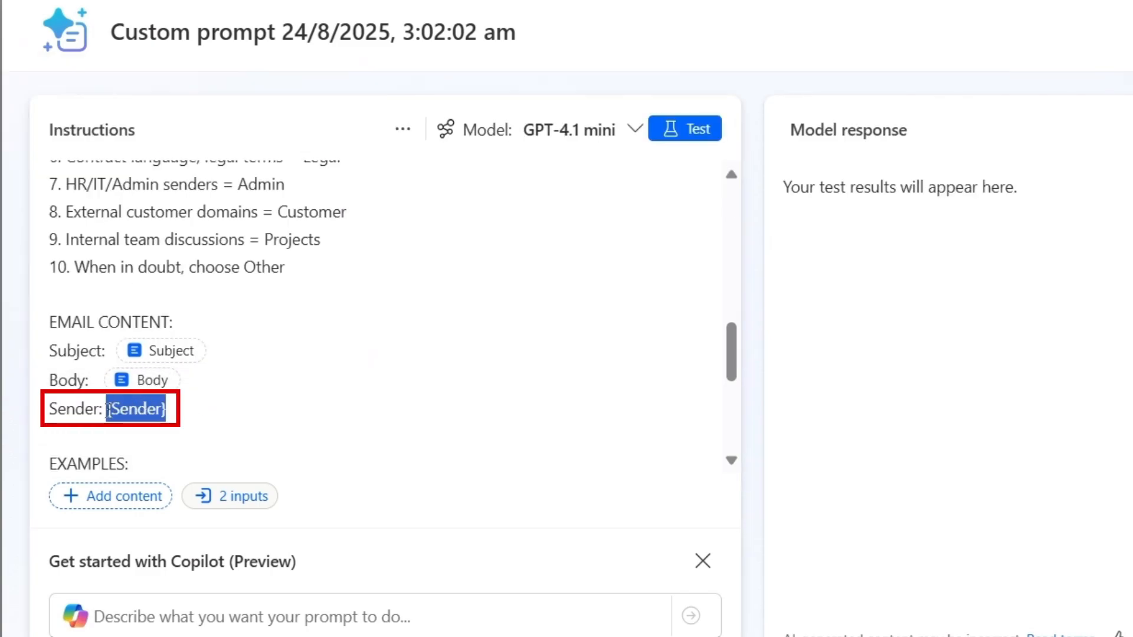
# Replace the {Sender} placeholder with a text input named Sender
pyautogui.press('Delete')
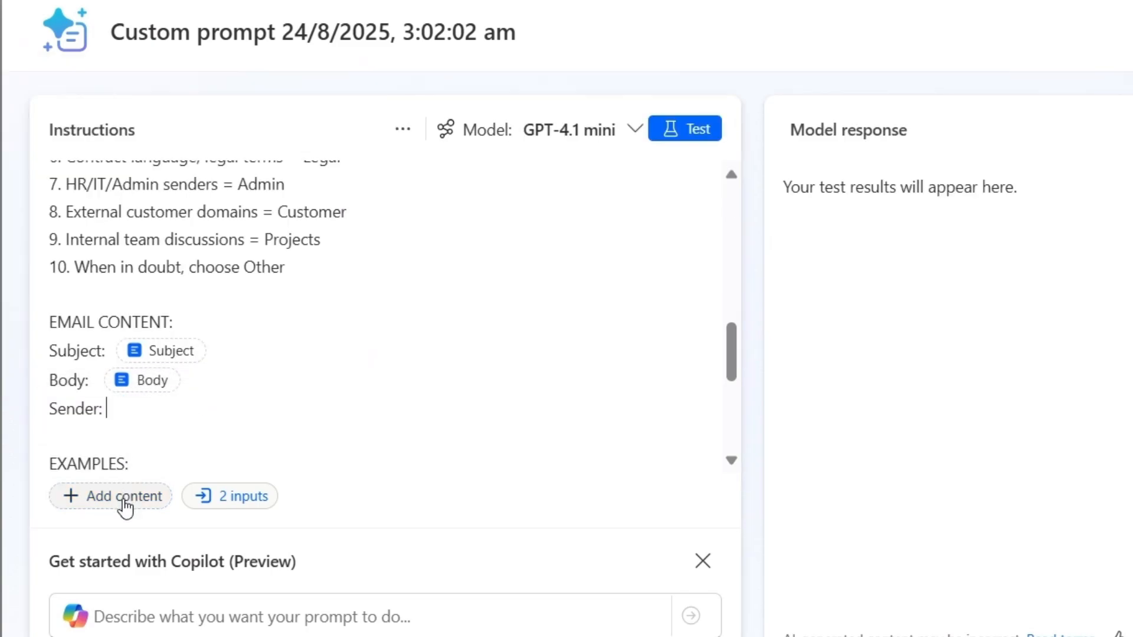
pyautogui.write('/')
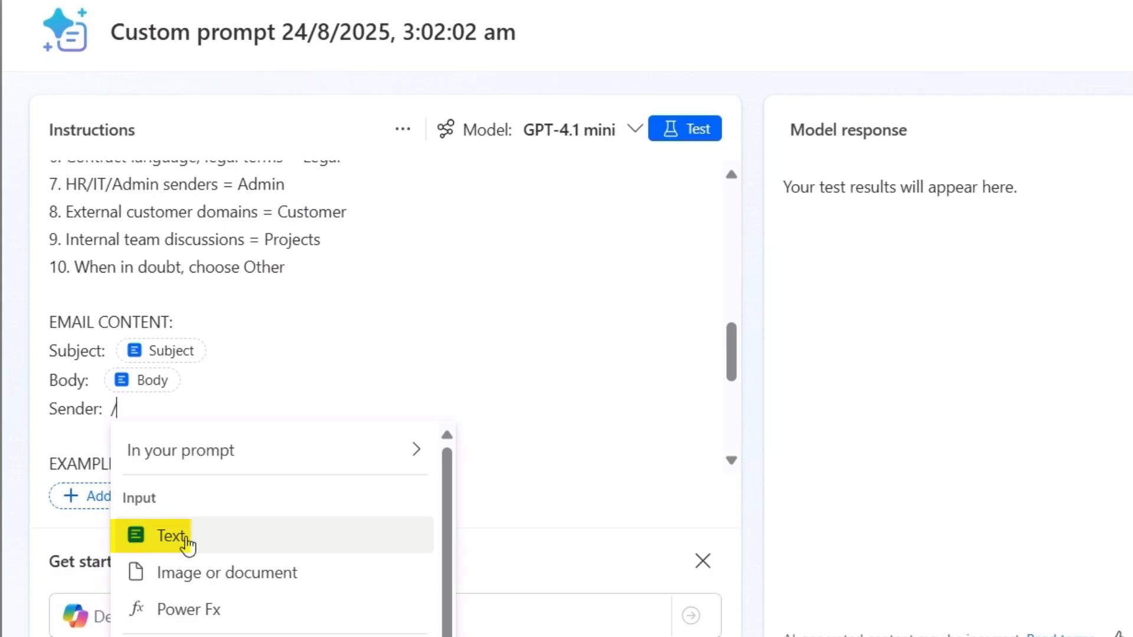
pyautogui.click(171, 537)
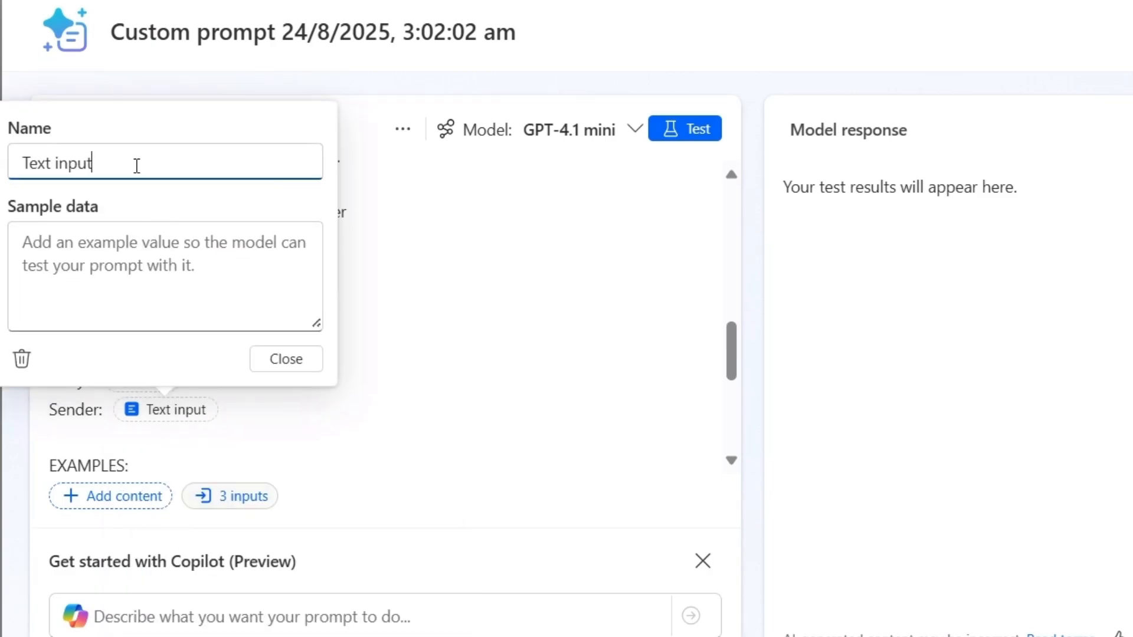
pyautogui.write('Sender')
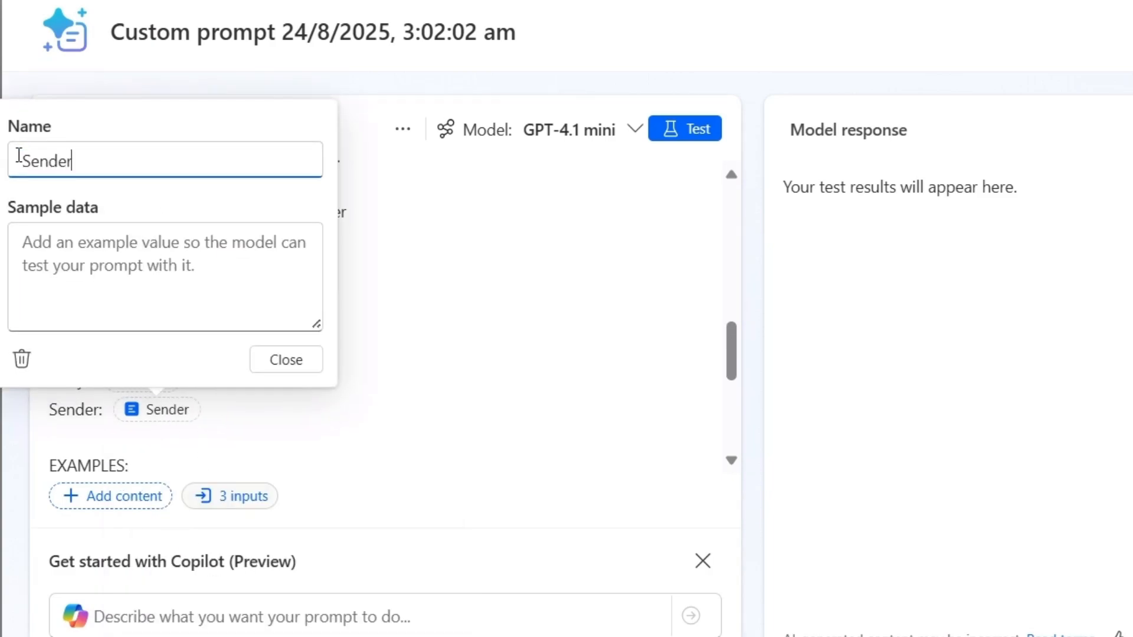
pyautogui.click(286, 359)
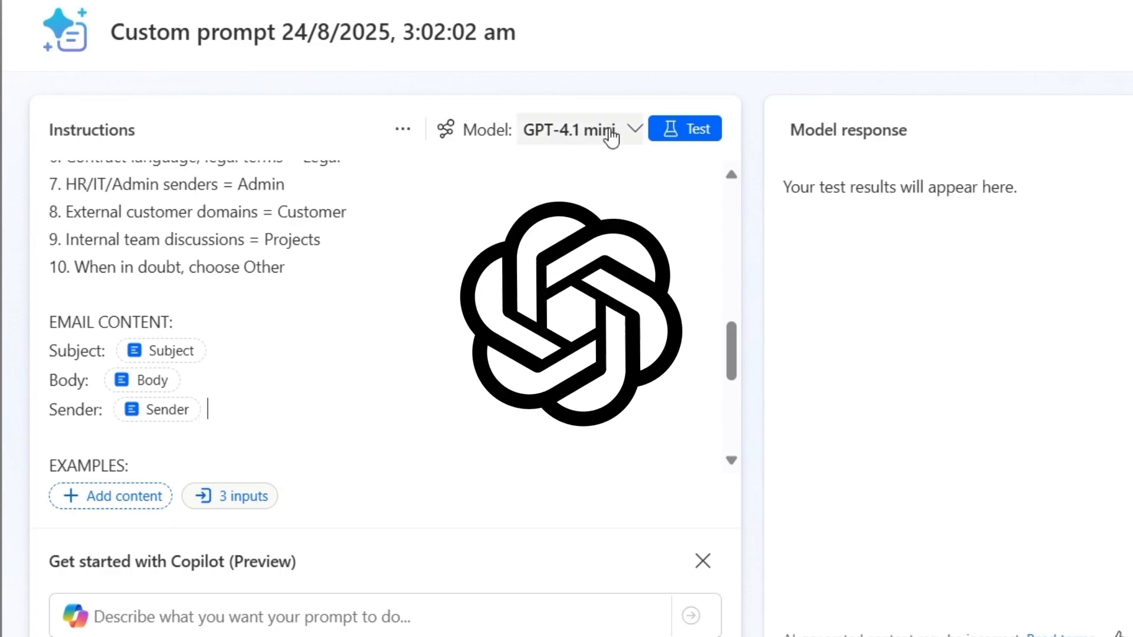
# Review the model list, keep GPT-4.1 mini, and set Output format to JSON
pyautogui.click(578, 129)
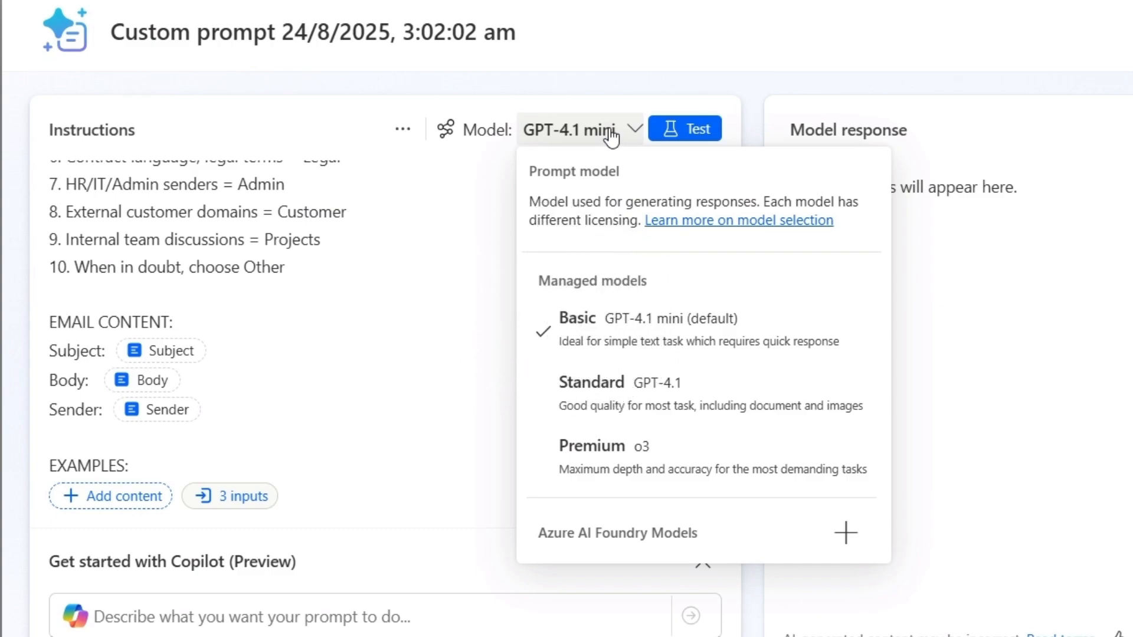
pyautogui.moveTo(650, 318)
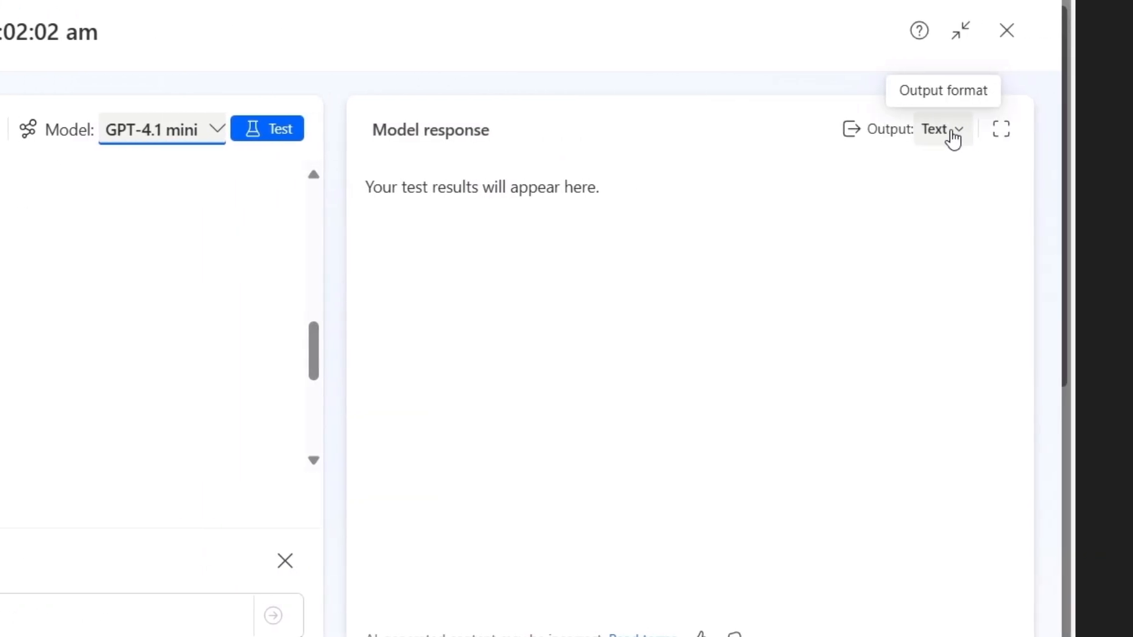
pyautogui.click(939, 129)
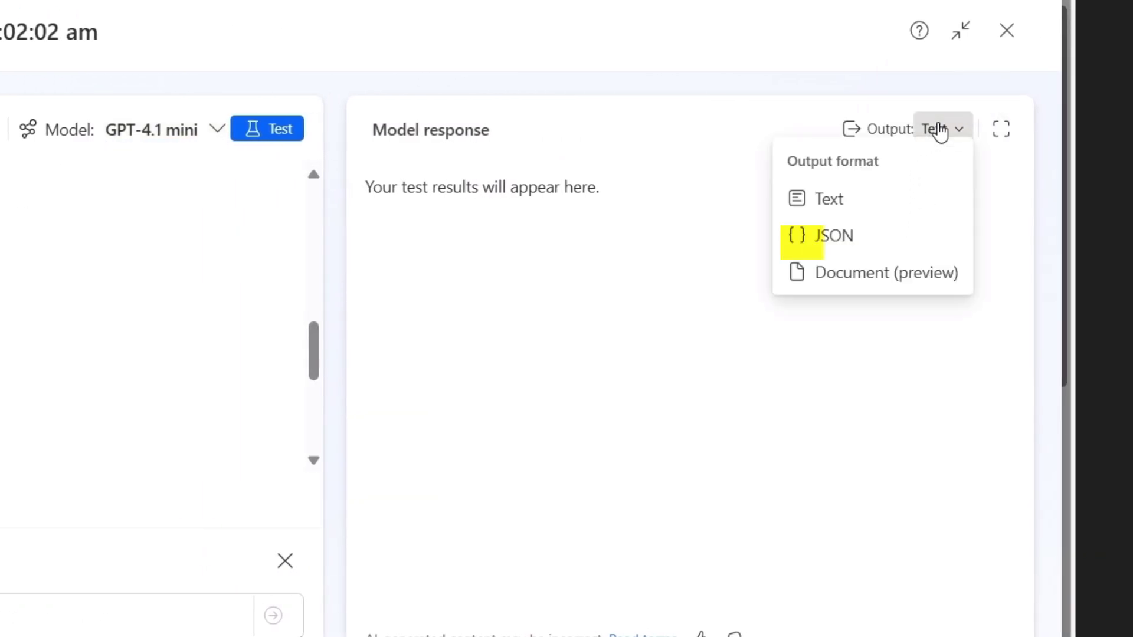
pyautogui.click(832, 235)
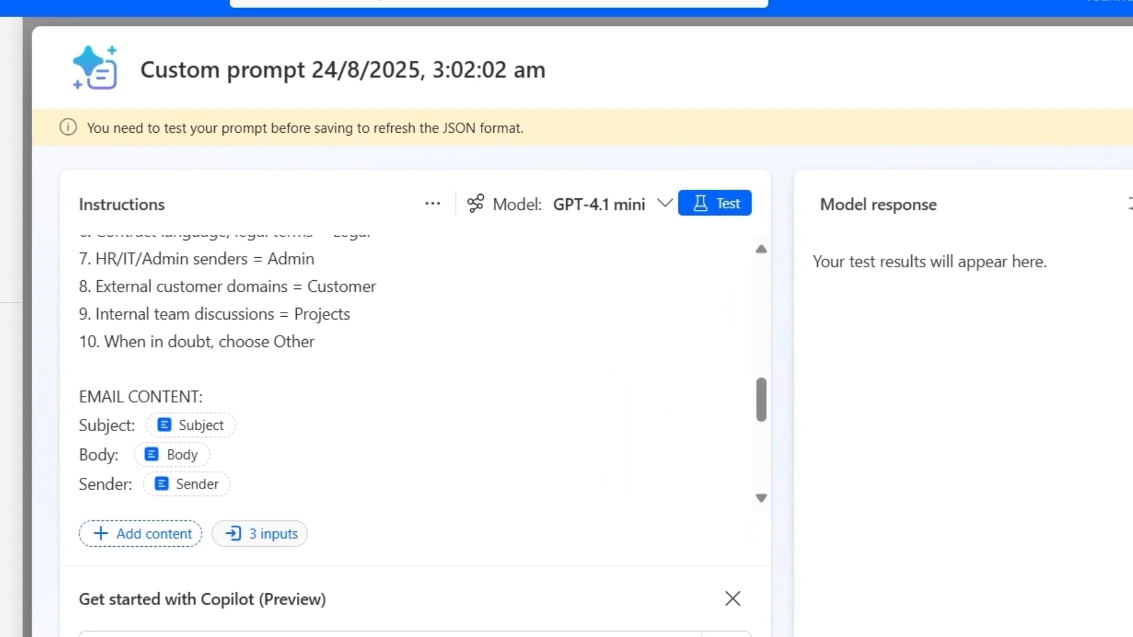
# Enter Subject 'Monthly Office Rent - August 2024' plus body sample data, then run Test
pyautogui.click(243, 425)
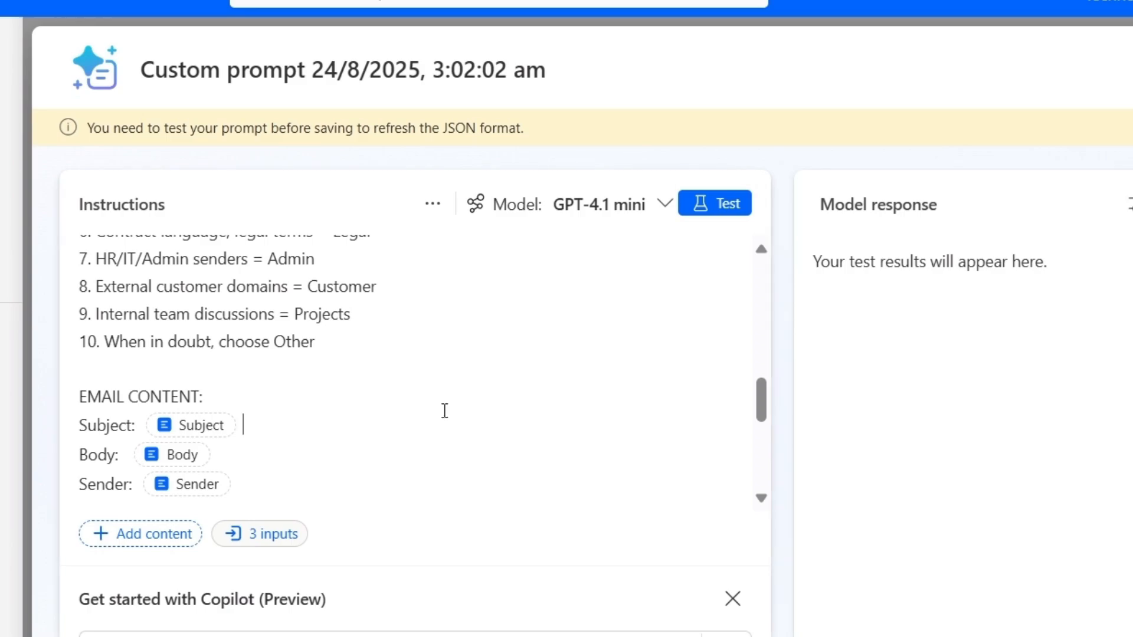
pyautogui.moveTo(289, 430)
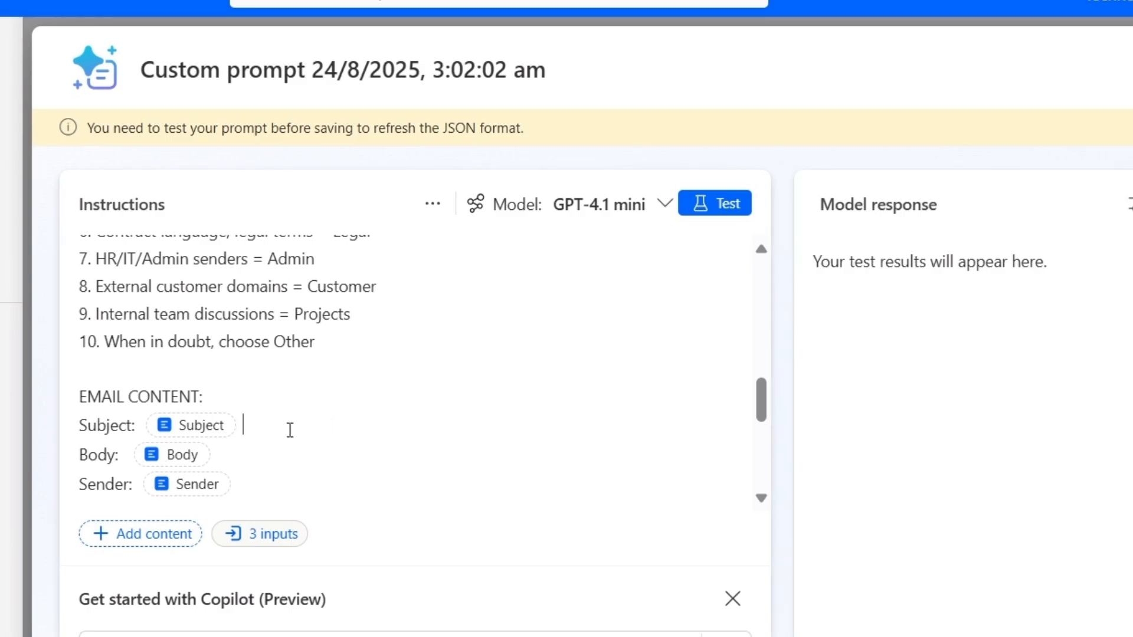
pyautogui.click(191, 425)
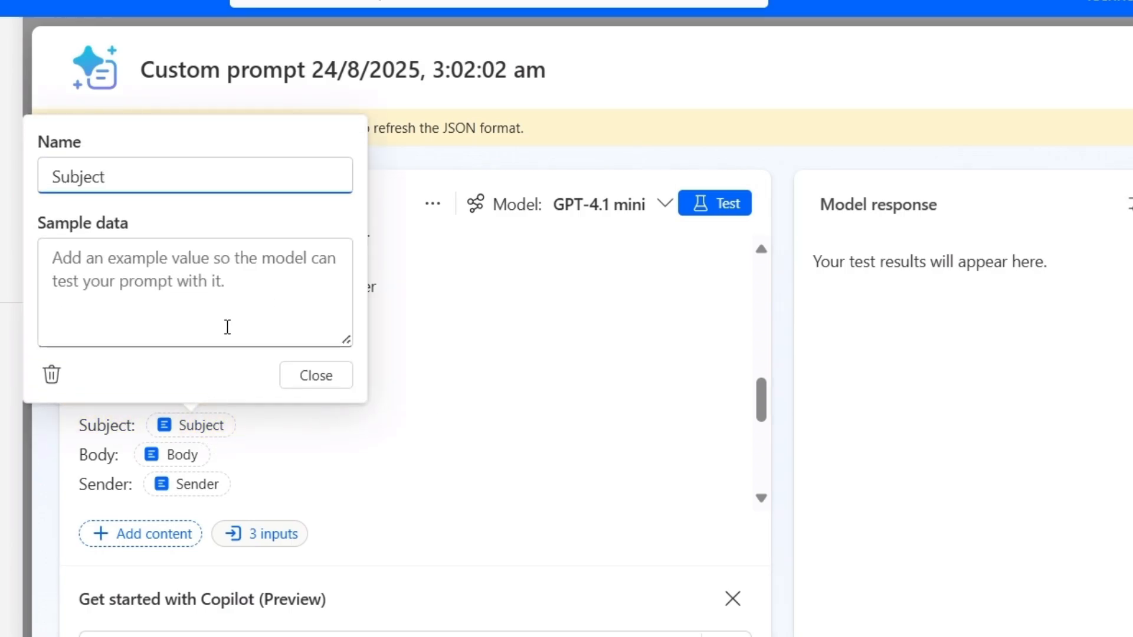
pyautogui.write('Monthly Office Rent - August 2024')
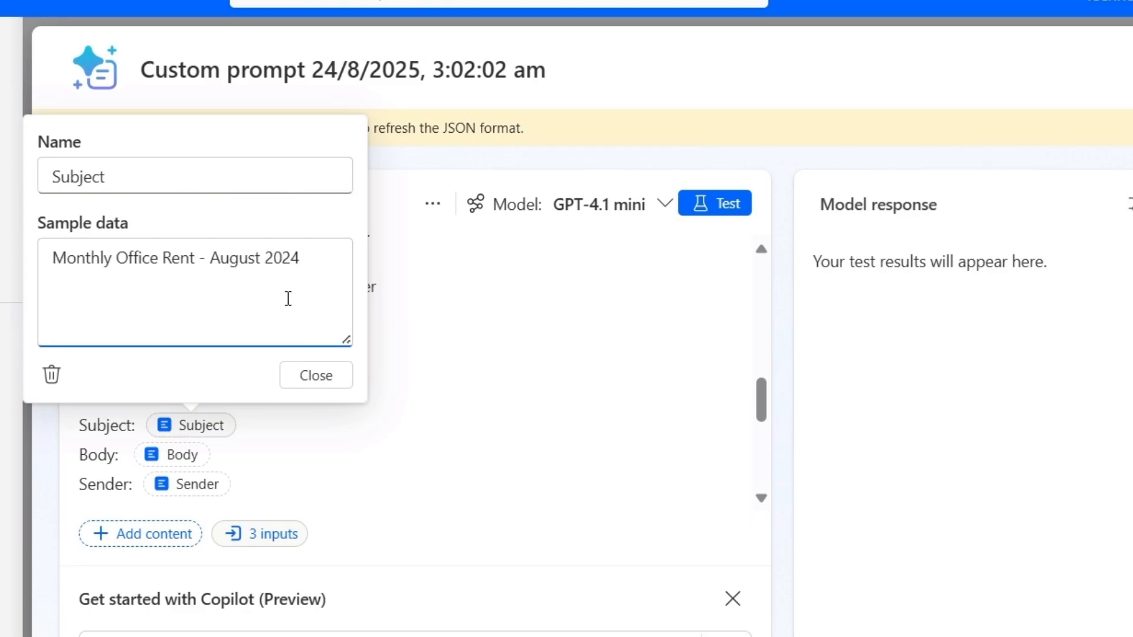
pyautogui.click(172, 454)
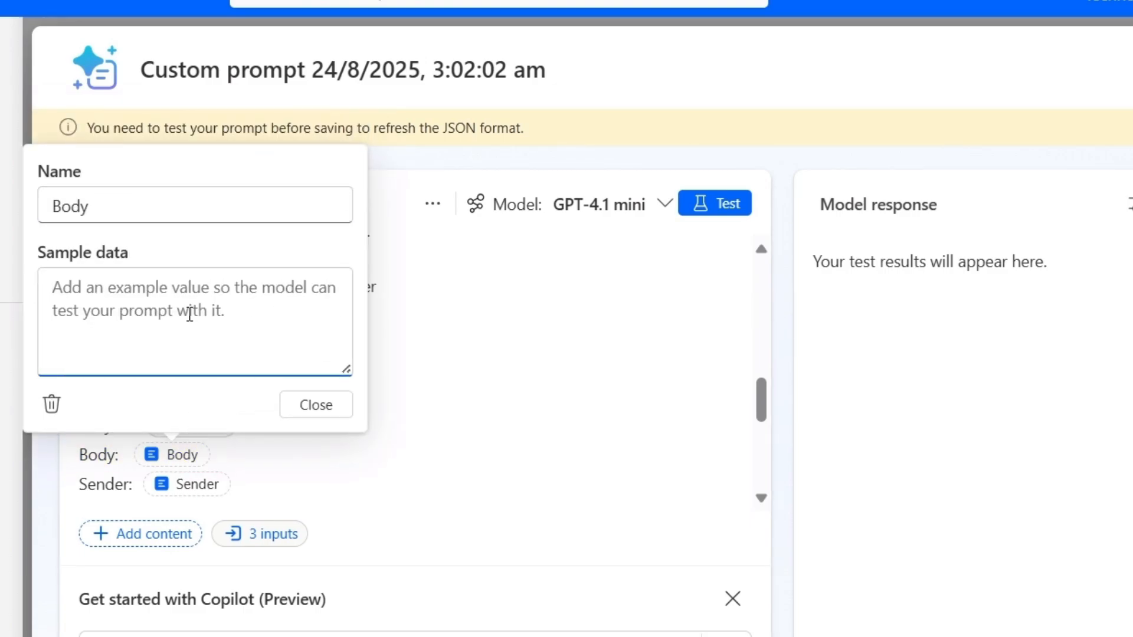
pyautogui.click(315, 405)
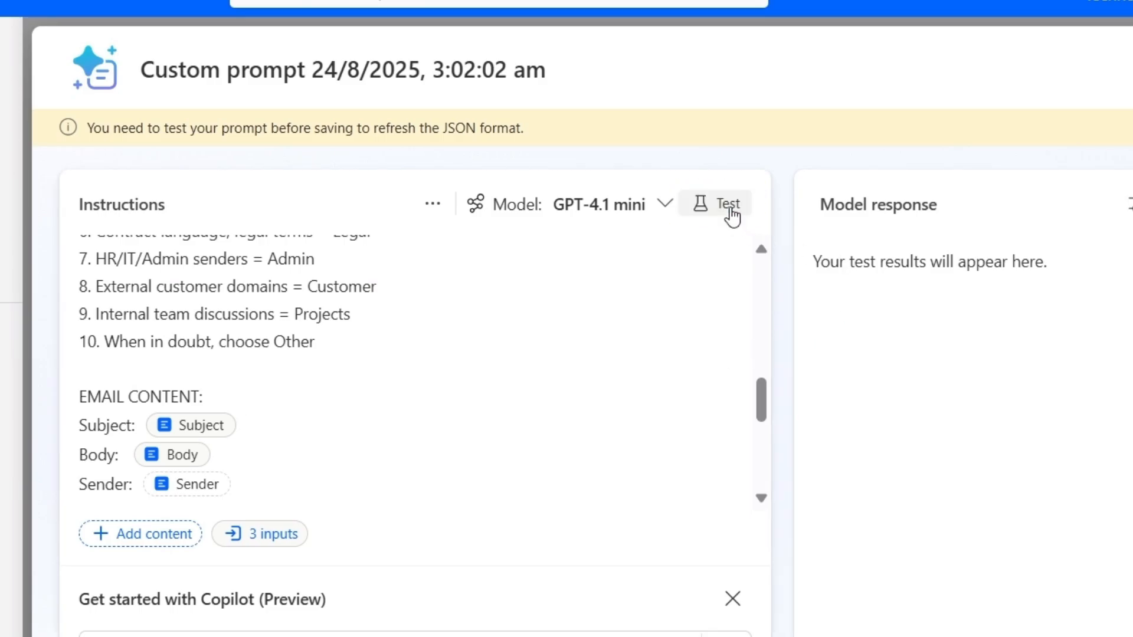
pyautogui.click(728, 204)
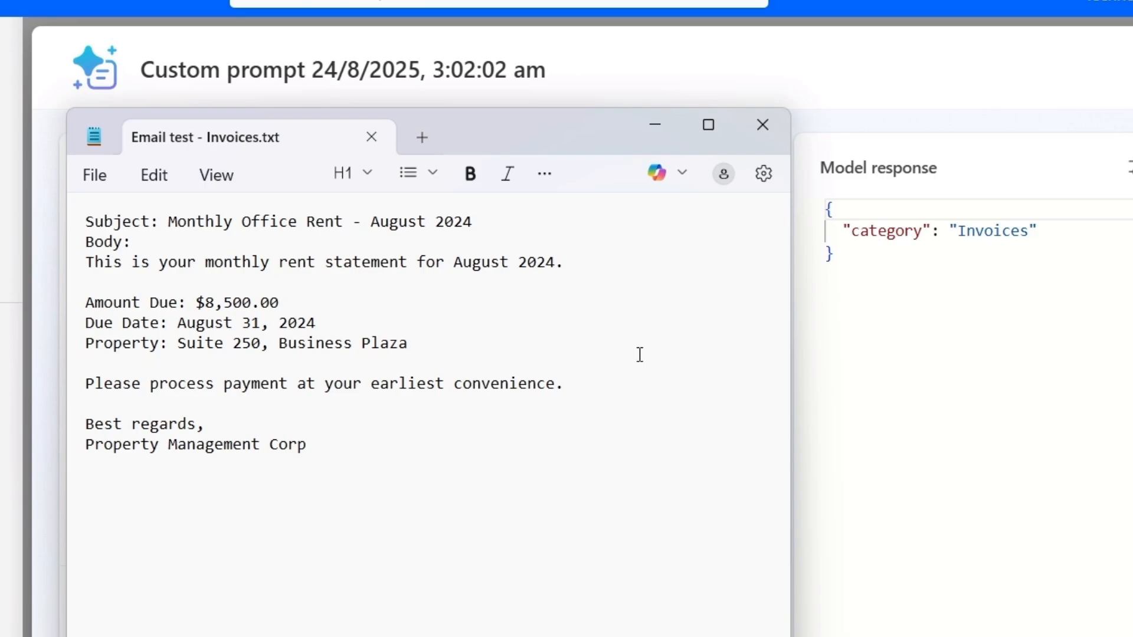
pyautogui.moveTo(515, 306)
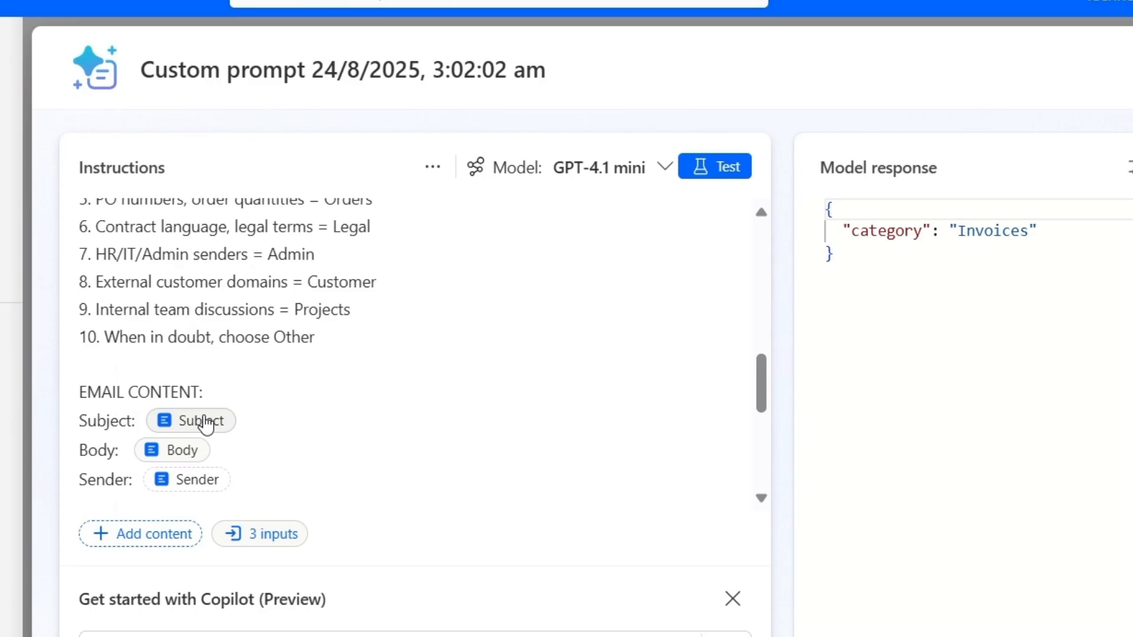
# Replace the Subject and Body samples with the customer order-delay email and retest
pyautogui.click(191, 421)
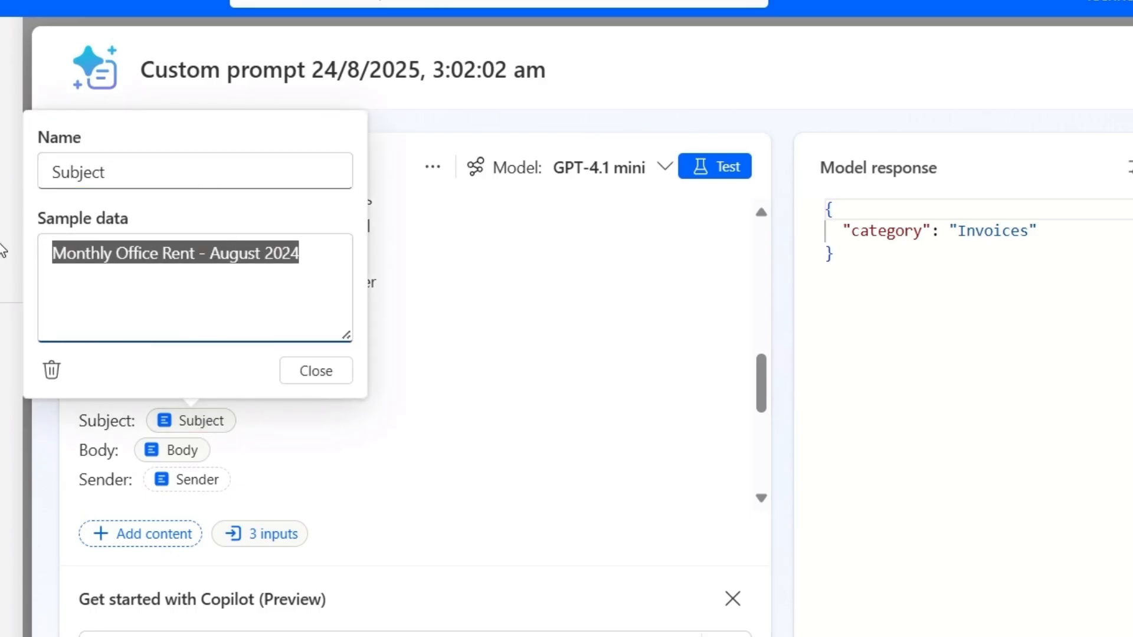
pyautogui.click(315, 371)
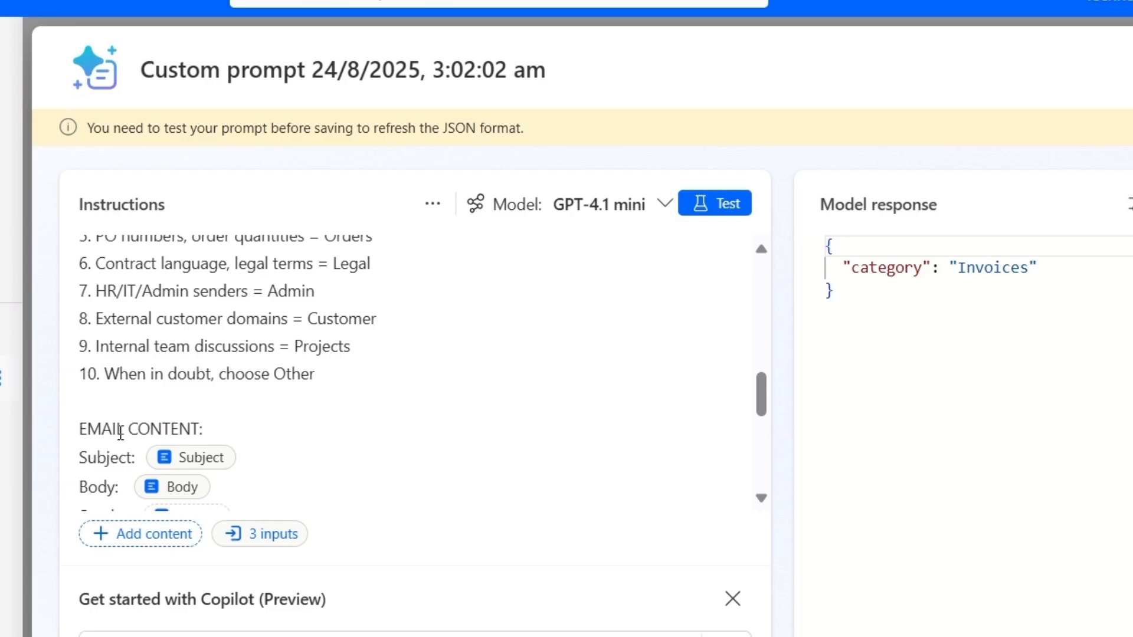
pyautogui.click(172, 486)
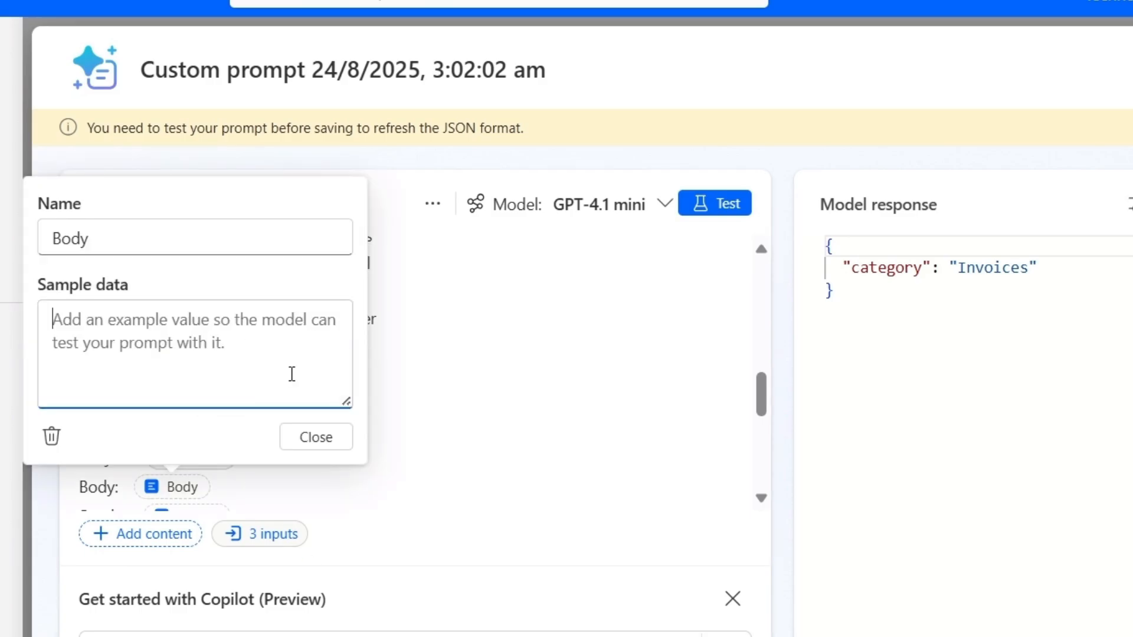
pyautogui.click(315, 437)
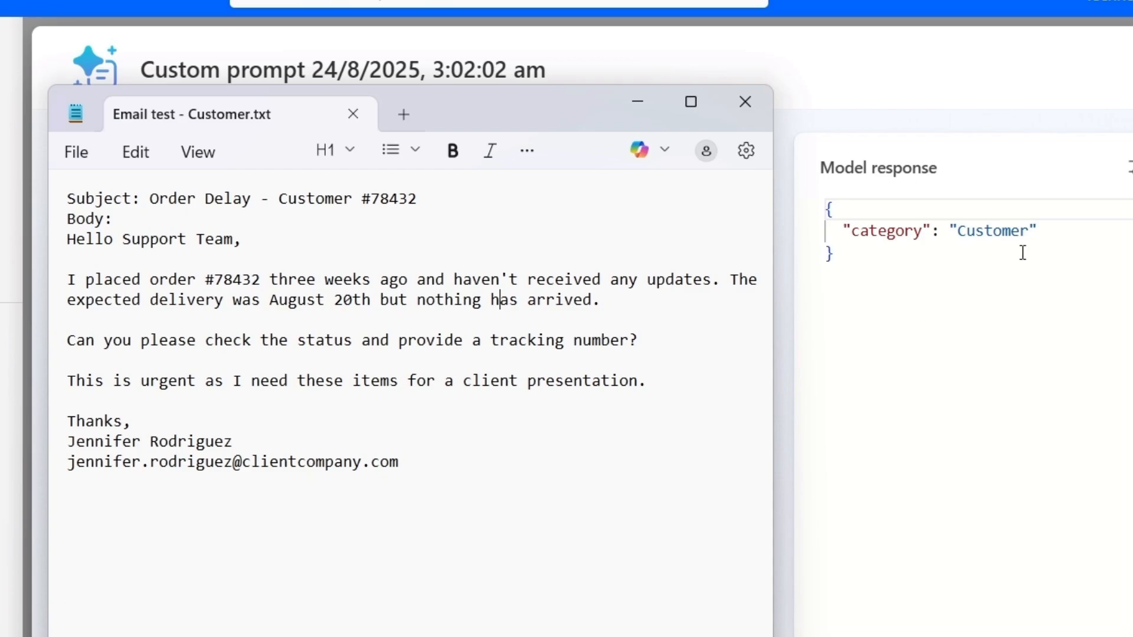
pyautogui.moveTo(507, 444)
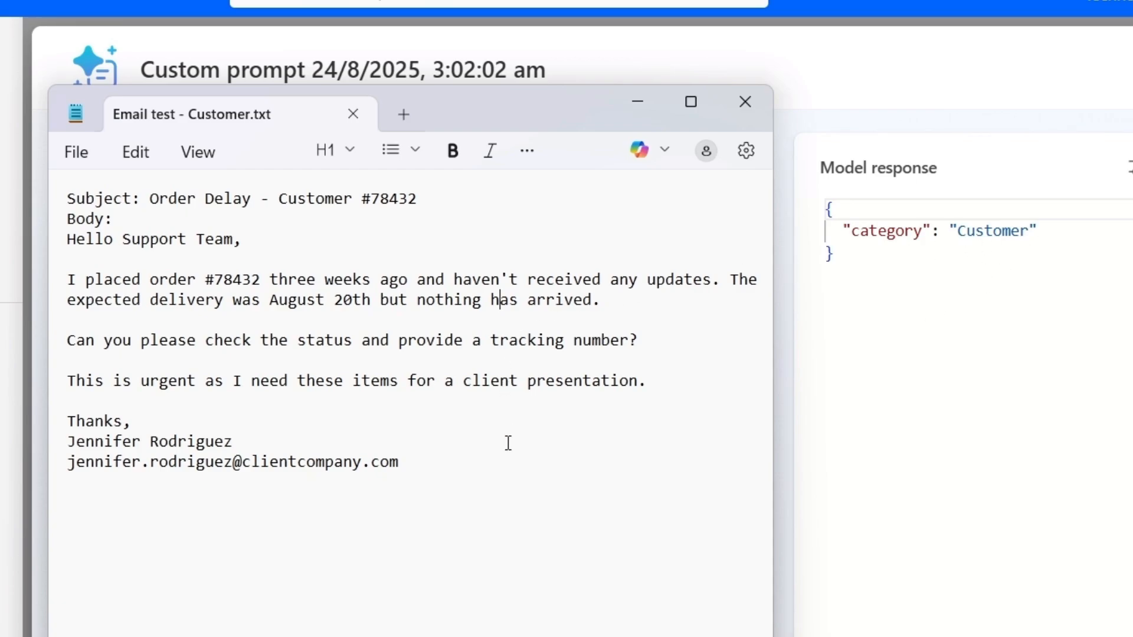
pyautogui.click(745, 101)
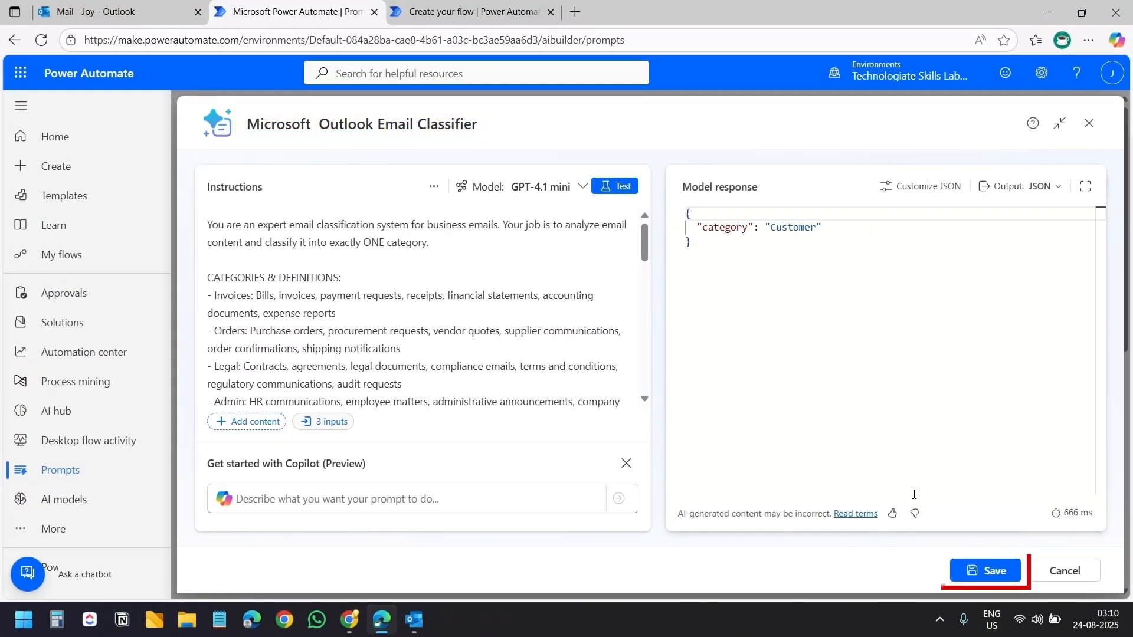
# Save the Microsoft Outlook Email Classifier prompt and return to the Outlook inbox
pyautogui.click(985, 570)
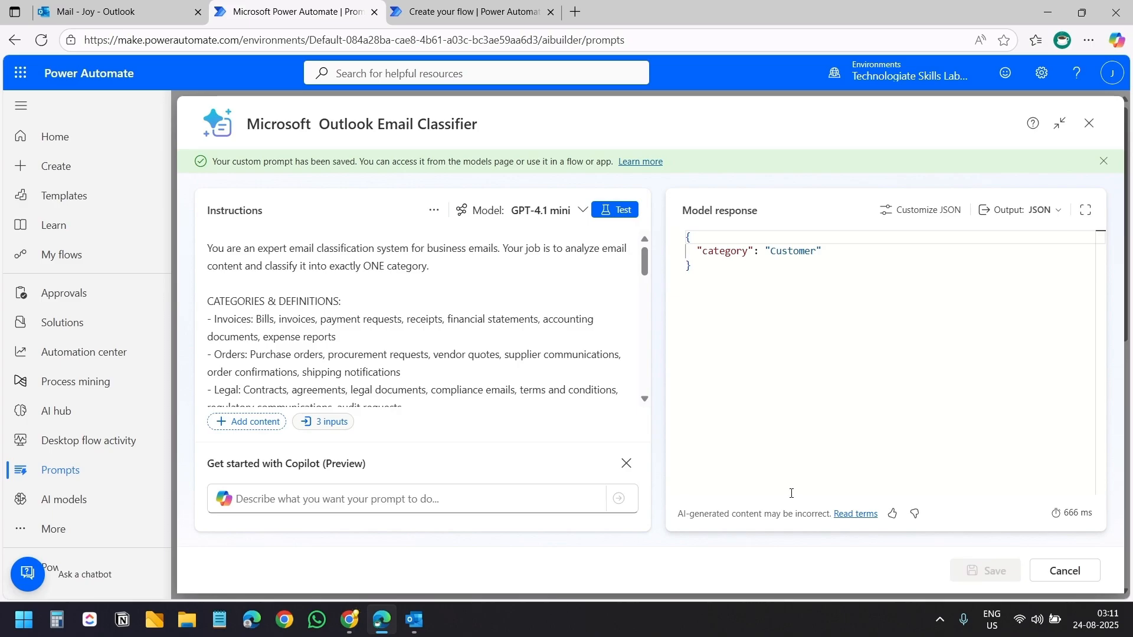
pyautogui.click(108, 12)
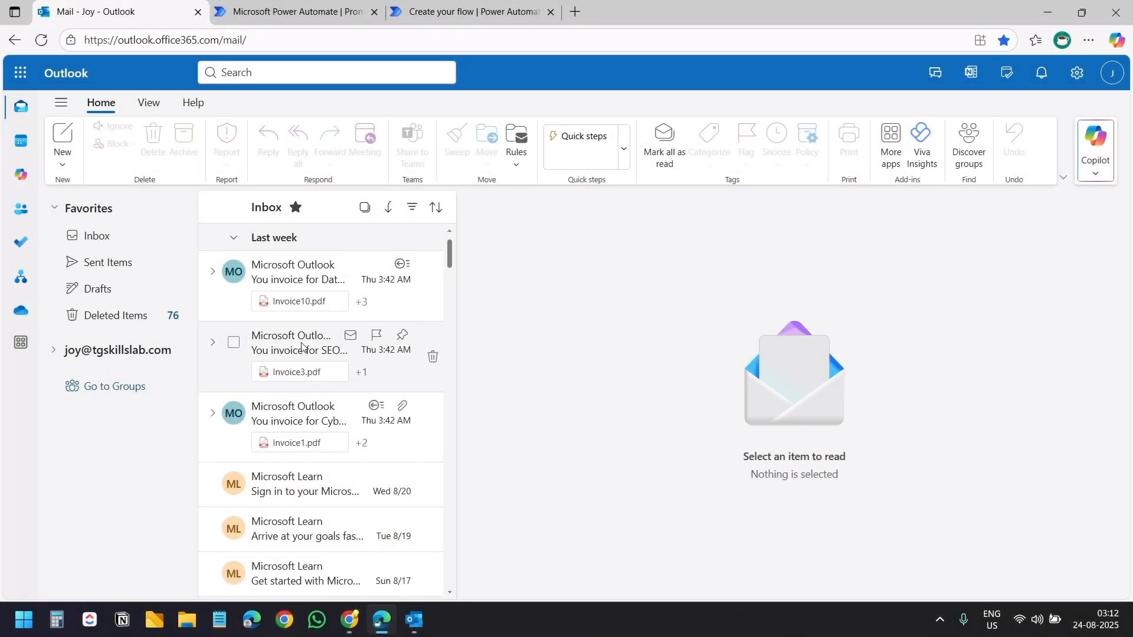
# Open Manage categories from the invoice email's right-click Categorize menu
pyautogui.rightClick(299, 348)
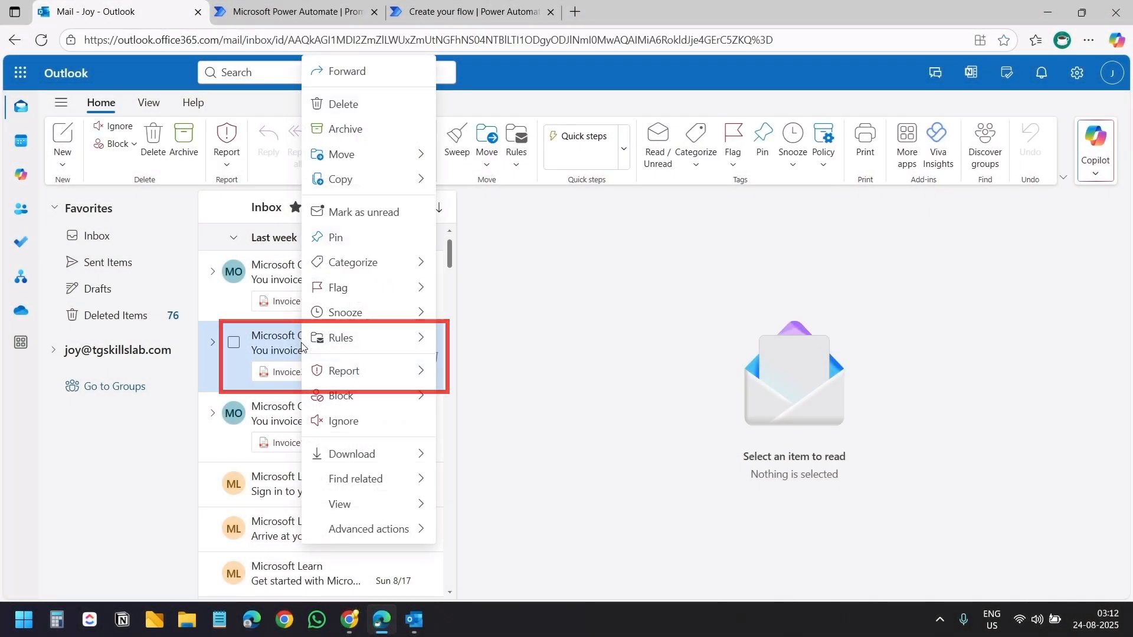
pyautogui.click(354, 262)
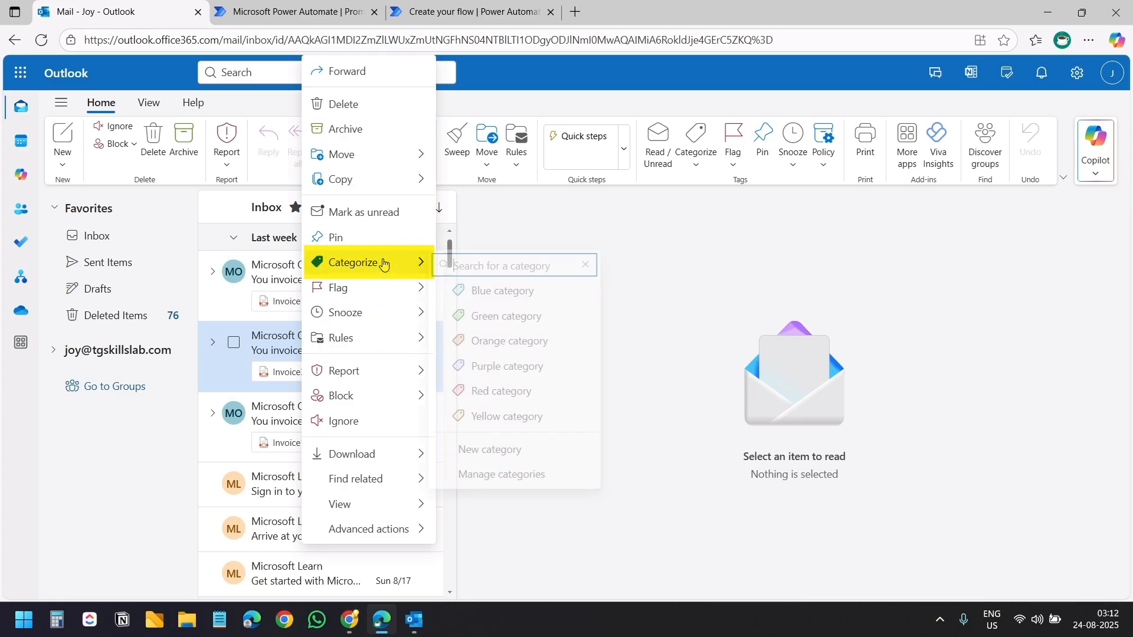
pyautogui.click(501, 474)
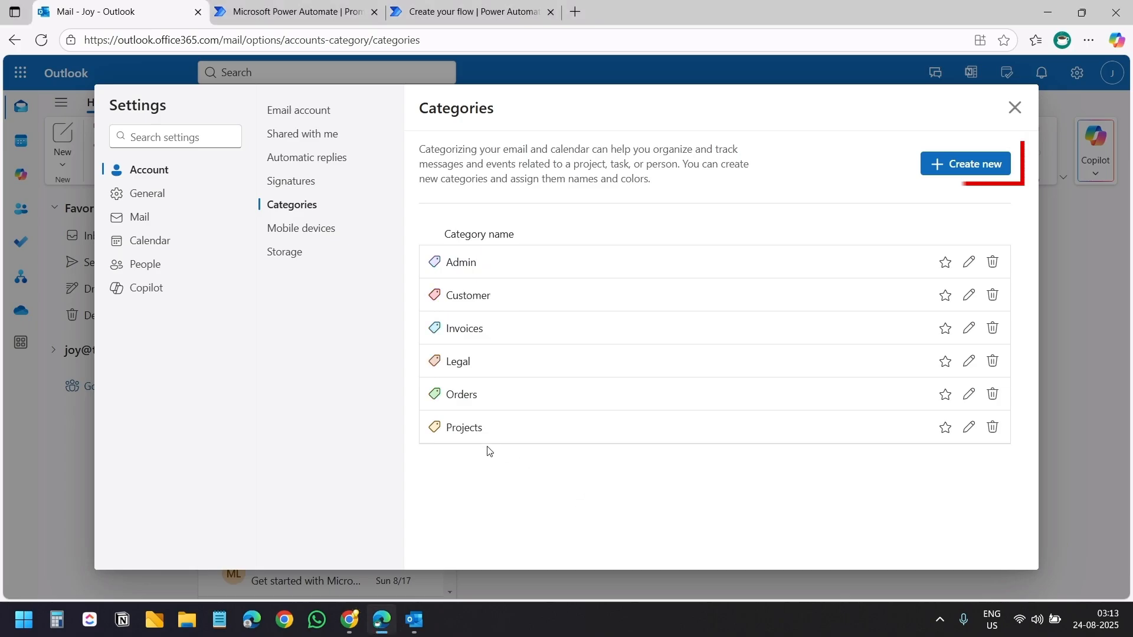
# Create and save a grey category named Other, then return to Power Automate
pyautogui.click(965, 163)
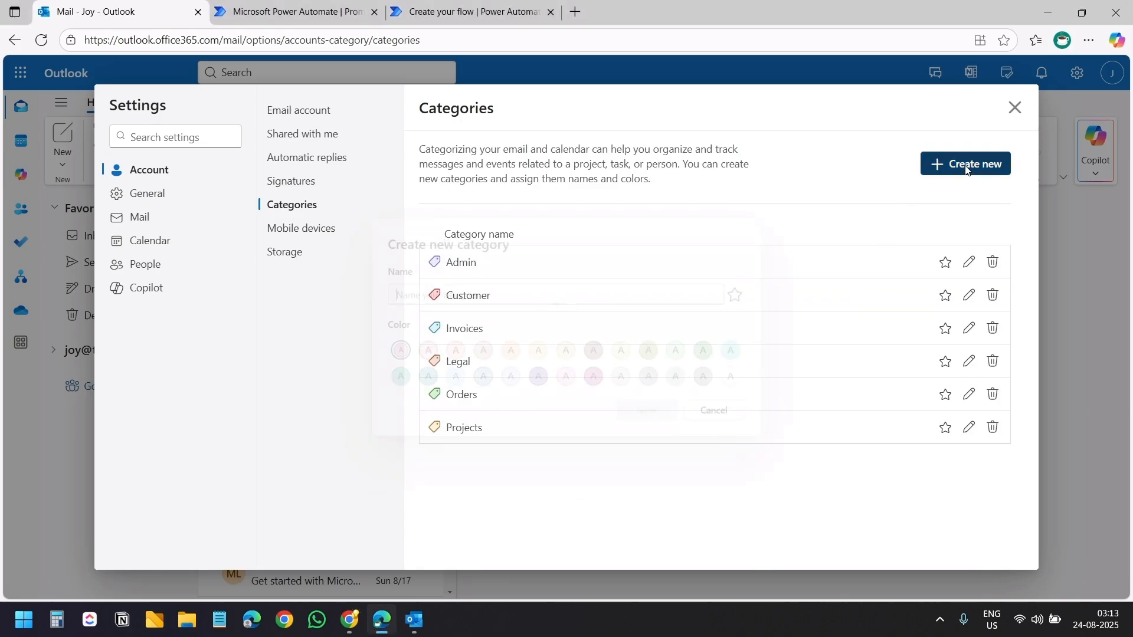
pyautogui.click(965, 163)
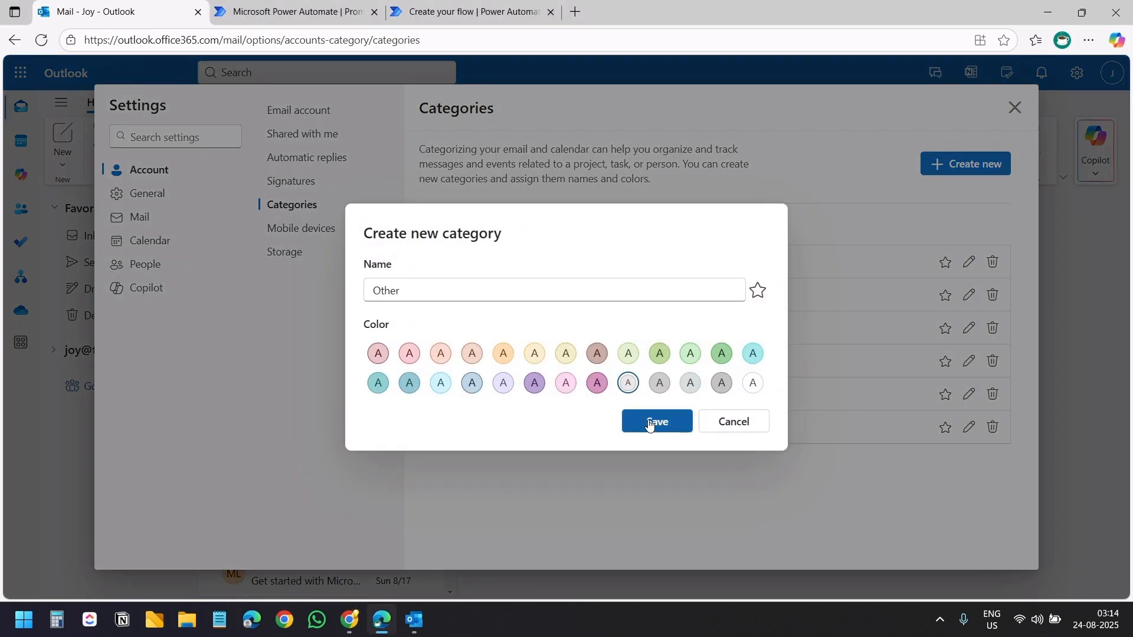
pyautogui.click(655, 421)
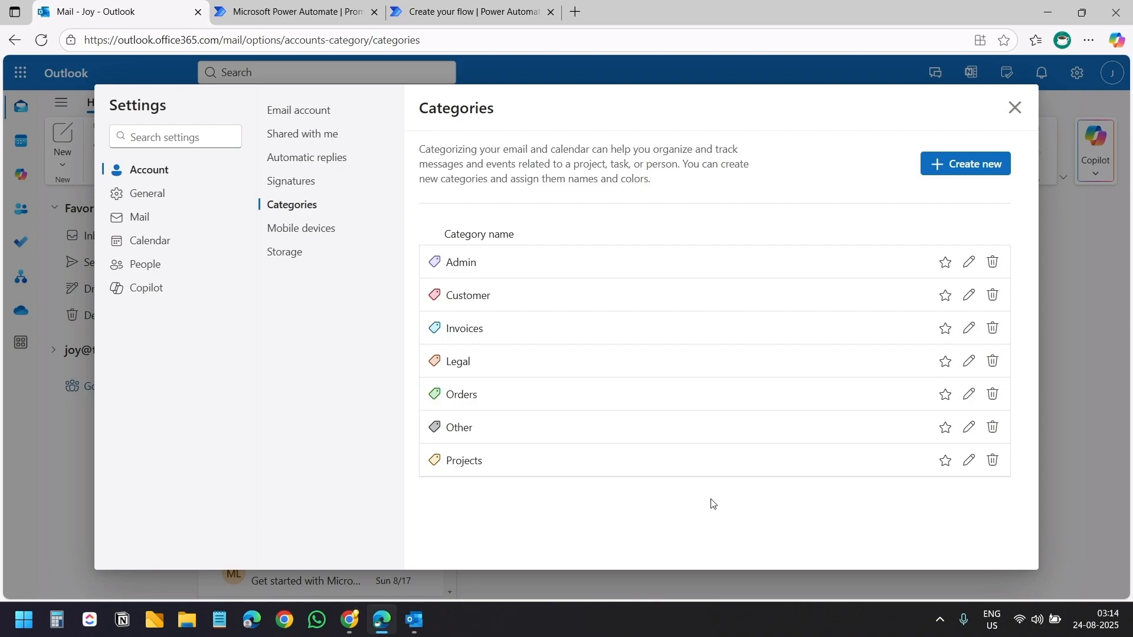
pyautogui.click(218, 619)
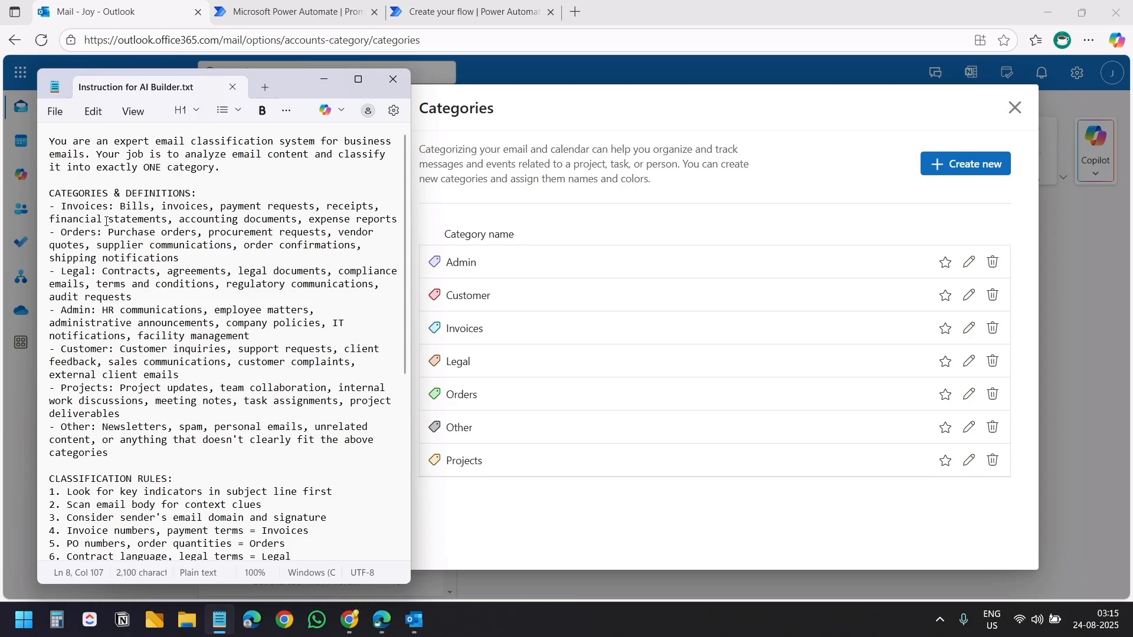
pyautogui.click(414, 620)
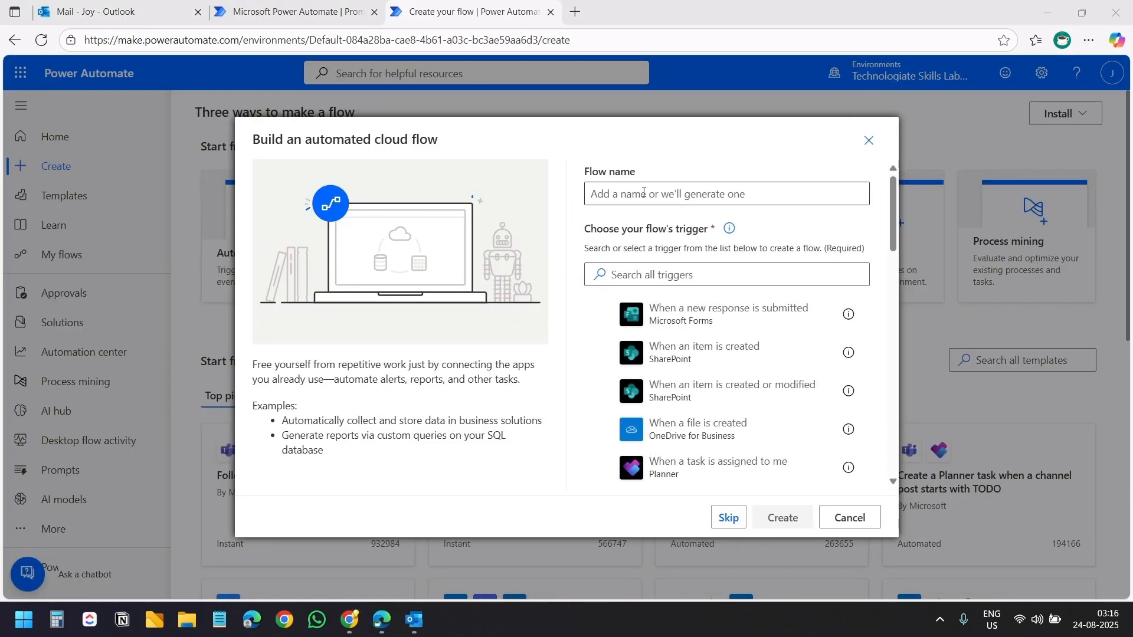
# Create automated flow 'Microsoft_Outlook Email Classifier' triggered by When a new email arrives (V3)
pyautogui.write('Microsoft_Outlook Email Classifier')
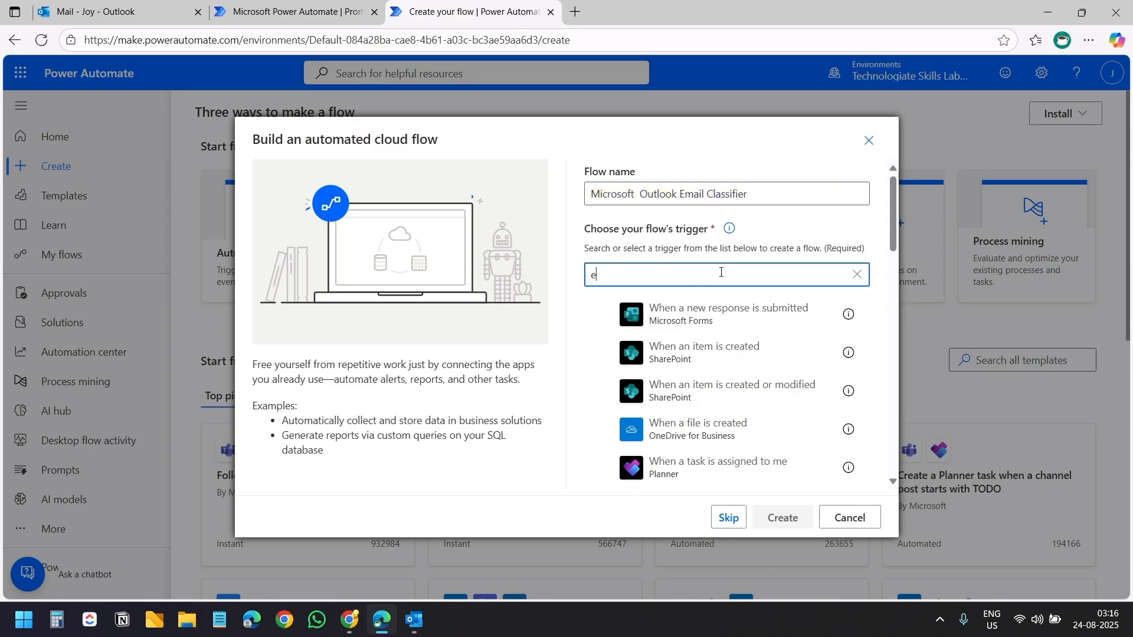
pyautogui.write('mail')
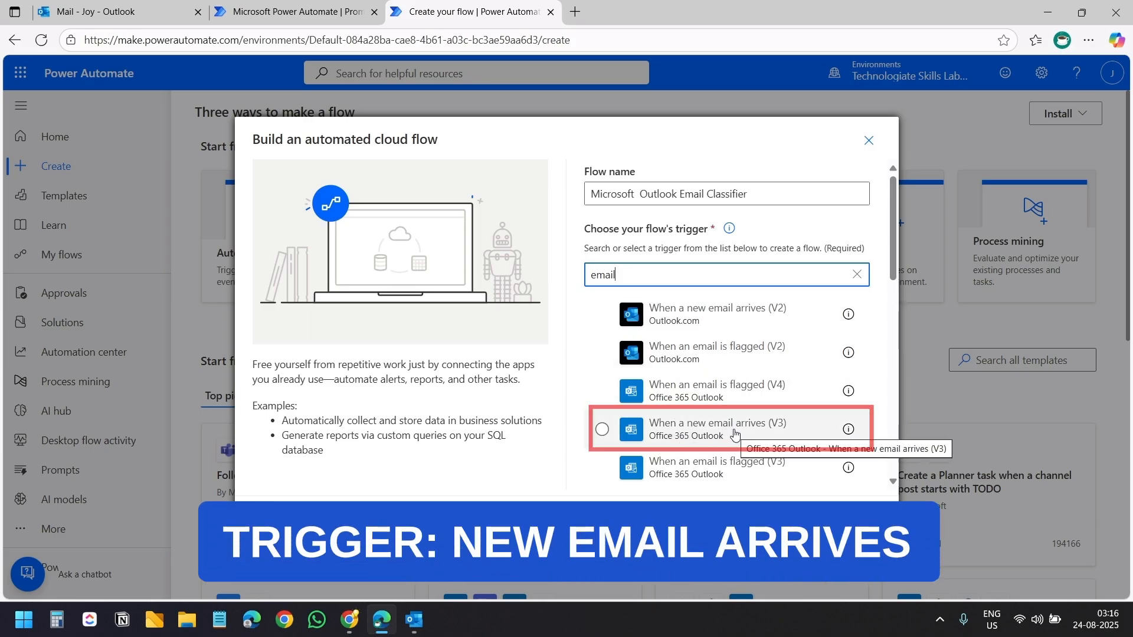
pyautogui.click(601, 429)
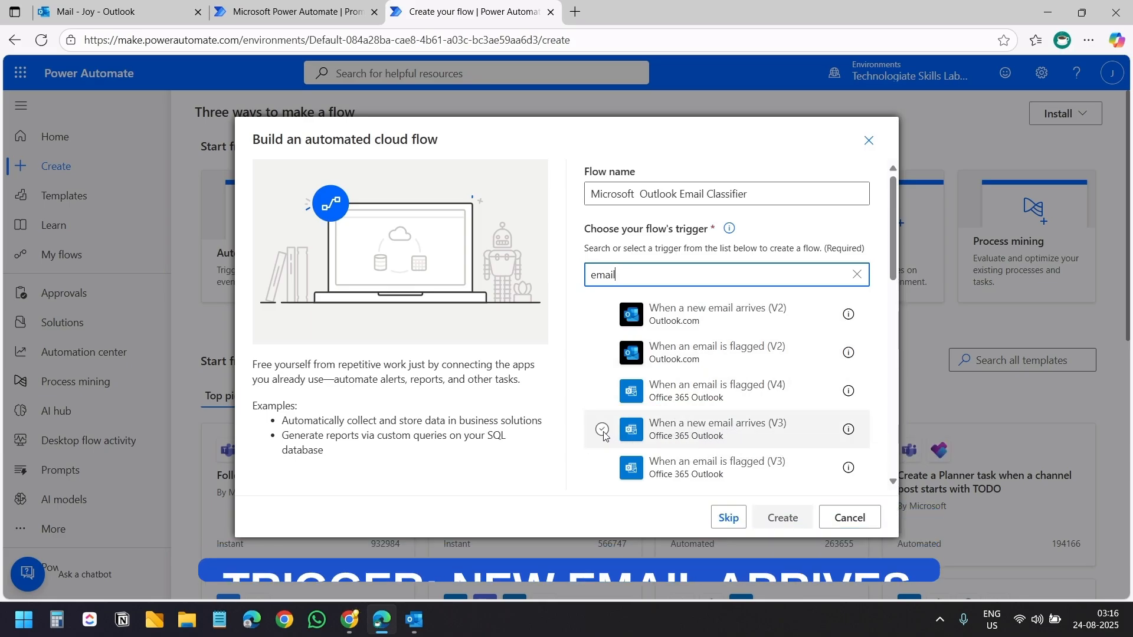
pyautogui.click(781, 520)
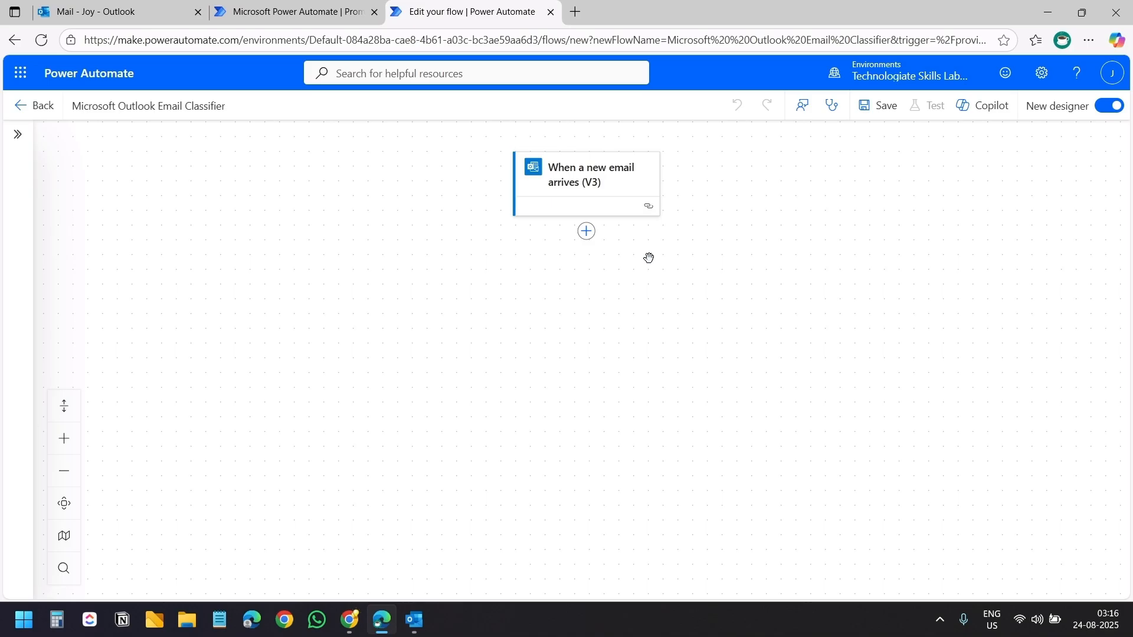
pyautogui.moveTo(596, 254)
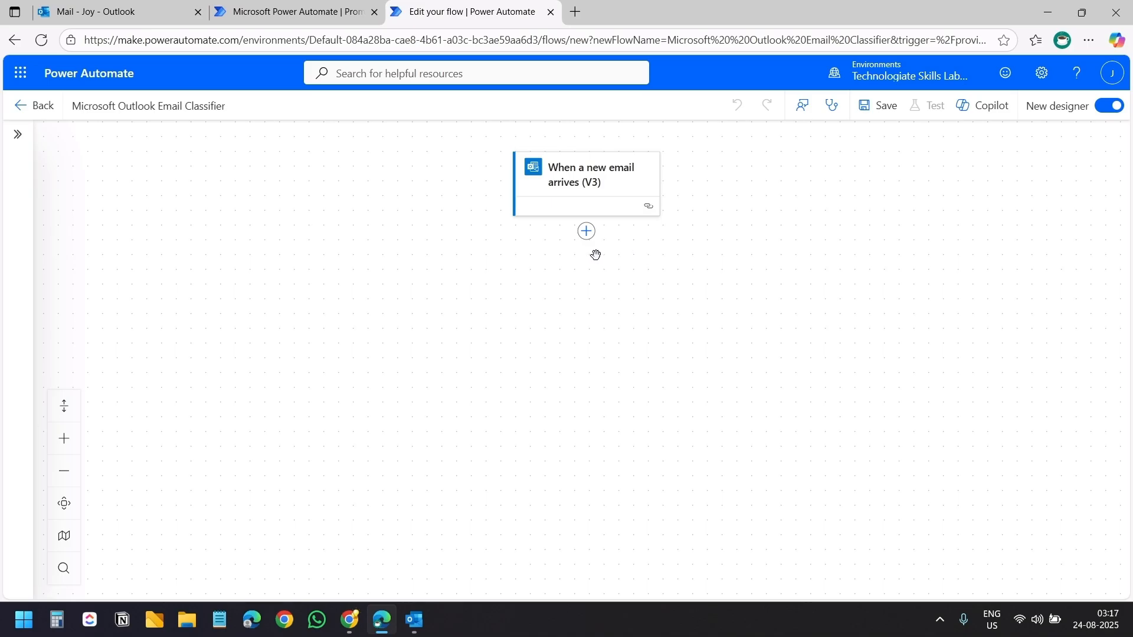
# Add an AI Builder Run a prompt step using the Microsoft Outlook Email Classifier prompt
pyautogui.click(585, 231)
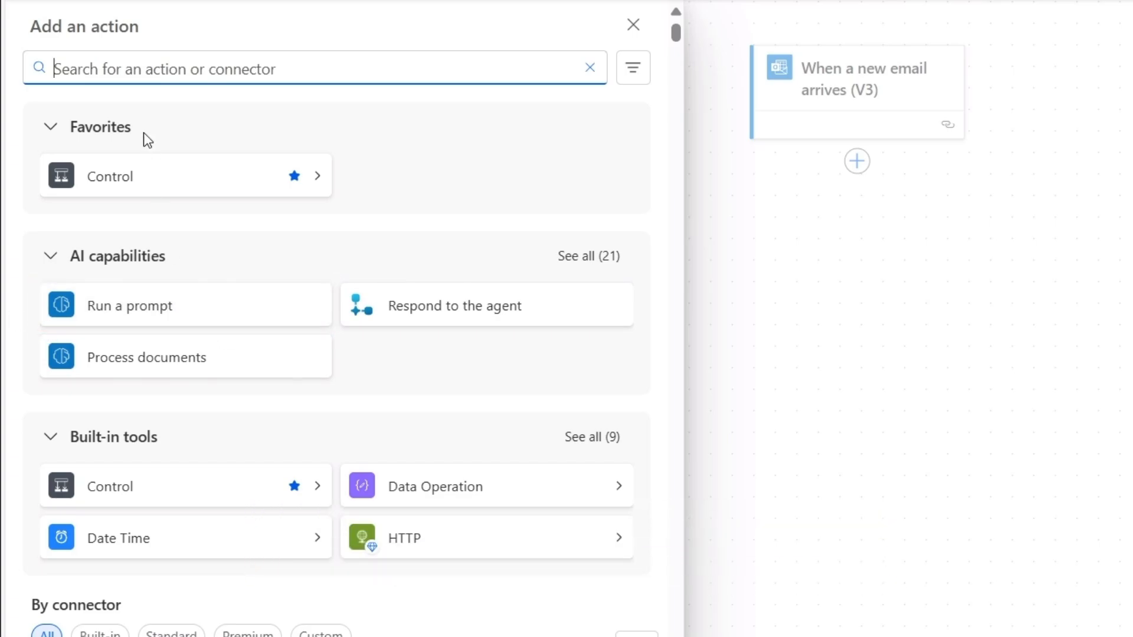
pyautogui.write('run a prompt')
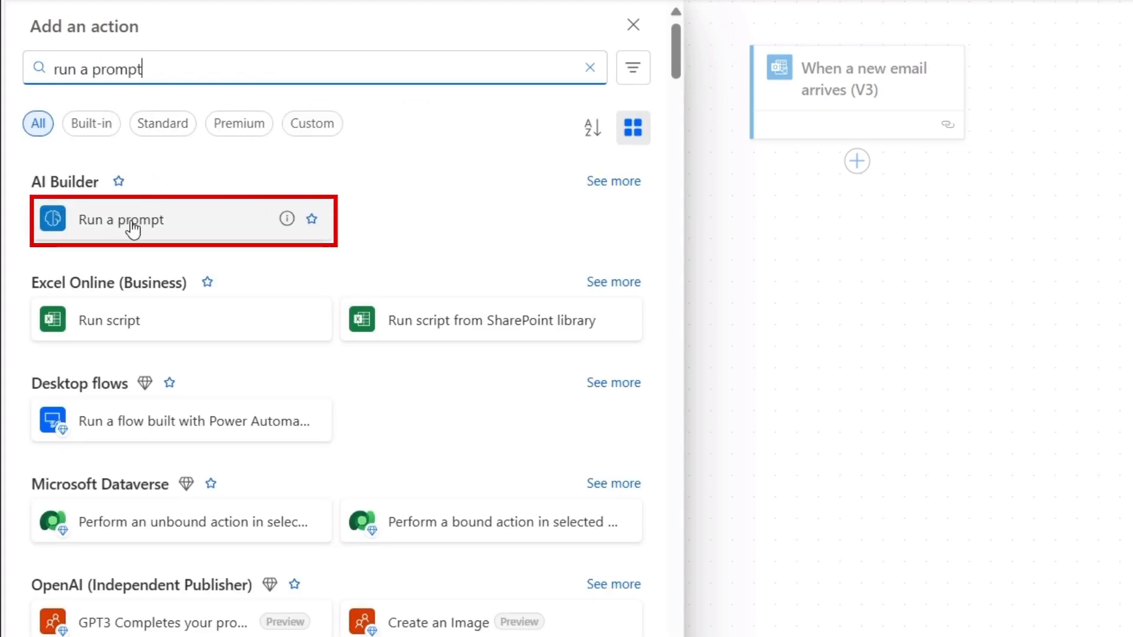
pyautogui.click(121, 220)
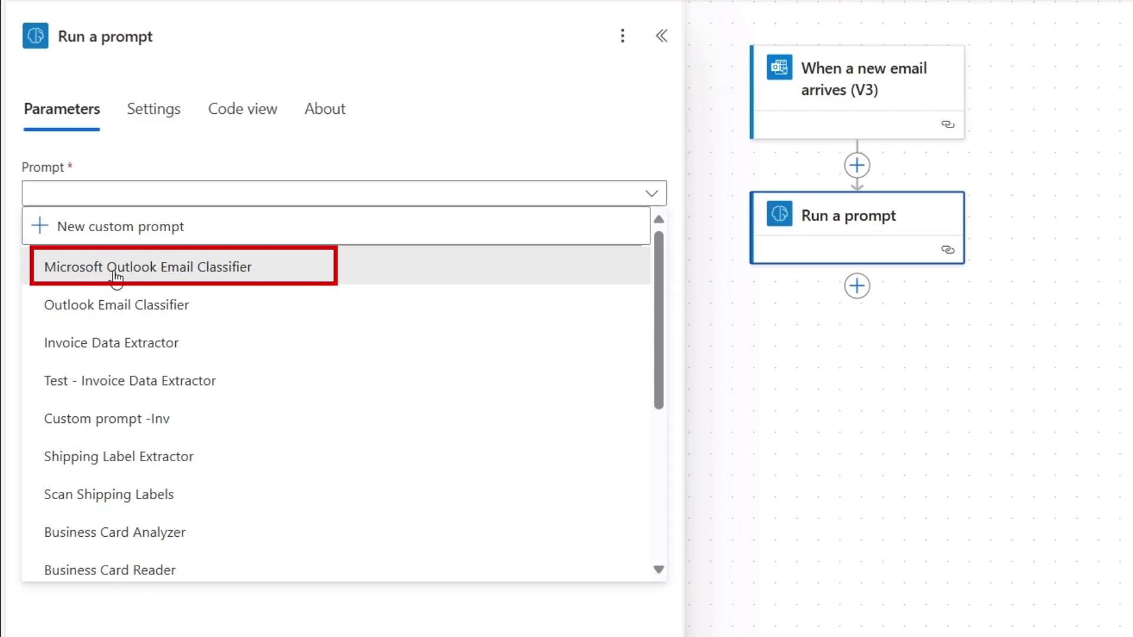
pyautogui.click(147, 267)
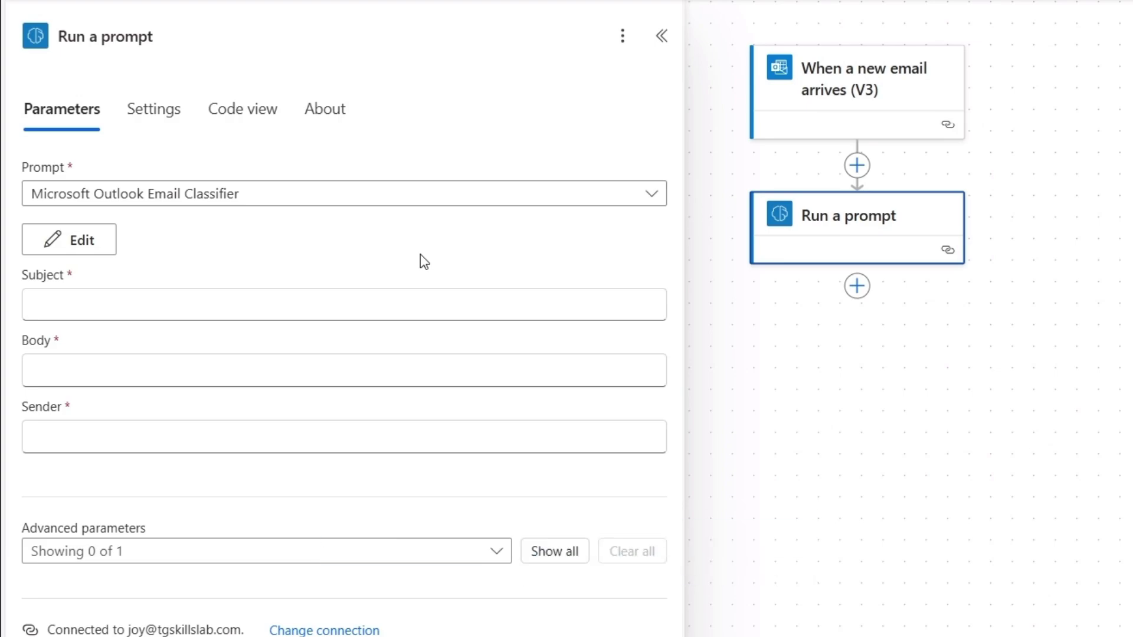
# Map the trigger's Subject, Body and From into the prompt's Subject, Body and Sender inputs
pyautogui.click(344, 303)
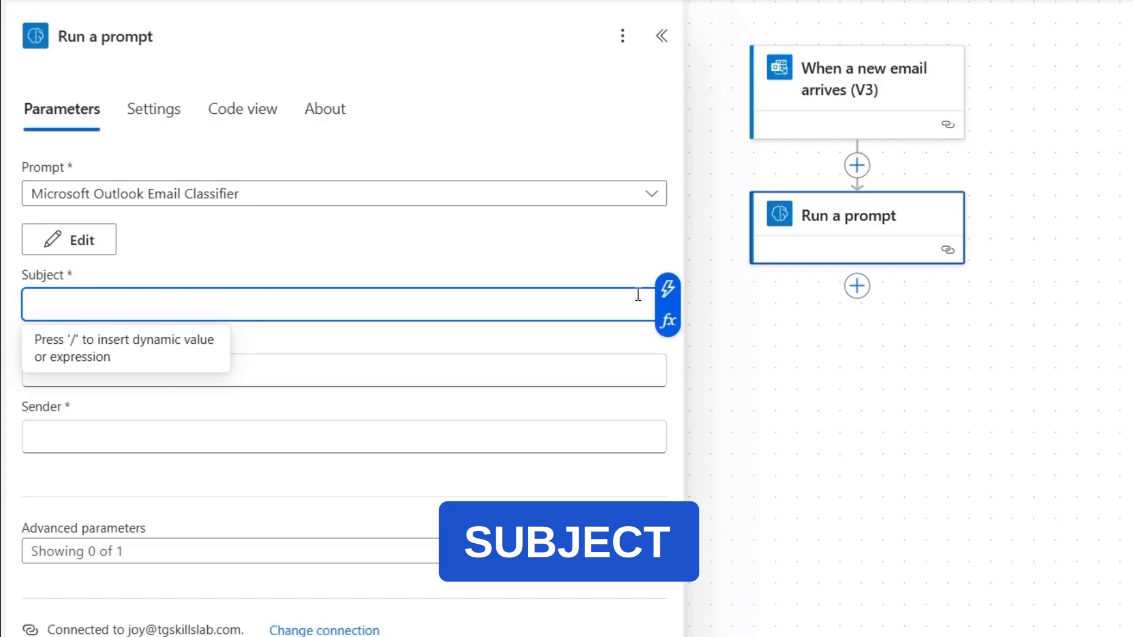
pyautogui.moveTo(667, 288)
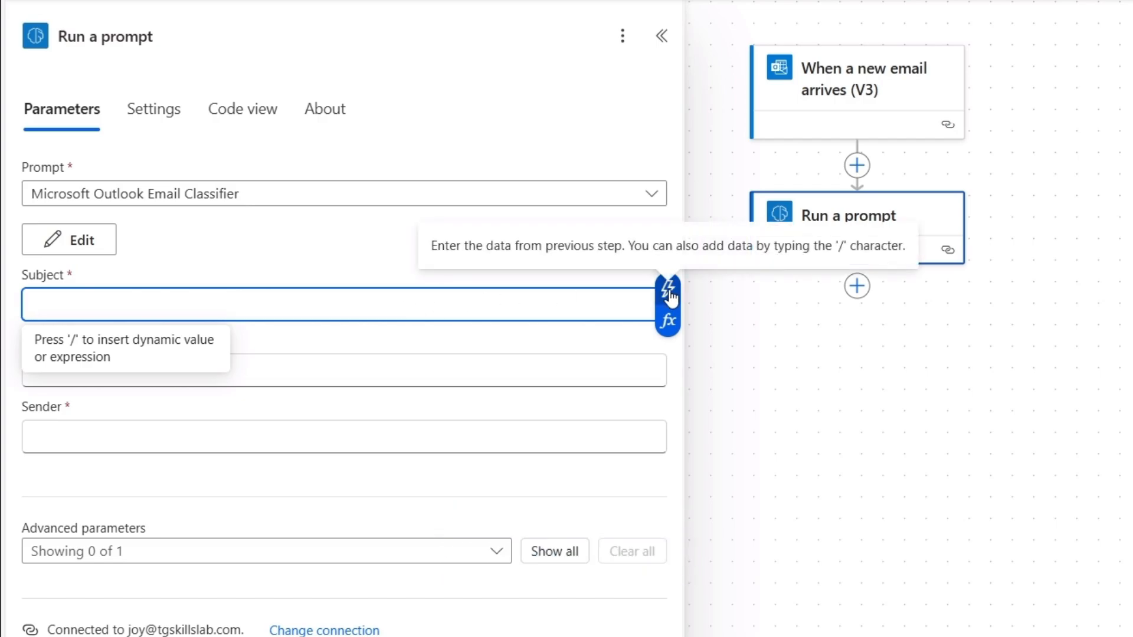
pyautogui.click(666, 285)
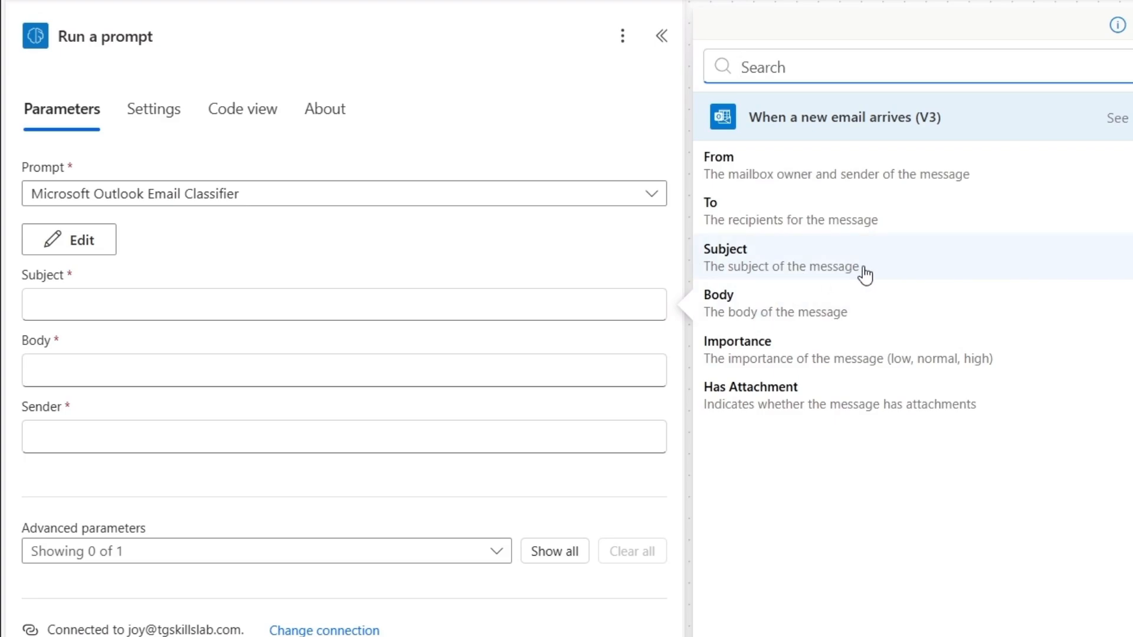
pyautogui.moveTo(1064, 202)
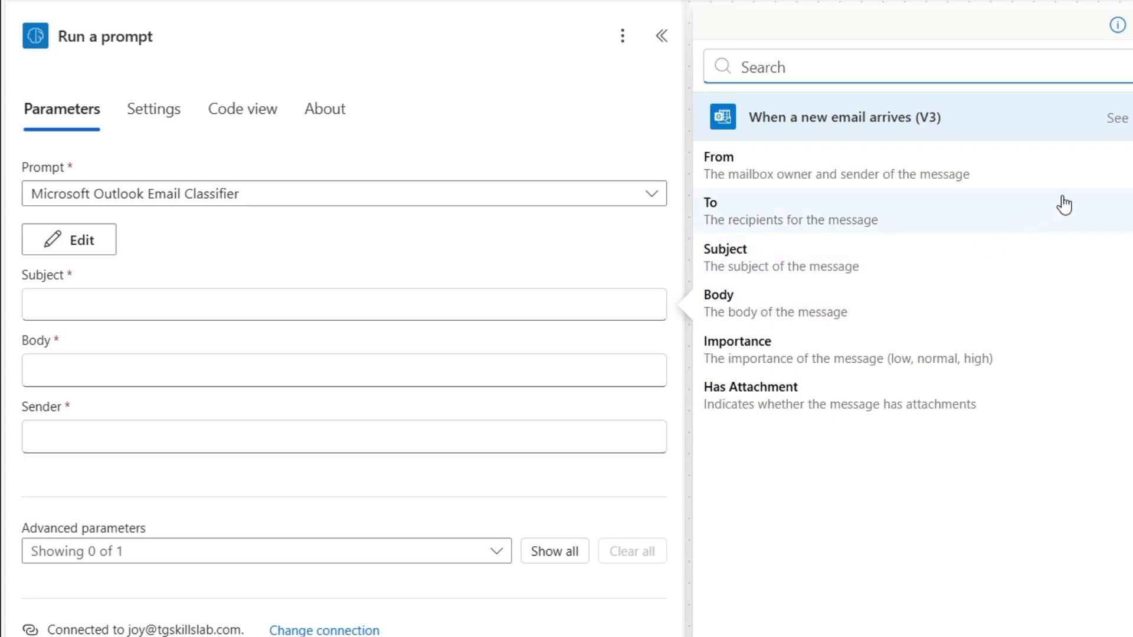
pyautogui.scroll(-3)
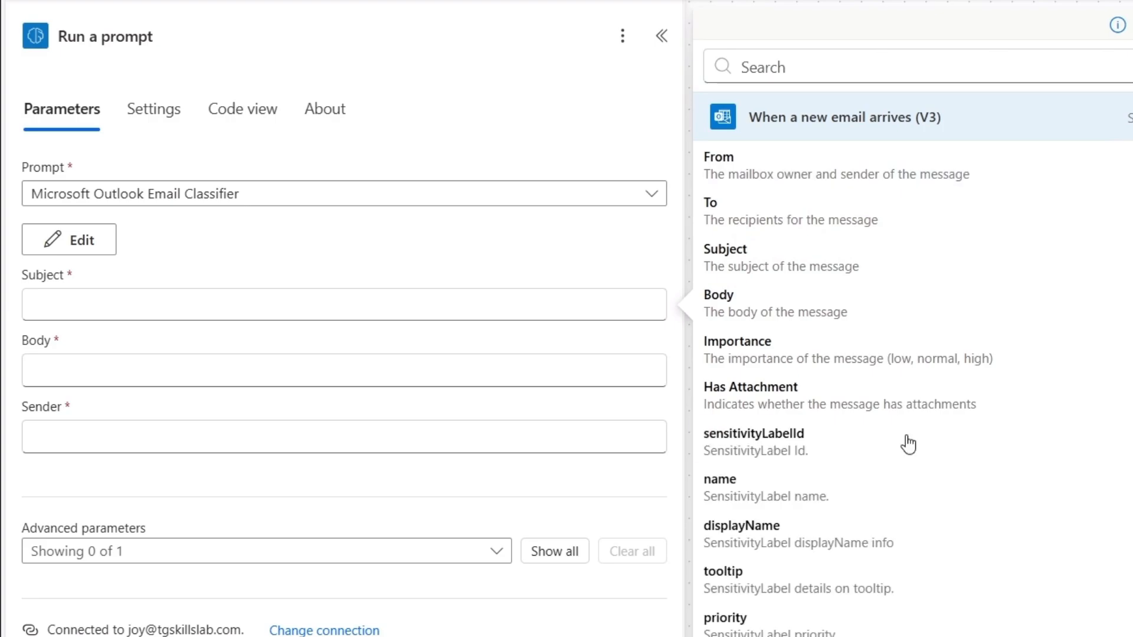
pyautogui.moveTo(886, 258)
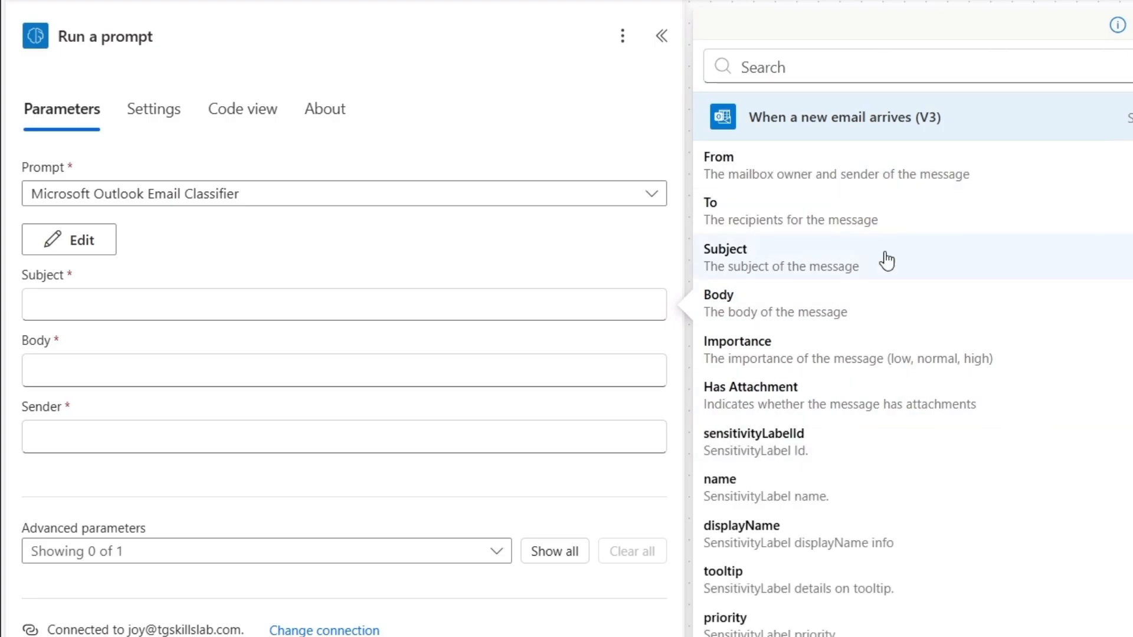
pyautogui.click(725, 249)
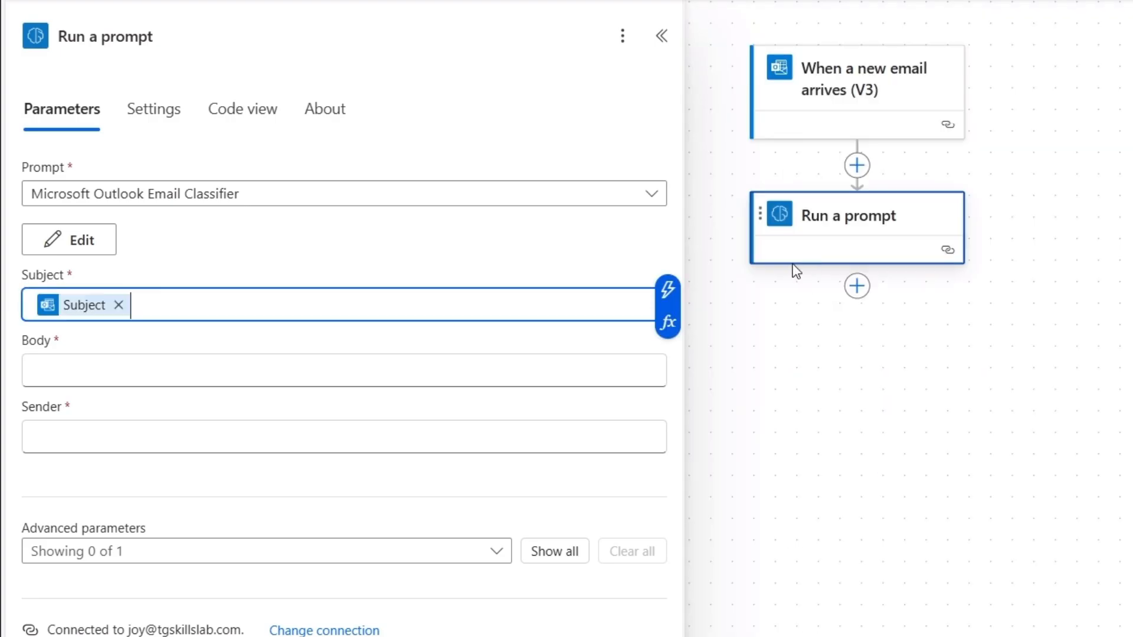
pyautogui.click(343, 369)
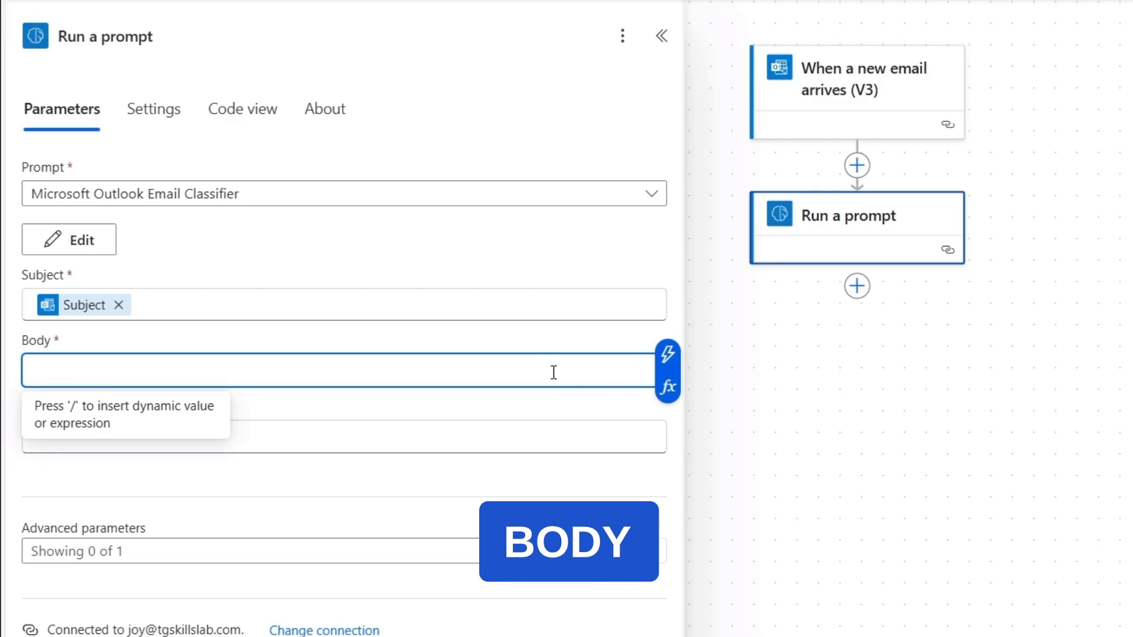
pyautogui.click(668, 353)
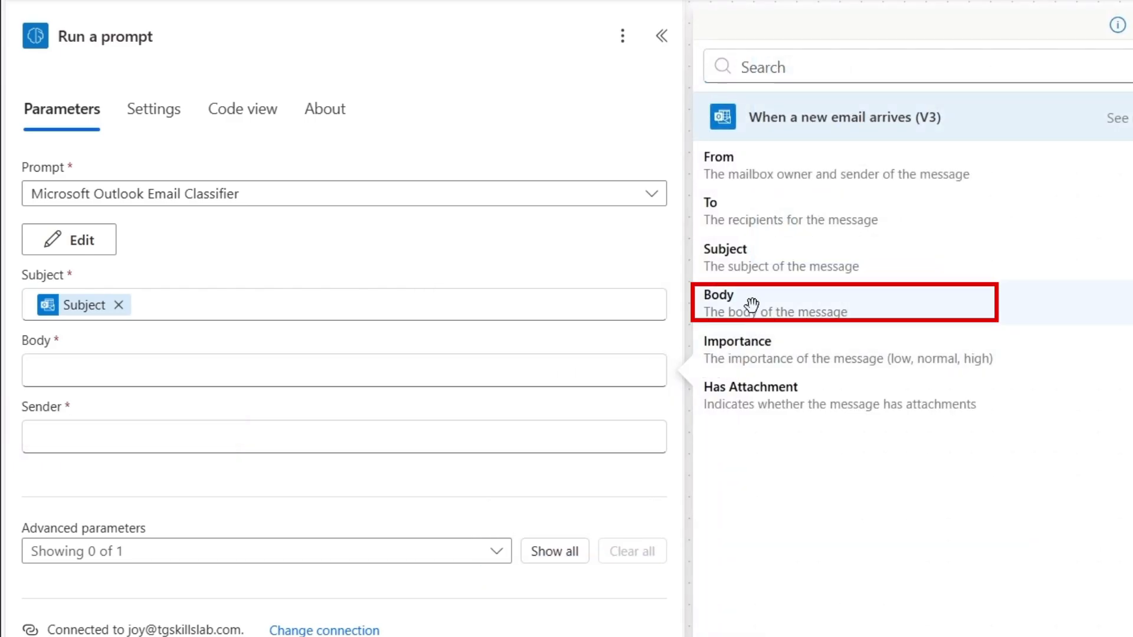
pyautogui.click(751, 295)
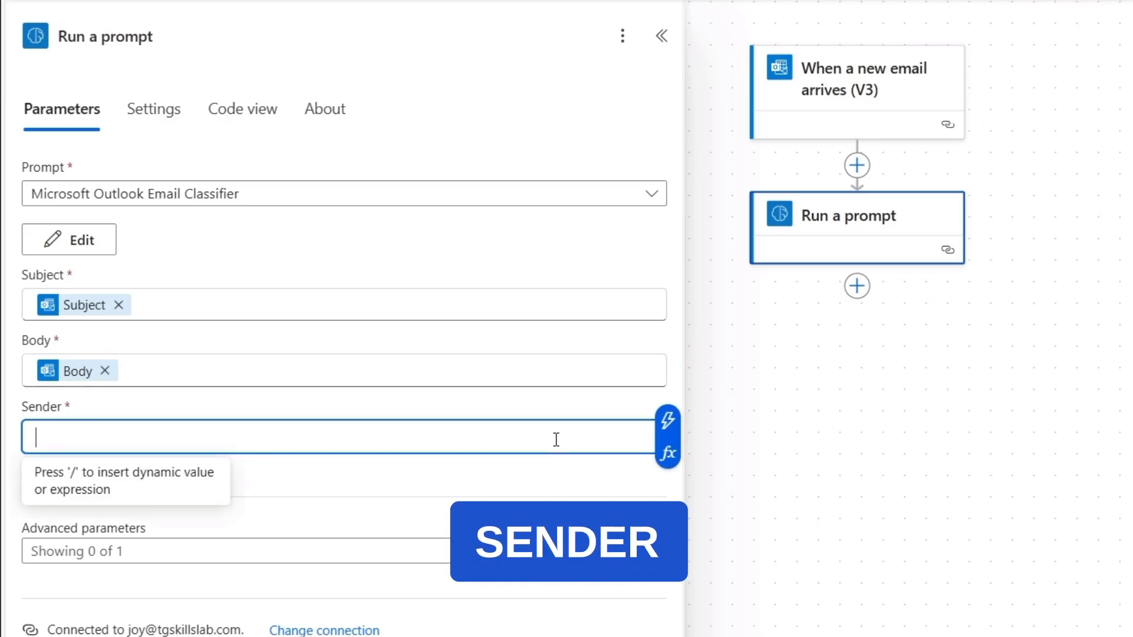
pyautogui.click(668, 420)
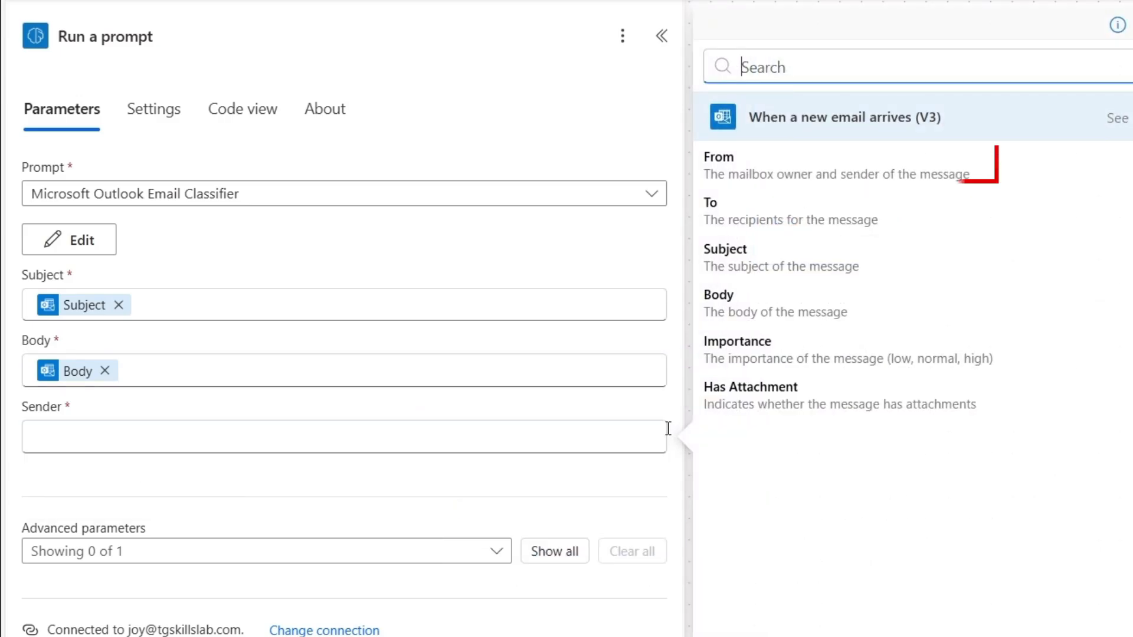
pyautogui.click(718, 157)
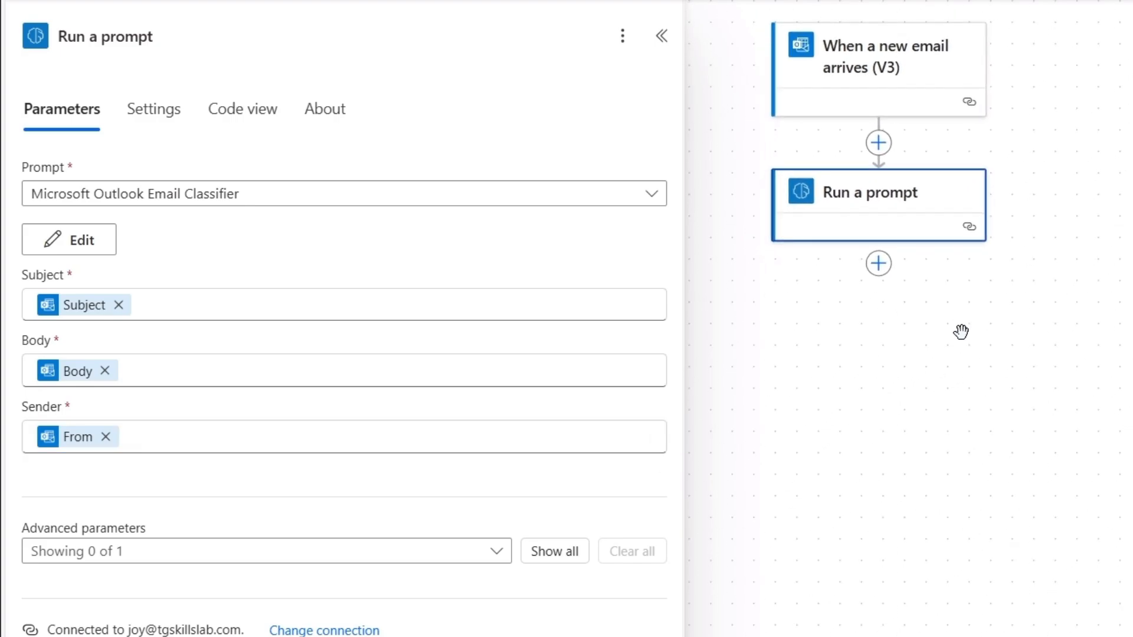
pyautogui.moveTo(879, 263)
pyautogui.write('outlok')
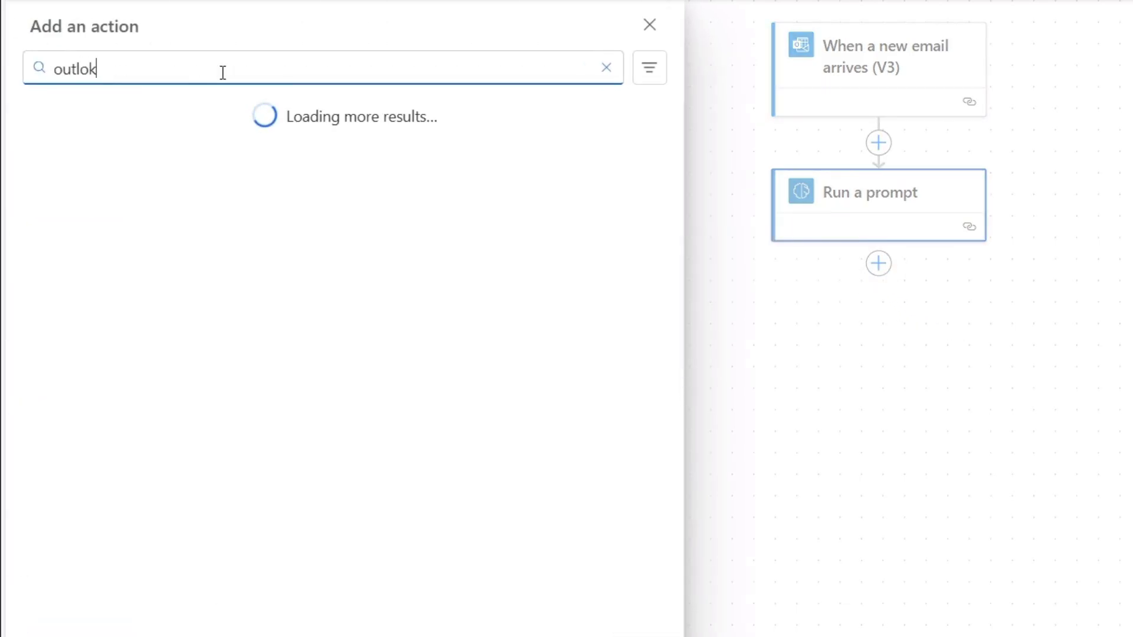
# Add an Assign an Outlook category step after the prompt
pyautogui.write('category')
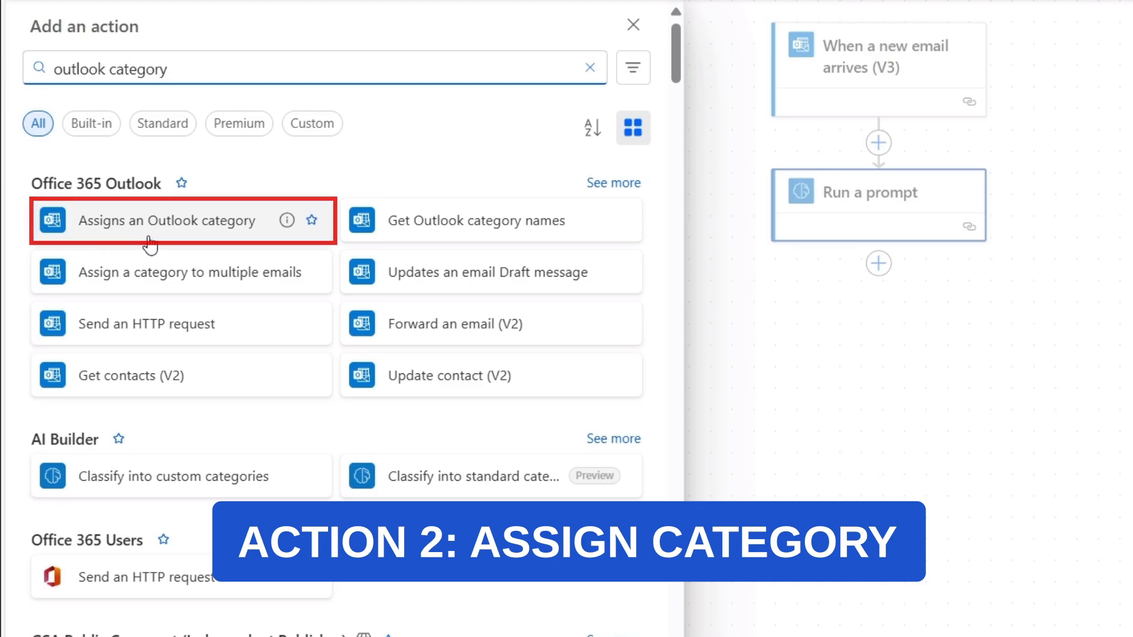
pyautogui.click(165, 220)
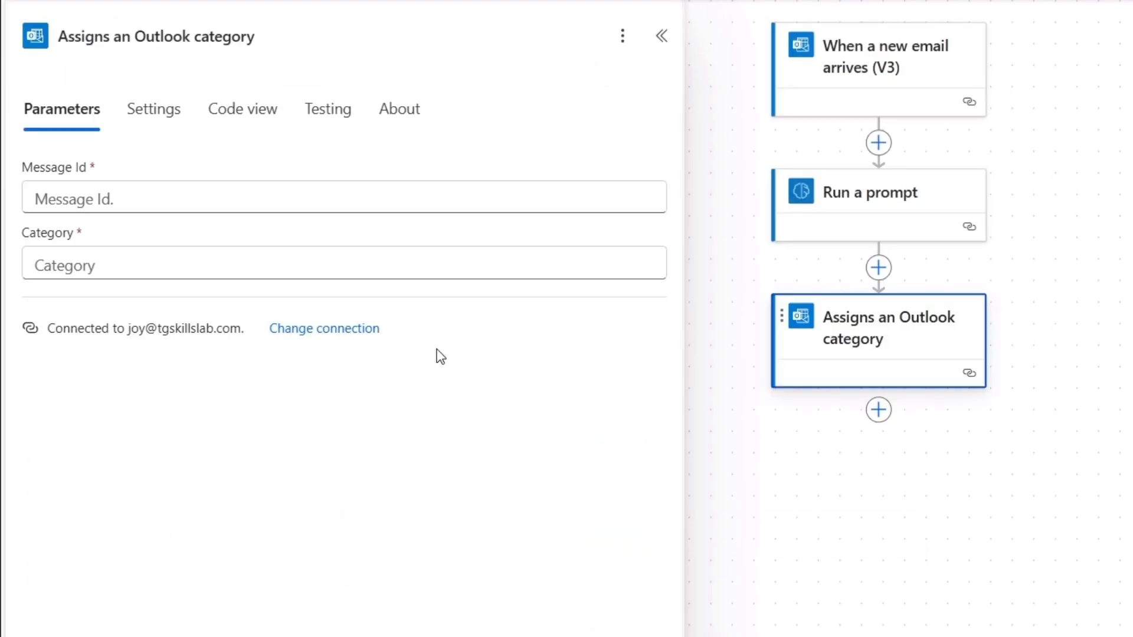
pyautogui.doubleClick(54, 167)
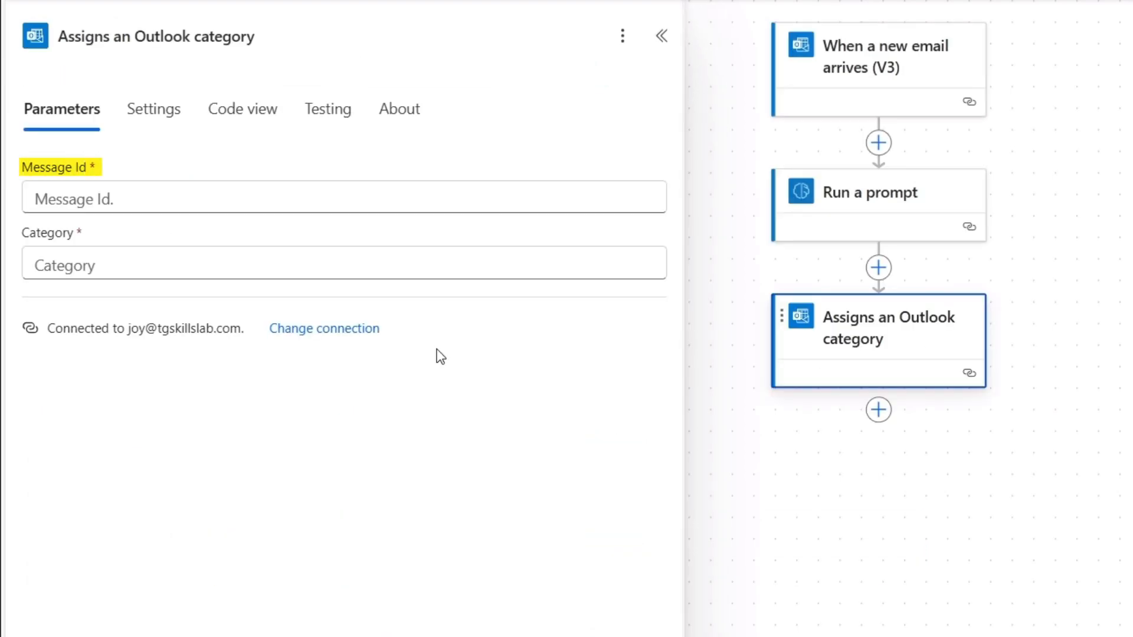
# Set Message Id to the trigger's Message Id and Category to the prompt's category output
pyautogui.click(325, 198)
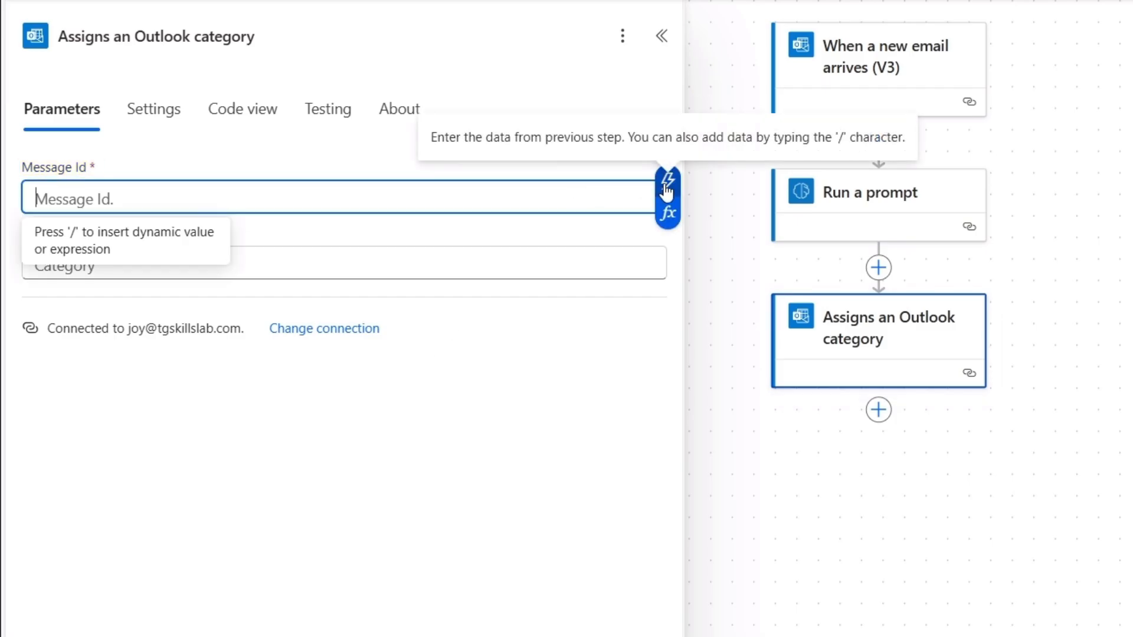
pyautogui.click(666, 184)
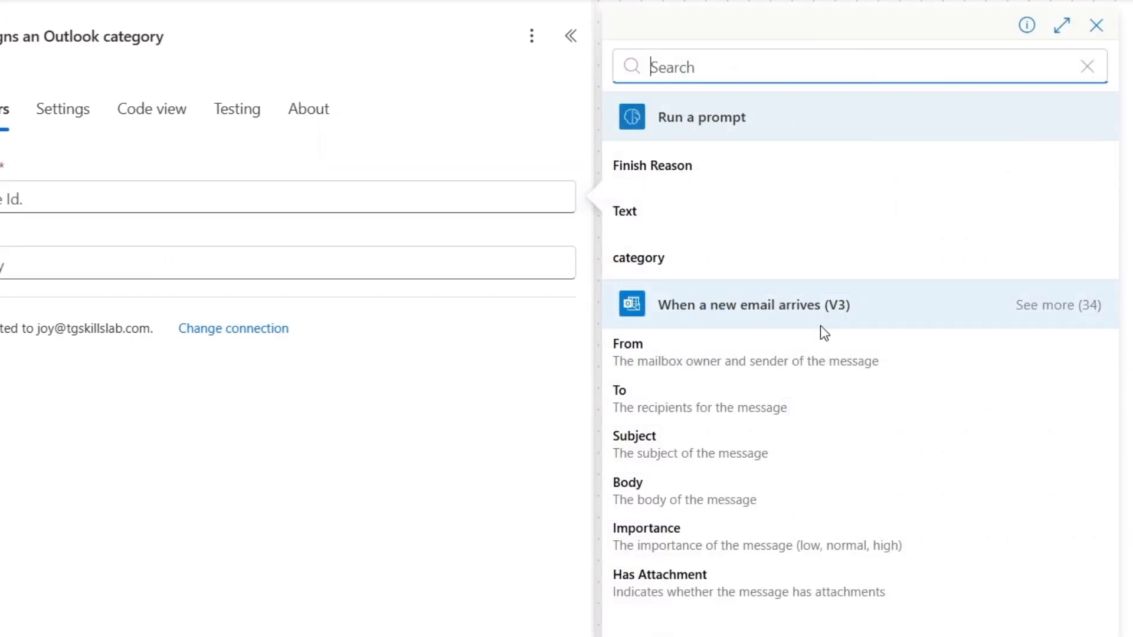
pyautogui.moveTo(1069, 316)
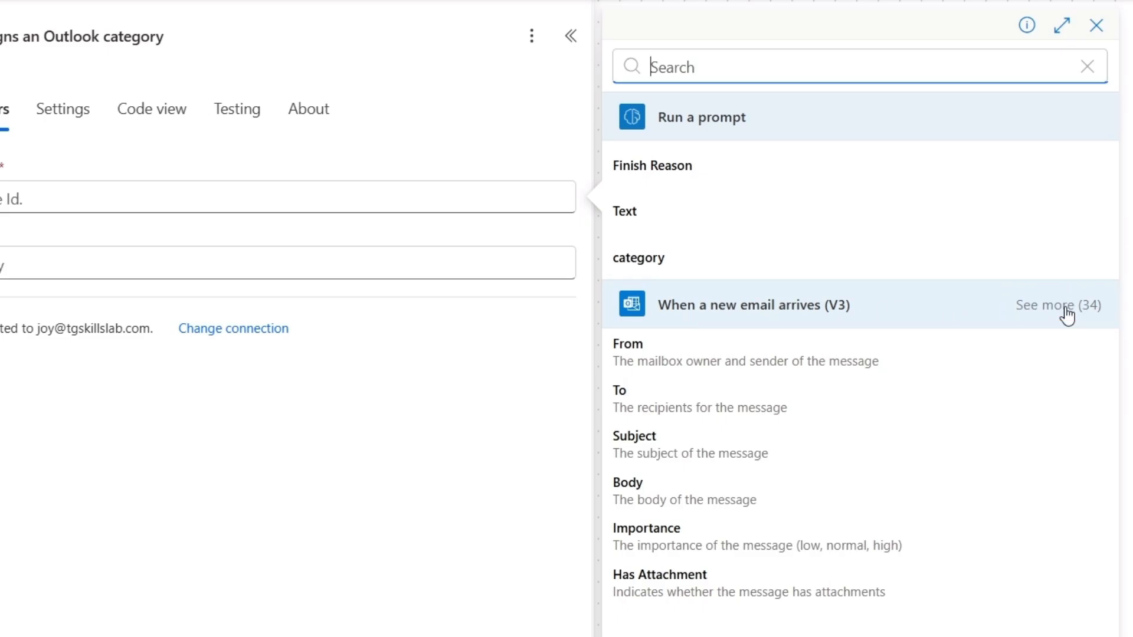
pyautogui.click(1058, 305)
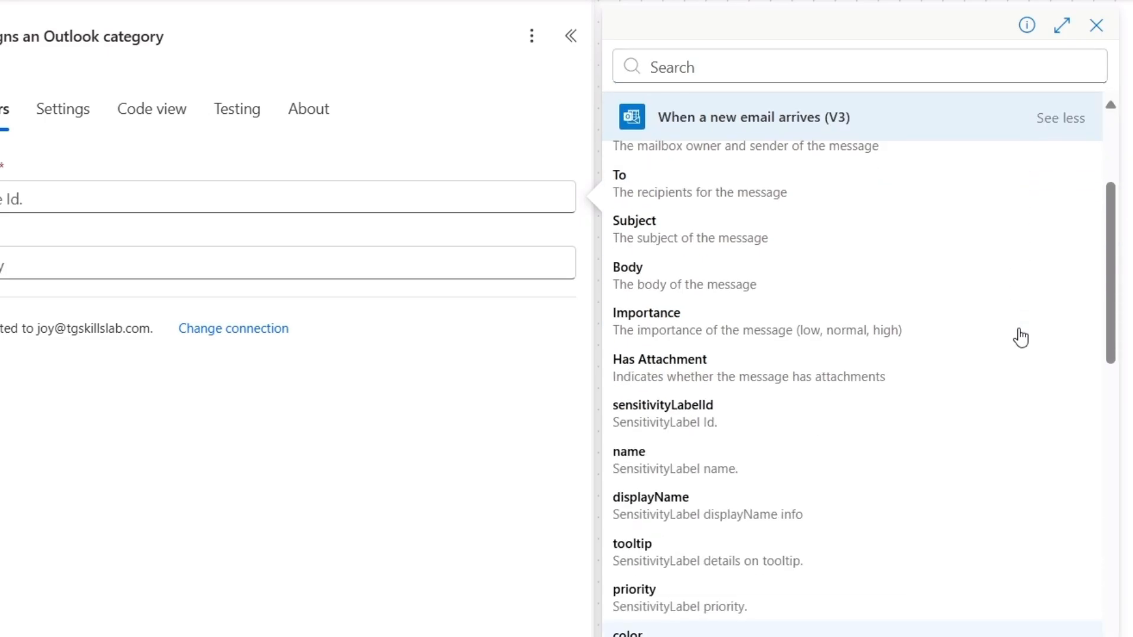
pyautogui.scroll(-3)
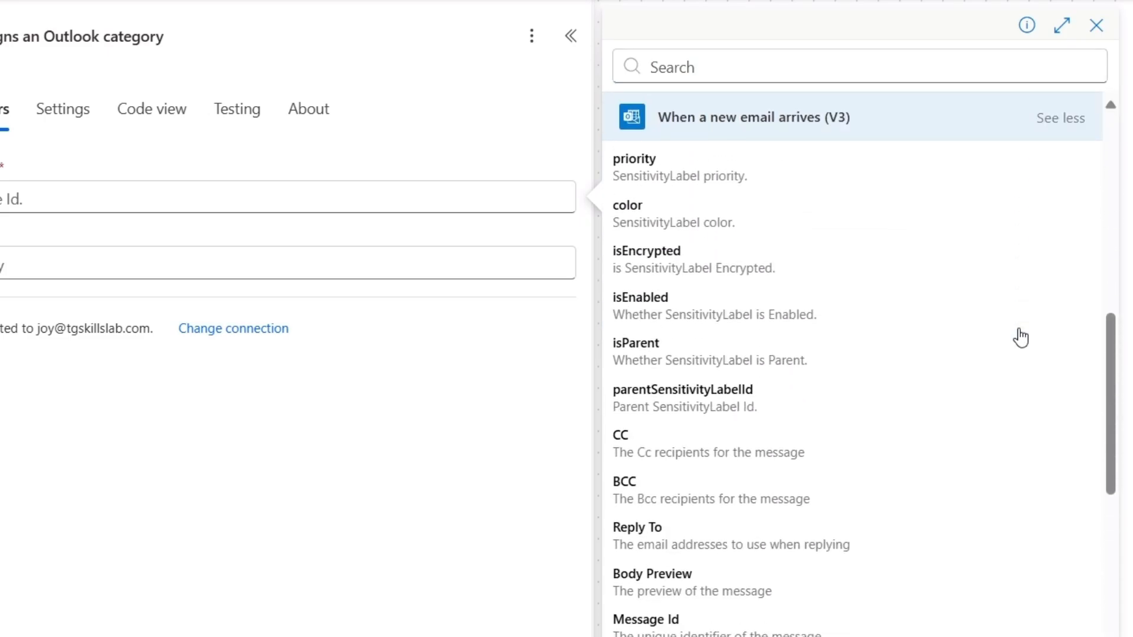
pyautogui.scroll(-3)
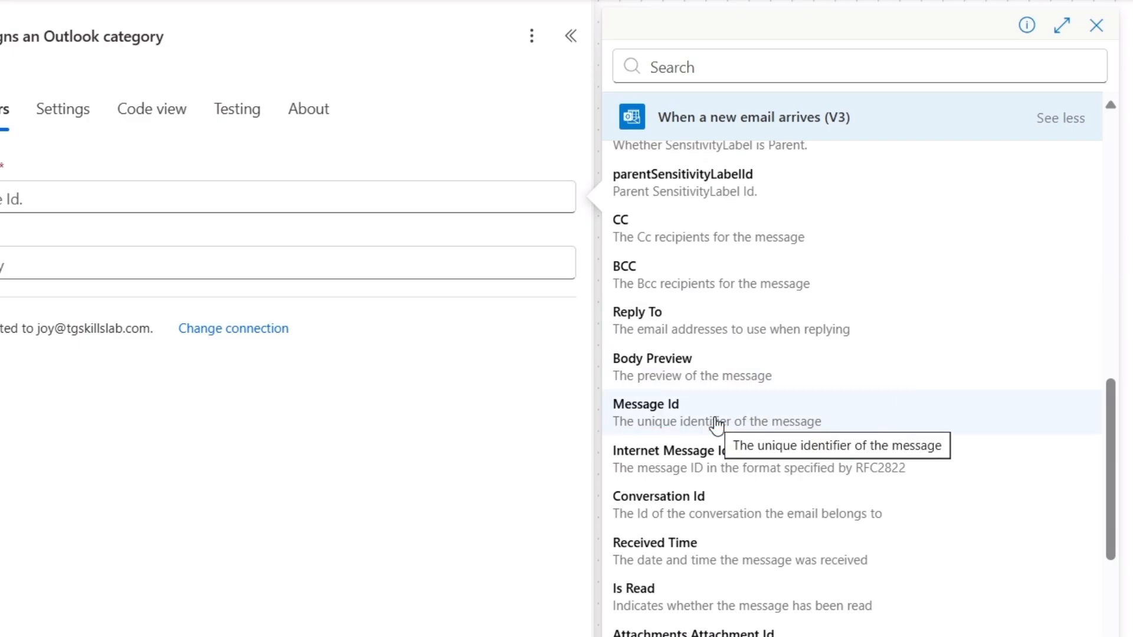
pyautogui.click(645, 403)
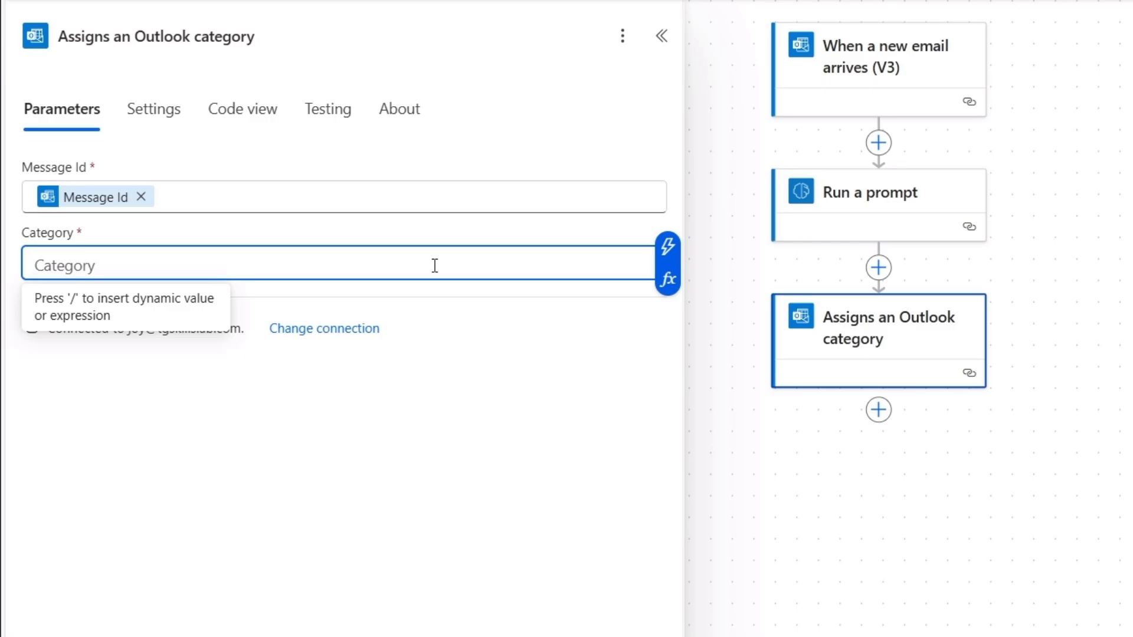
pyautogui.moveTo(667, 244)
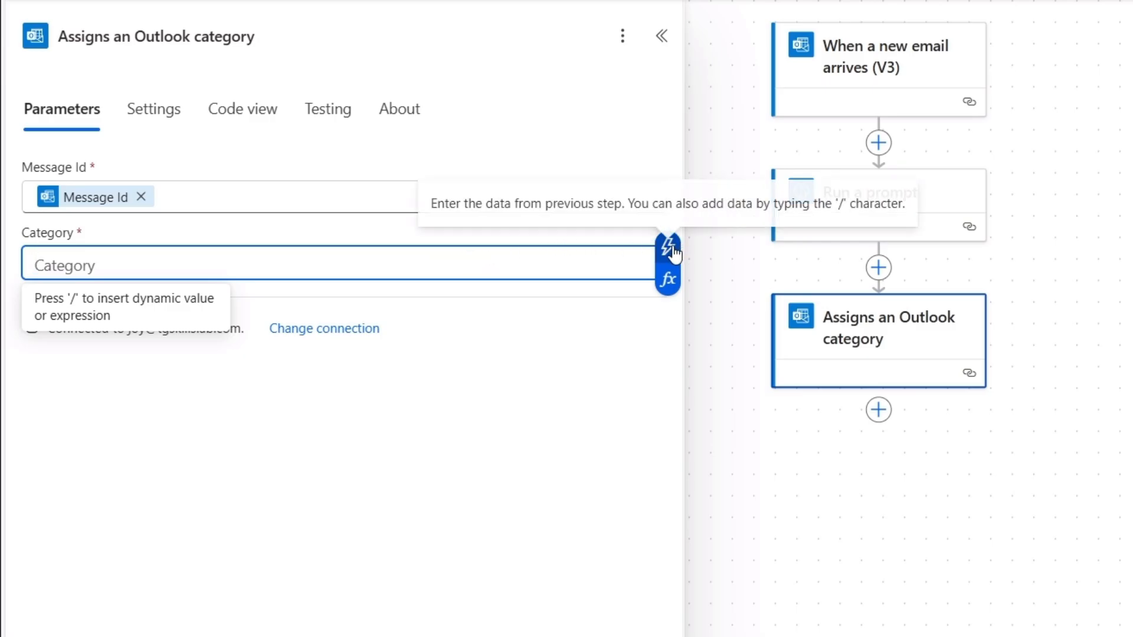
pyautogui.click(667, 245)
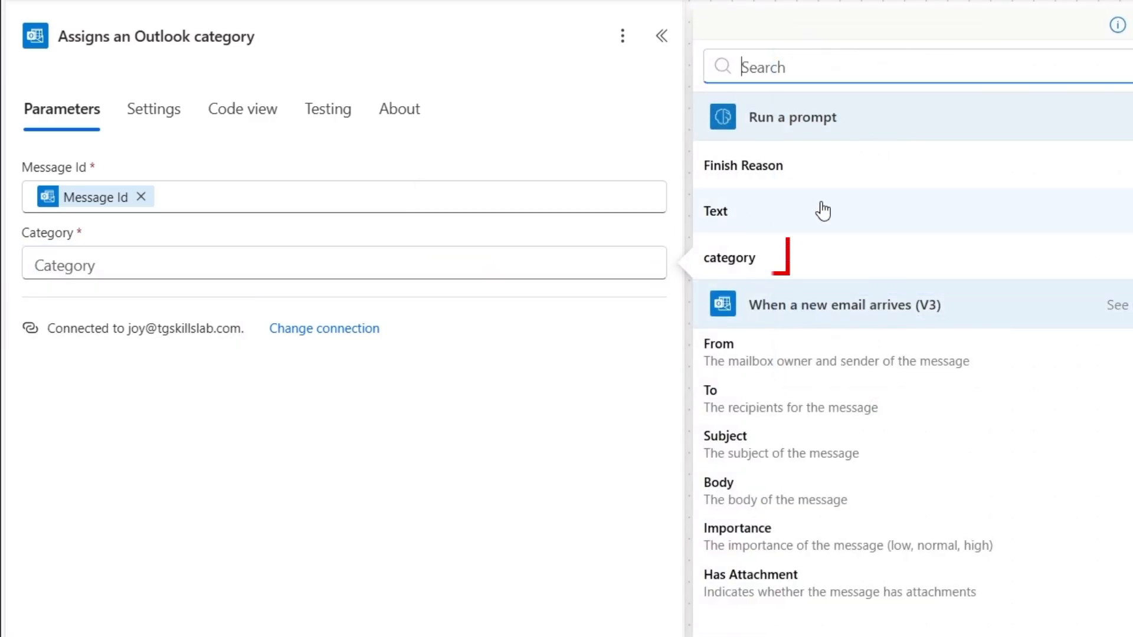
pyautogui.moveTo(773, 262)
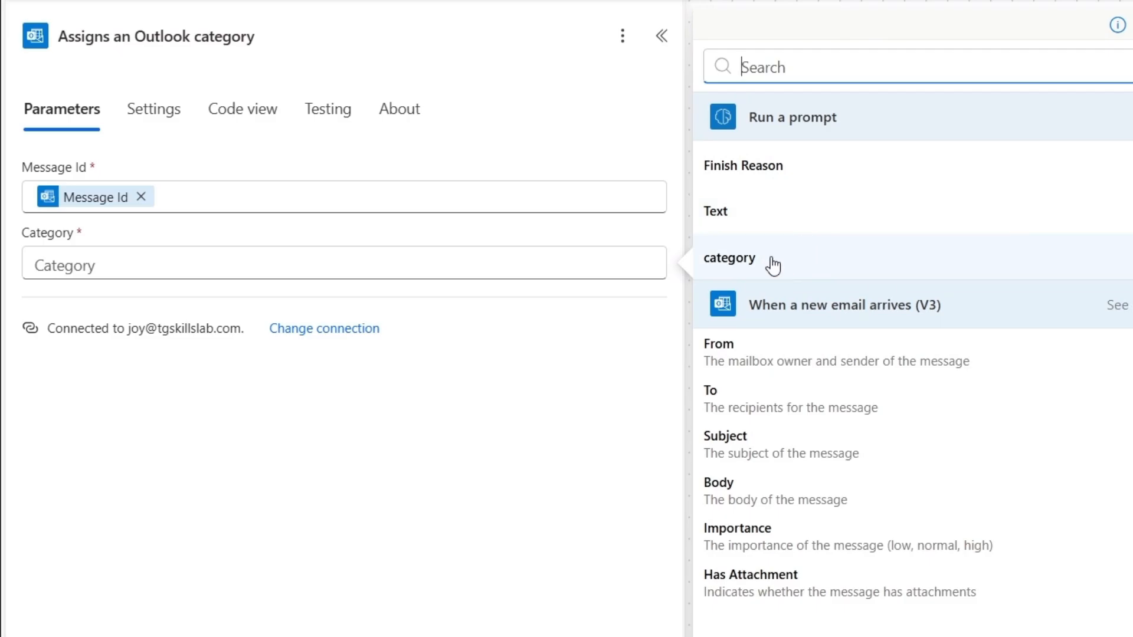
pyautogui.click(730, 258)
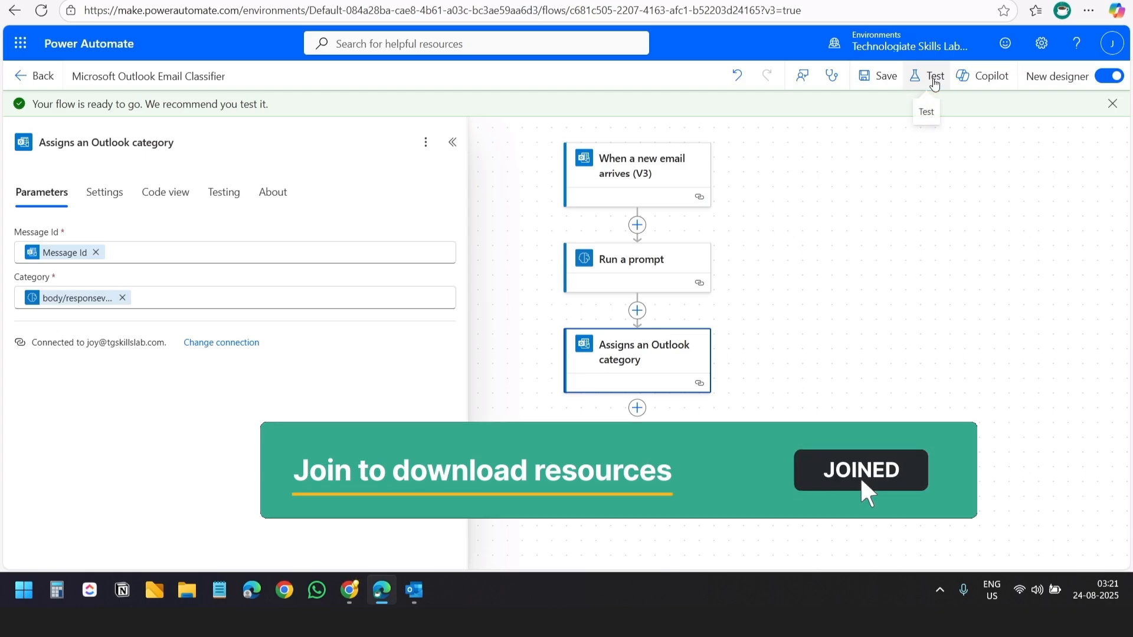
# Start a manual test of the flow from the Test panel
pyautogui.click(935, 76)
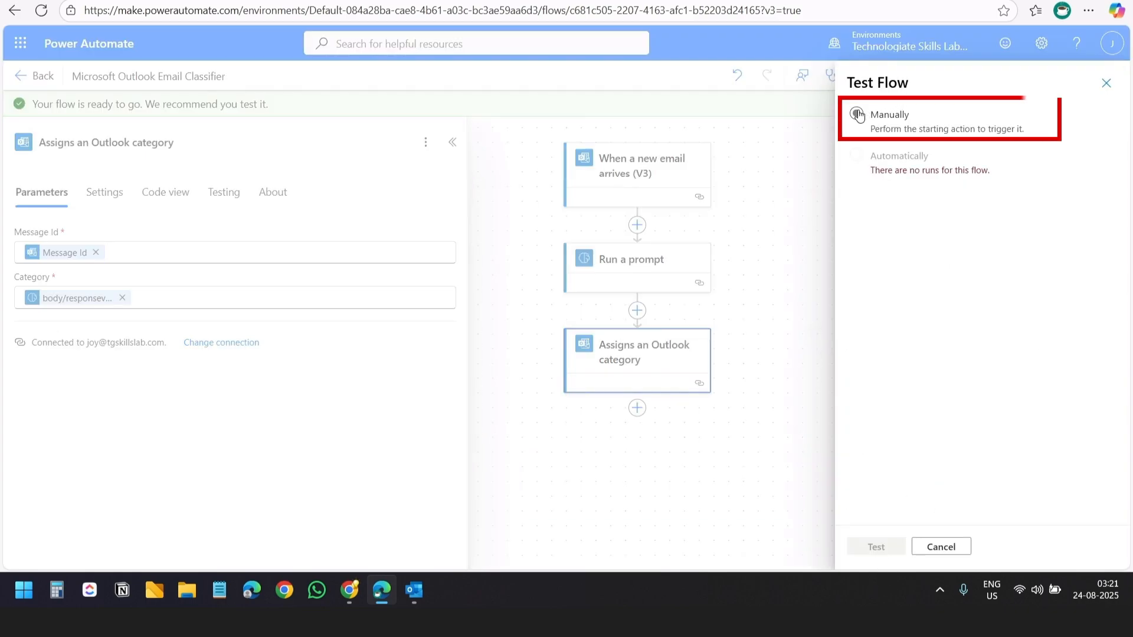
pyautogui.click(856, 114)
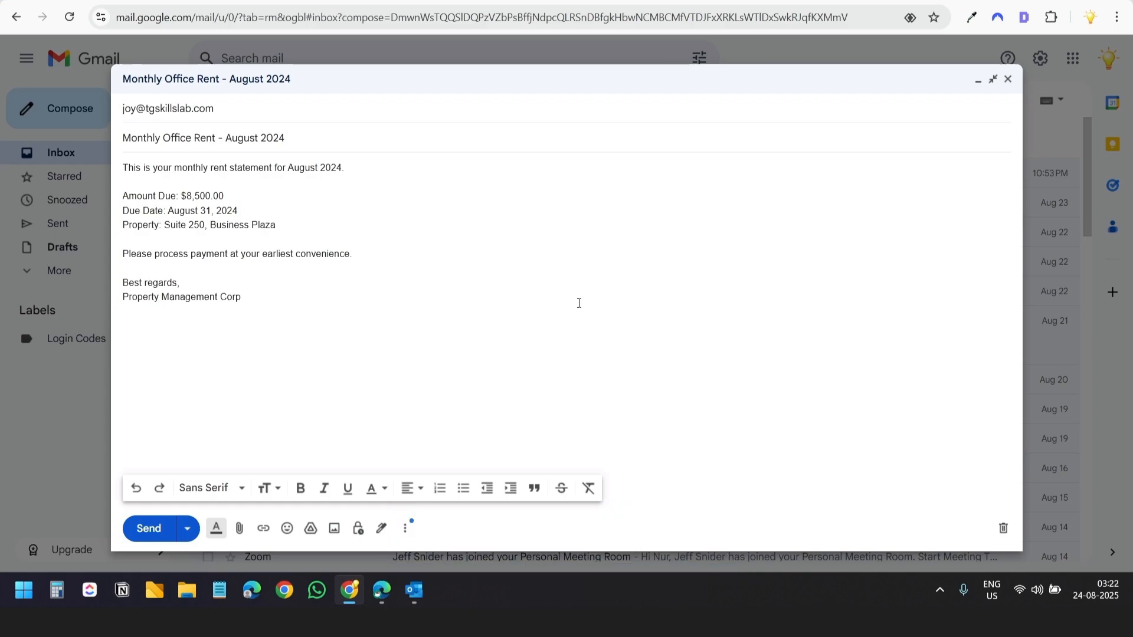
pyautogui.moveTo(152, 528)
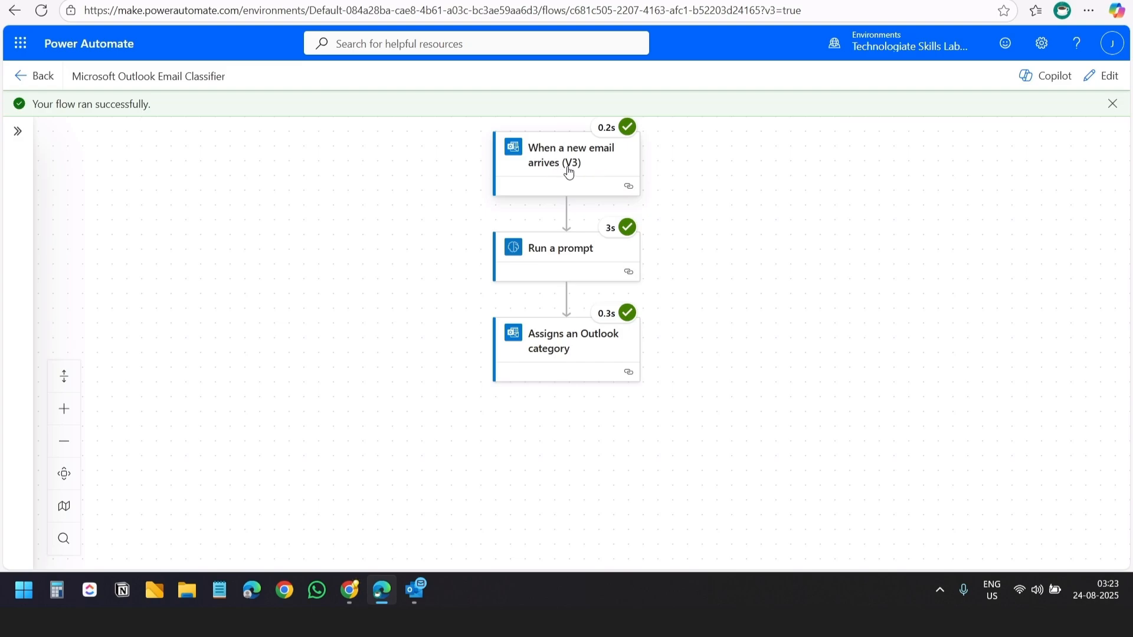
pyautogui.moveTo(551, 174)
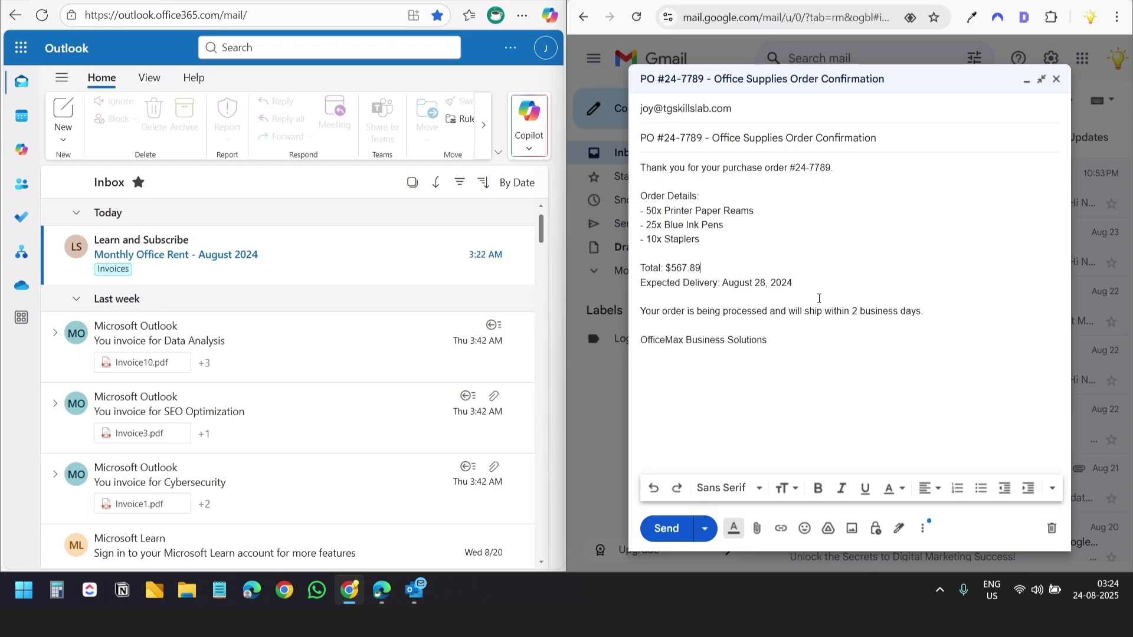
pyautogui.moveTo(776, 362)
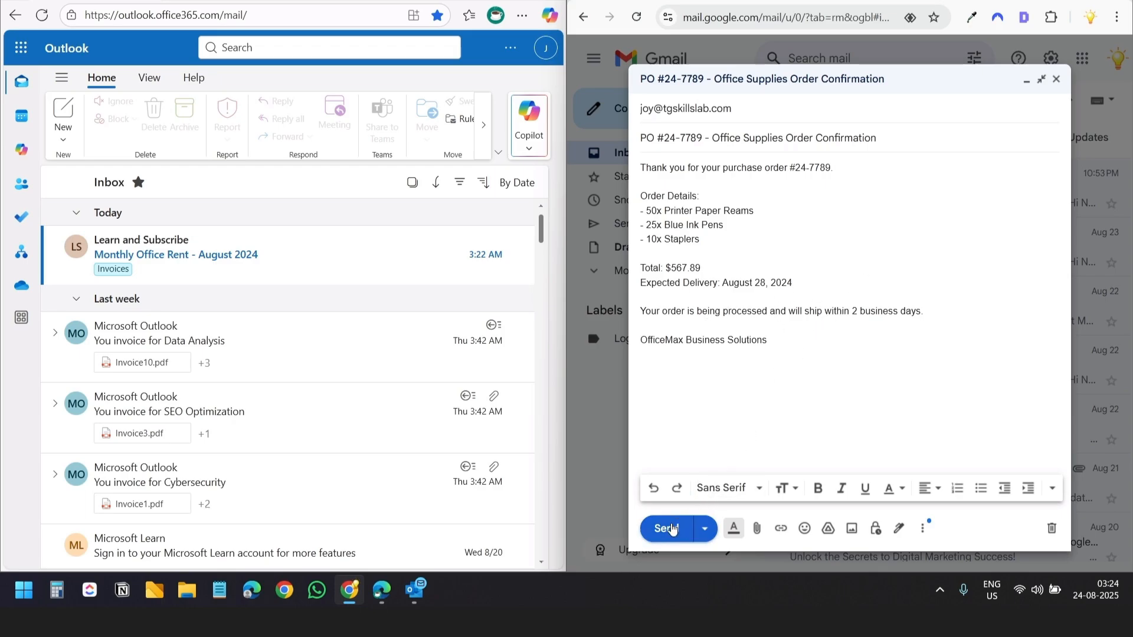
# Send the office supplies order test email and begin 'Updated Employee Parking Policy' email
pyautogui.click(666, 528)
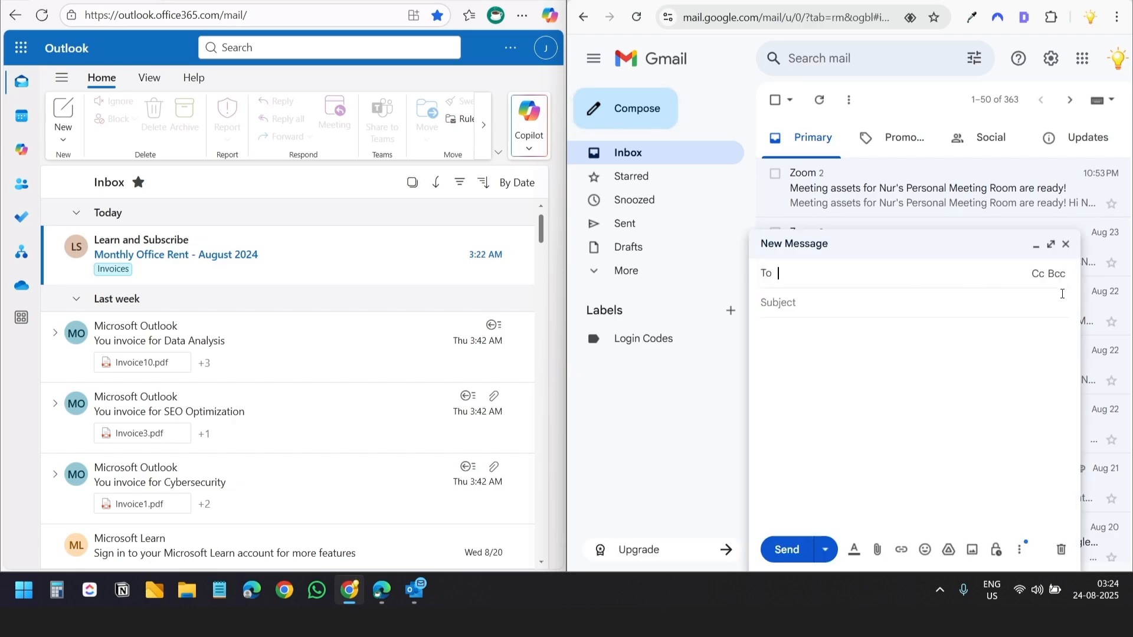
pyautogui.click(1050, 244)
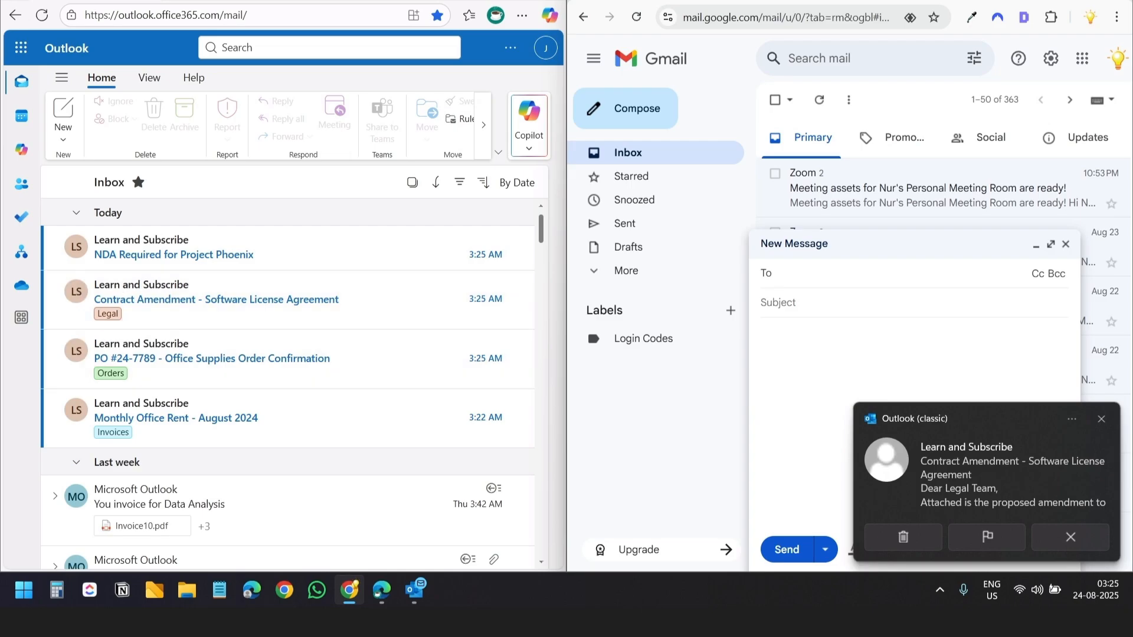
pyautogui.write('Updated Employee Parking Policy')
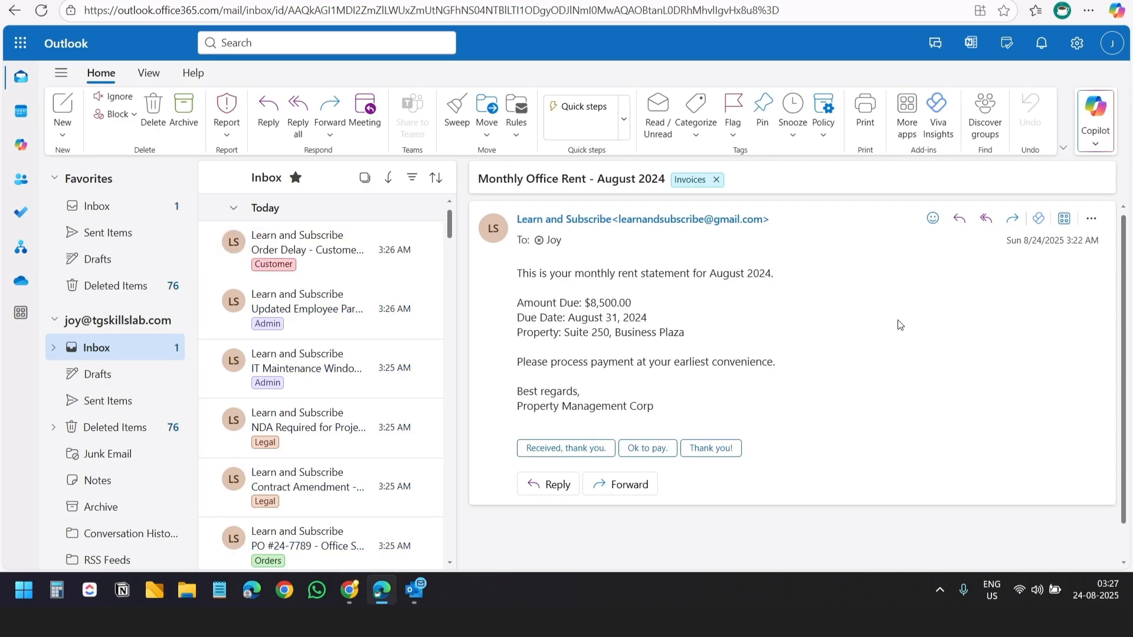
pyautogui.moveTo(902, 346)
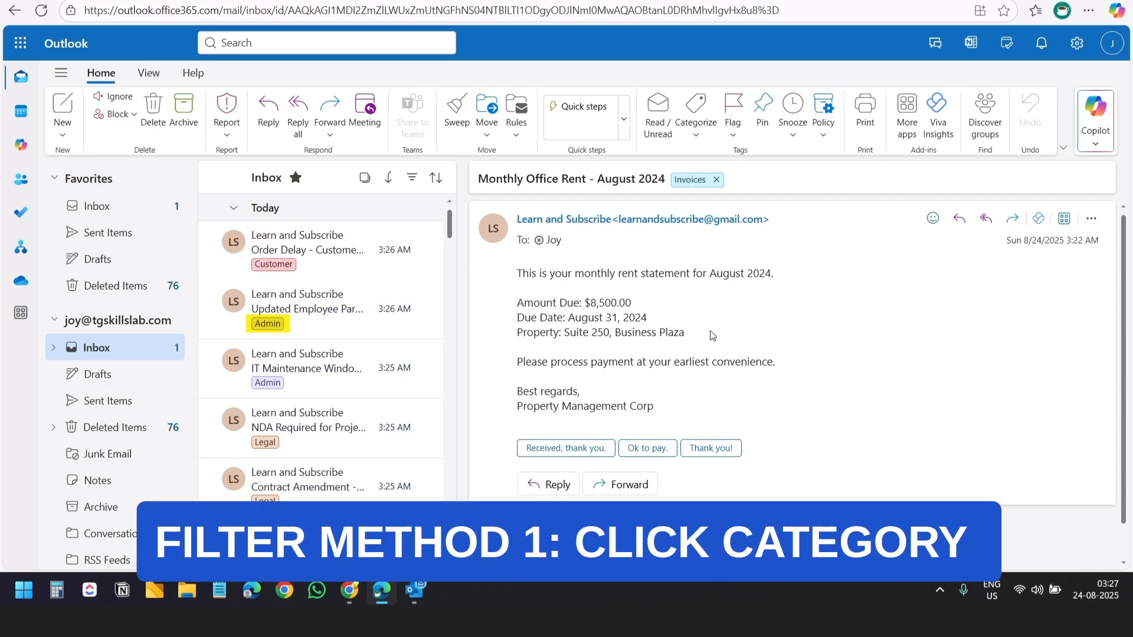
# Filter Outlook to Admin-tagged emails, then search for the Customer category
pyautogui.click(267, 322)
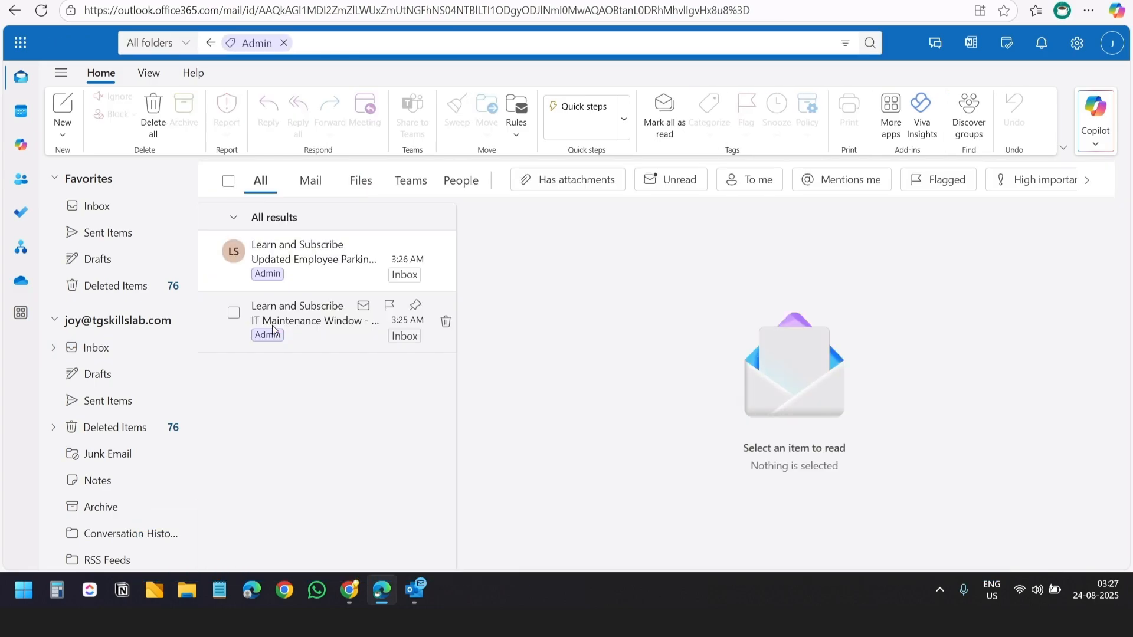
pyautogui.moveTo(258, 366)
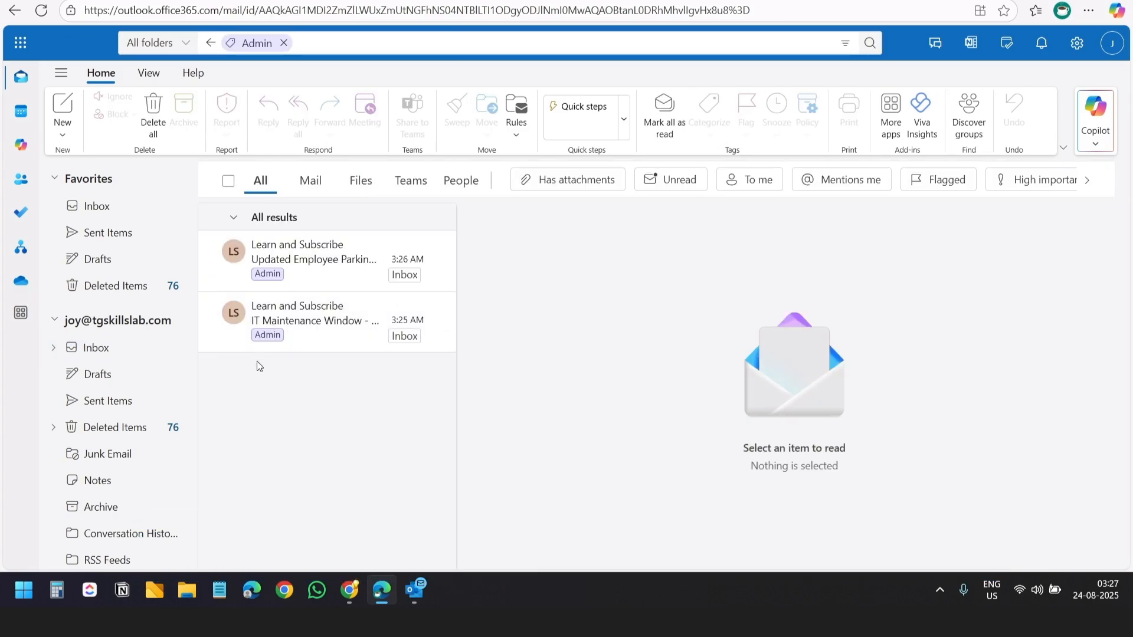
pyautogui.click(282, 42)
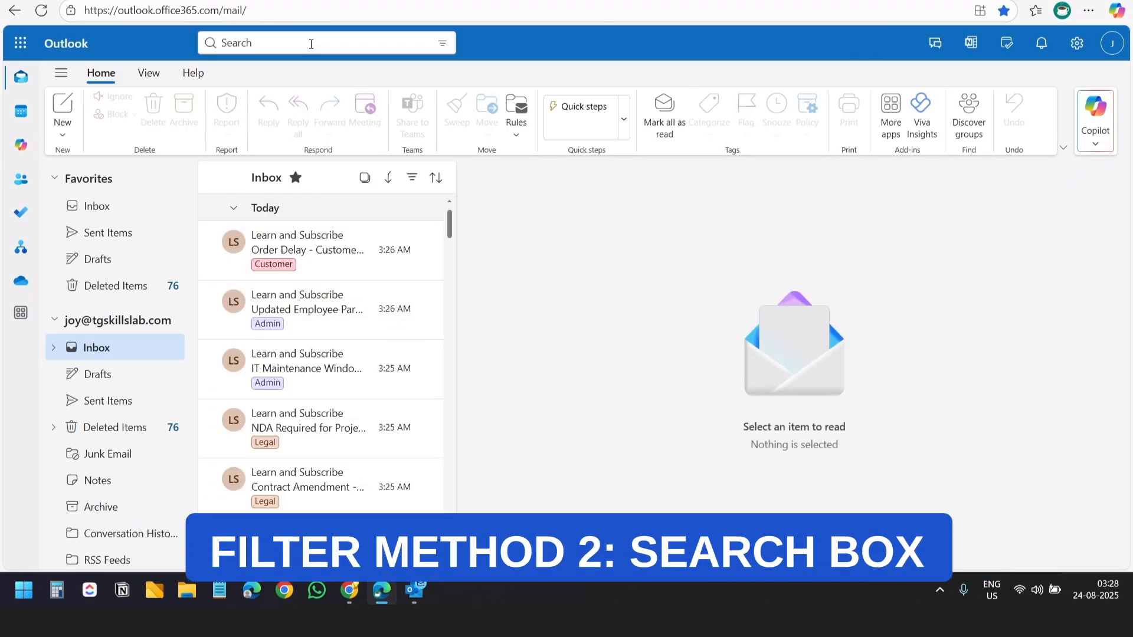
pyautogui.click(311, 43)
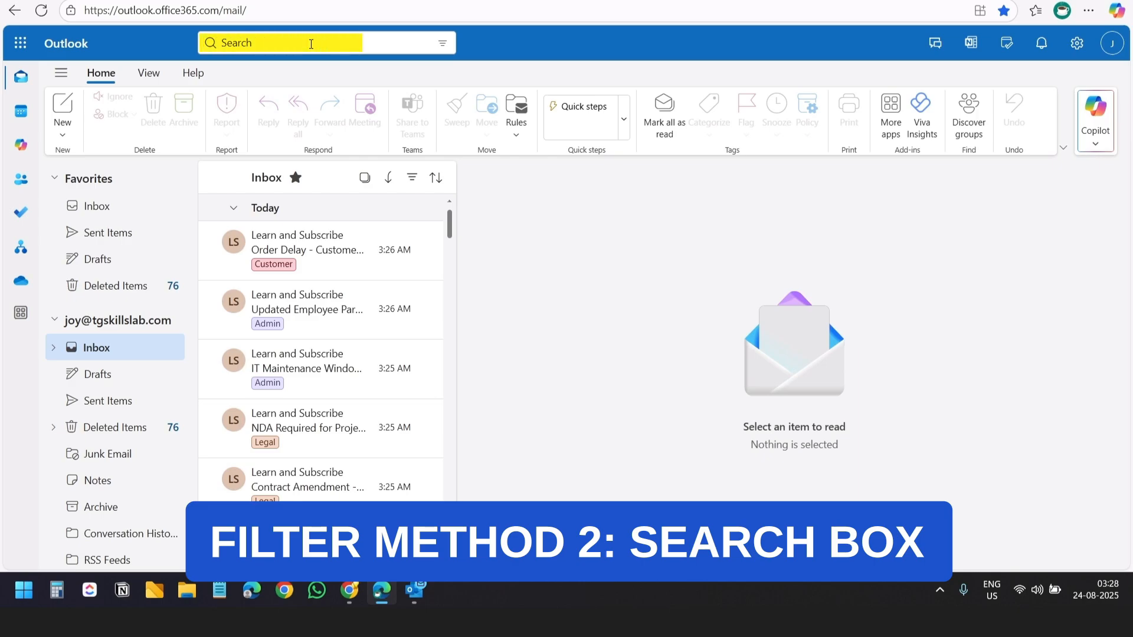
pyautogui.write('custo')
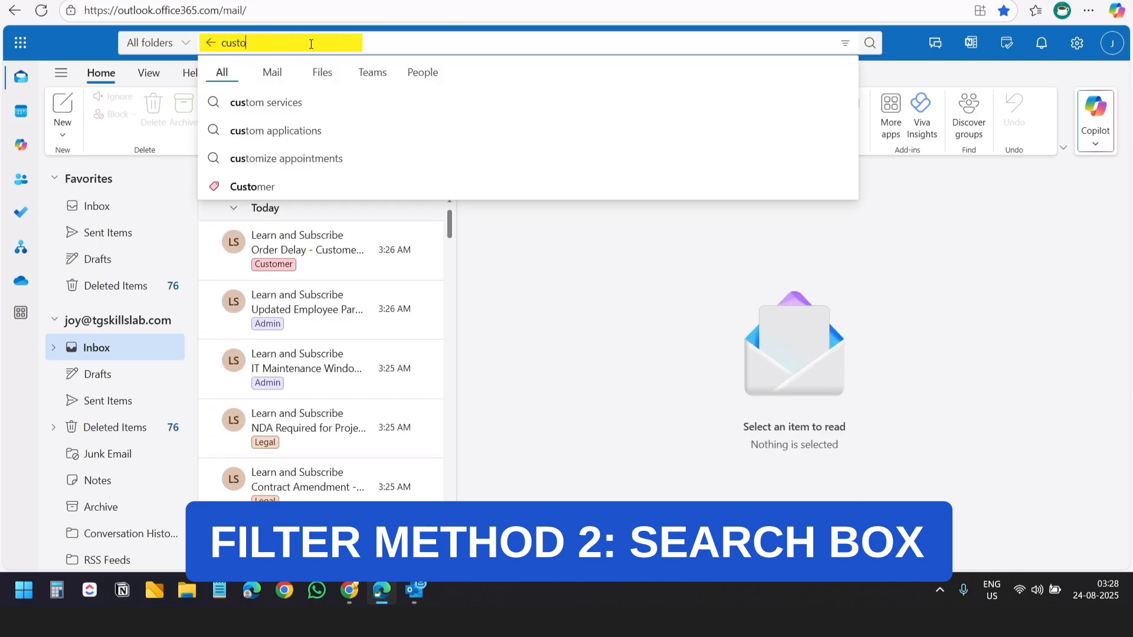
pyautogui.click(251, 187)
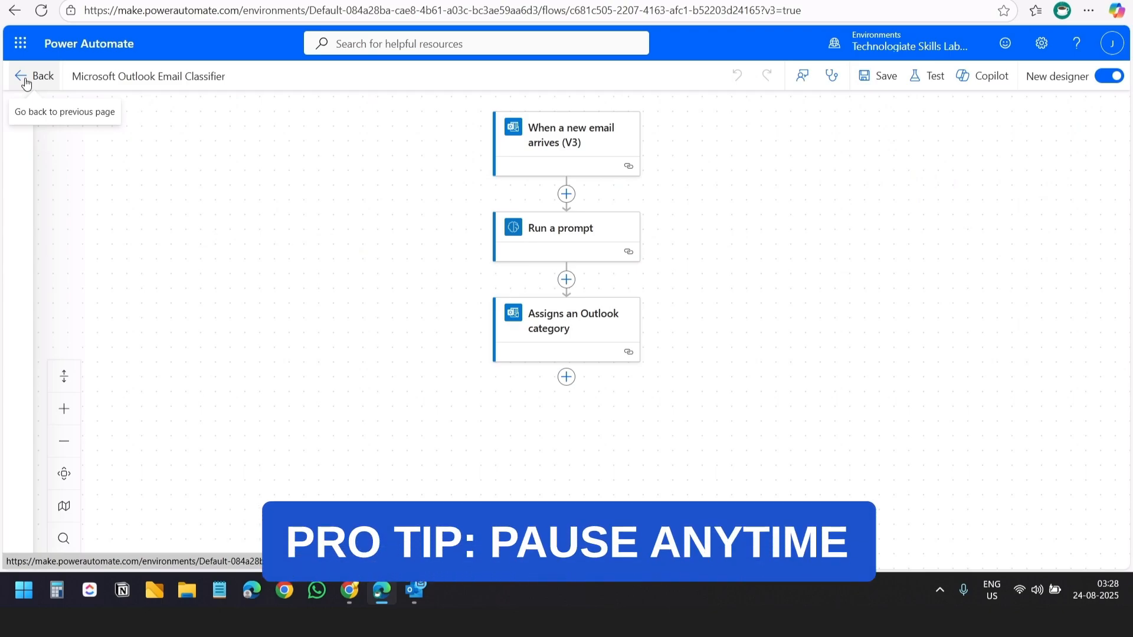
# Go back from the email classifier flow designer
pyautogui.click(34, 76)
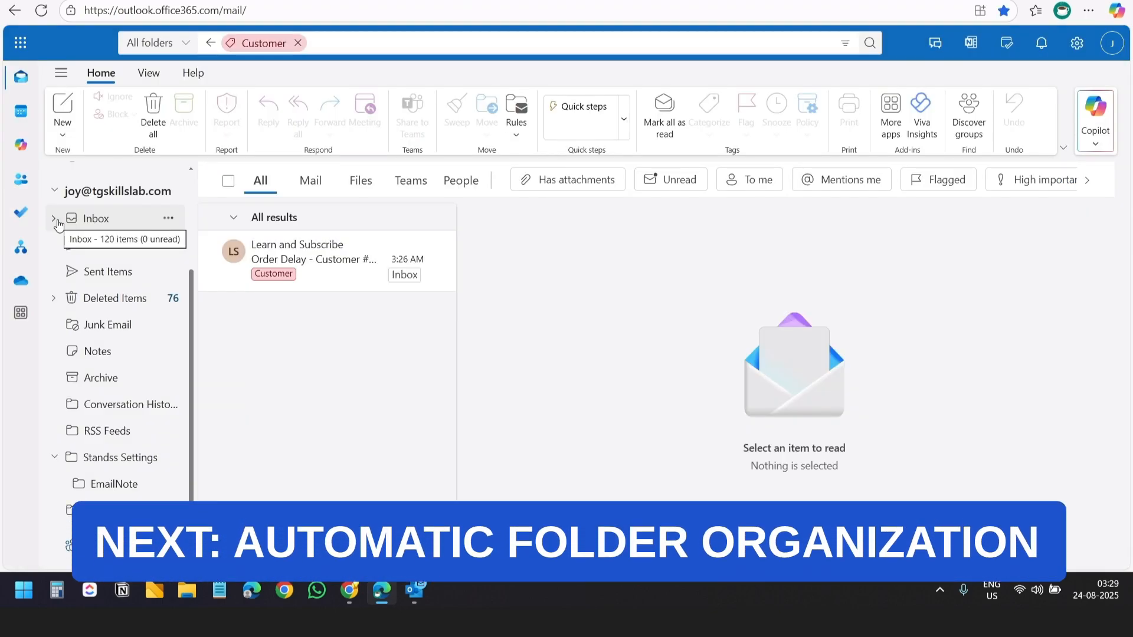
# Expand Inbox to show the Admin, Customer, Invoices, Legal, Orders, Other and Projects subfolders
pyautogui.click(54, 218)
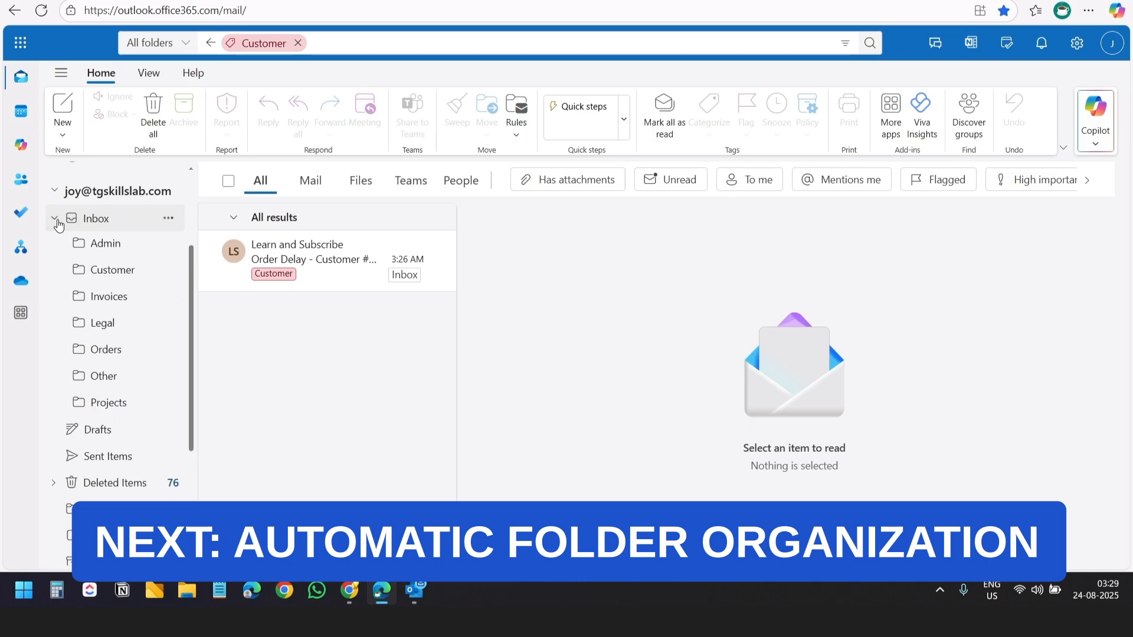